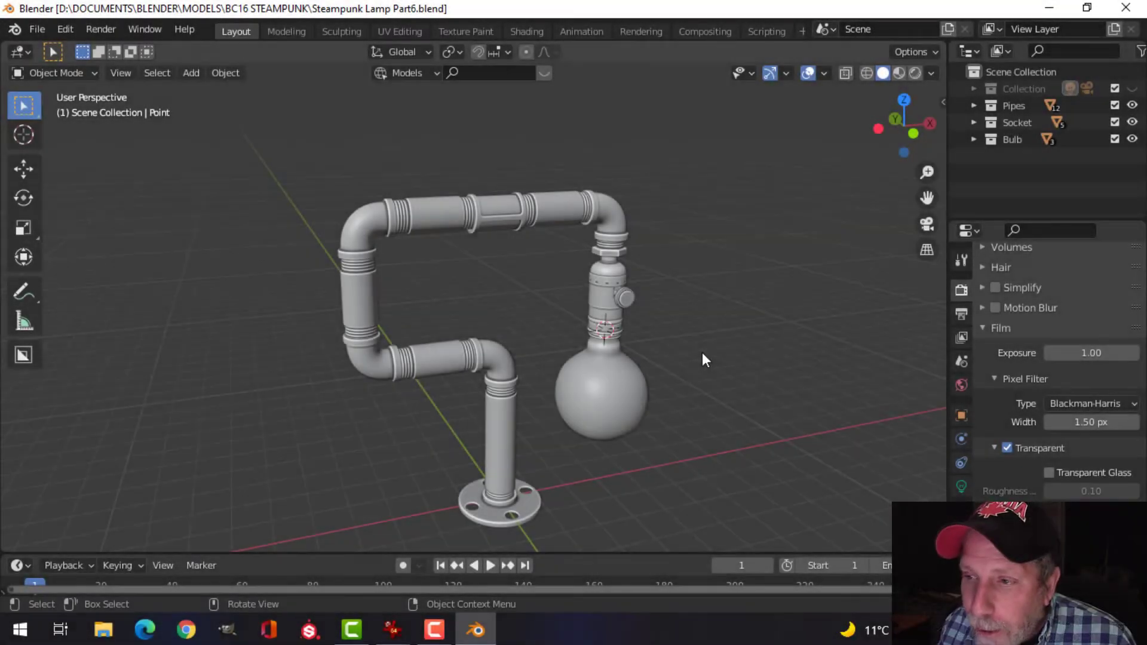
Step: Select a grooved coupler section of the lamp's top pipe to duplicate and lift it
{"action": "scroll", "scroll_direction": "up", "scroll_amount": 3}
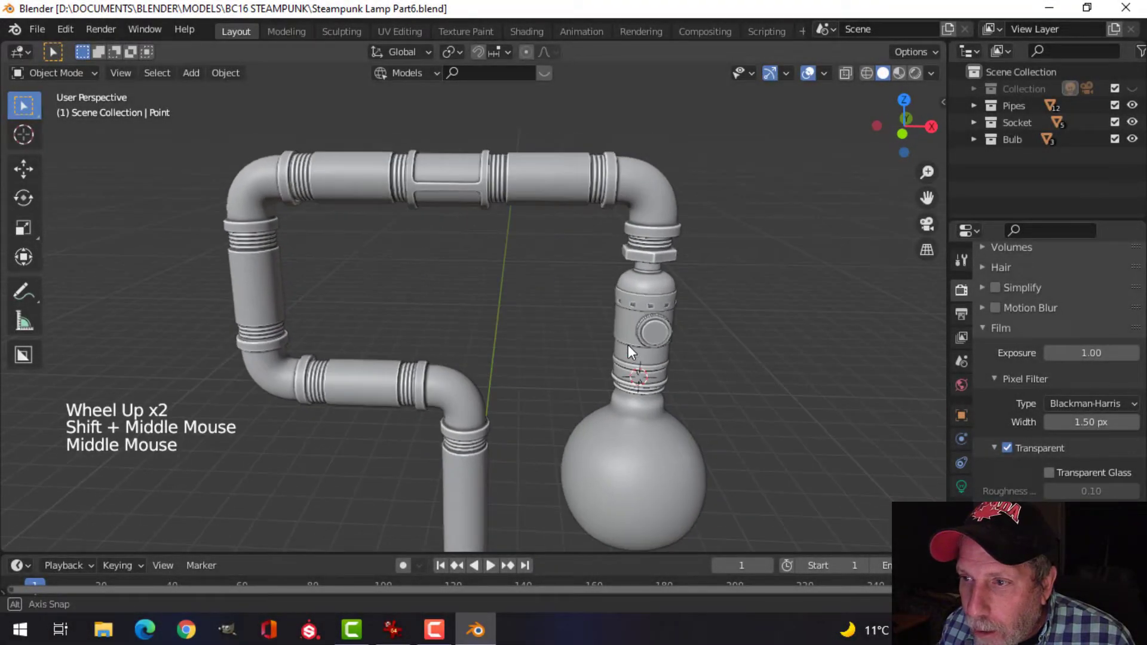
{"action": "scroll", "scroll_direction": "down", "scroll_amount": 3}
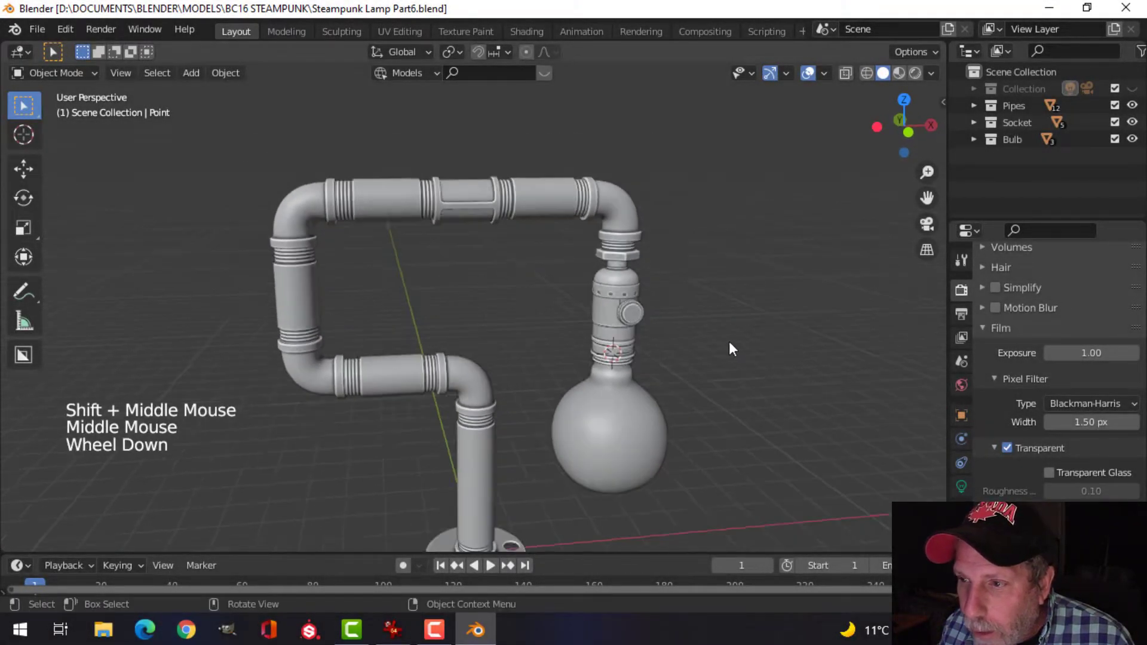
{"action": "scroll", "scroll_direction": "down", "scroll_amount": 3}
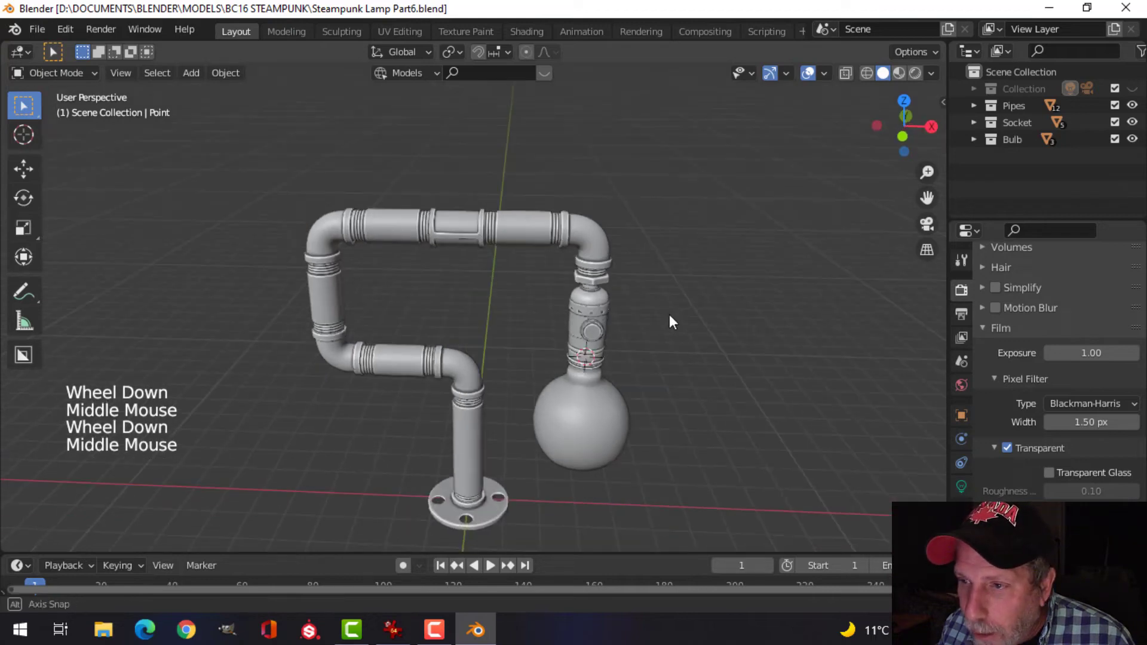
{"action": "left_click", "coordinate": [487, 234]}
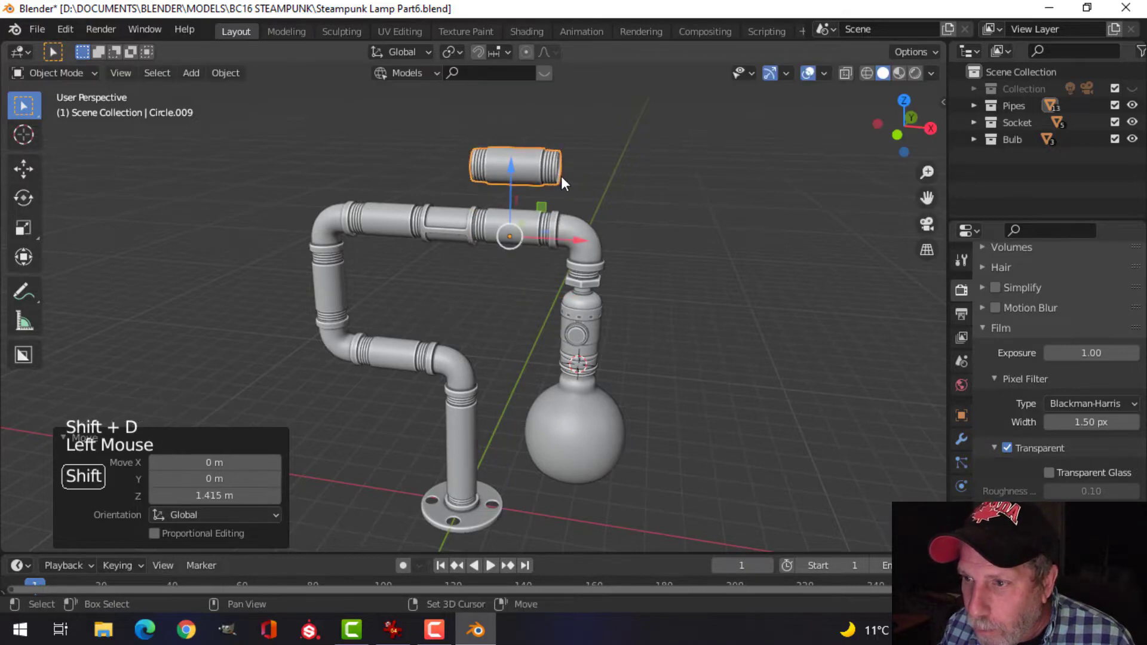
Step: View the duplicated coupler from the front, isolate it in Edit Mode and make the mesh see-through
{"action": "key", "text": "KP_1"}
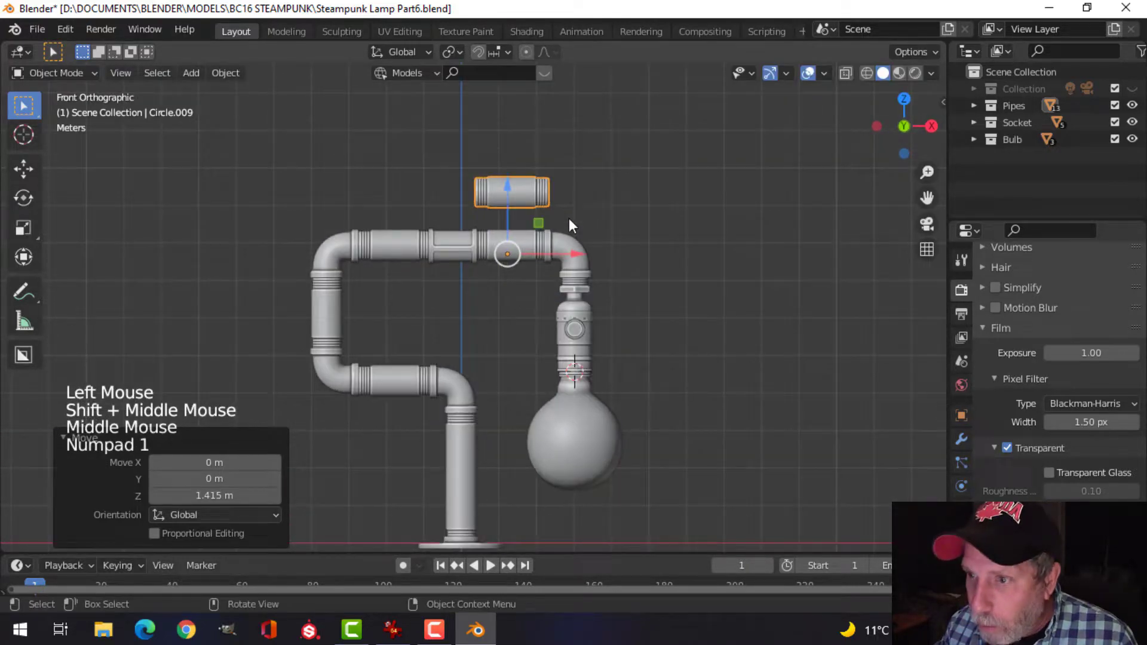
{"action": "scroll", "scroll_direction": "up", "scroll_amount": 3}
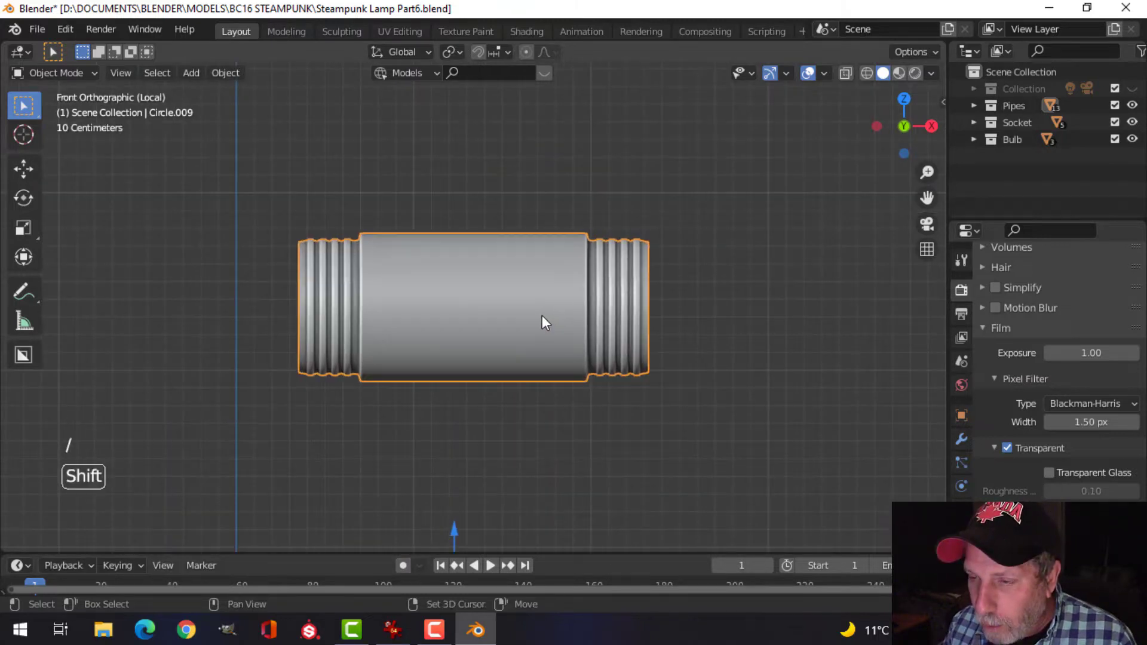
{"action": "key", "text": "Tab"}
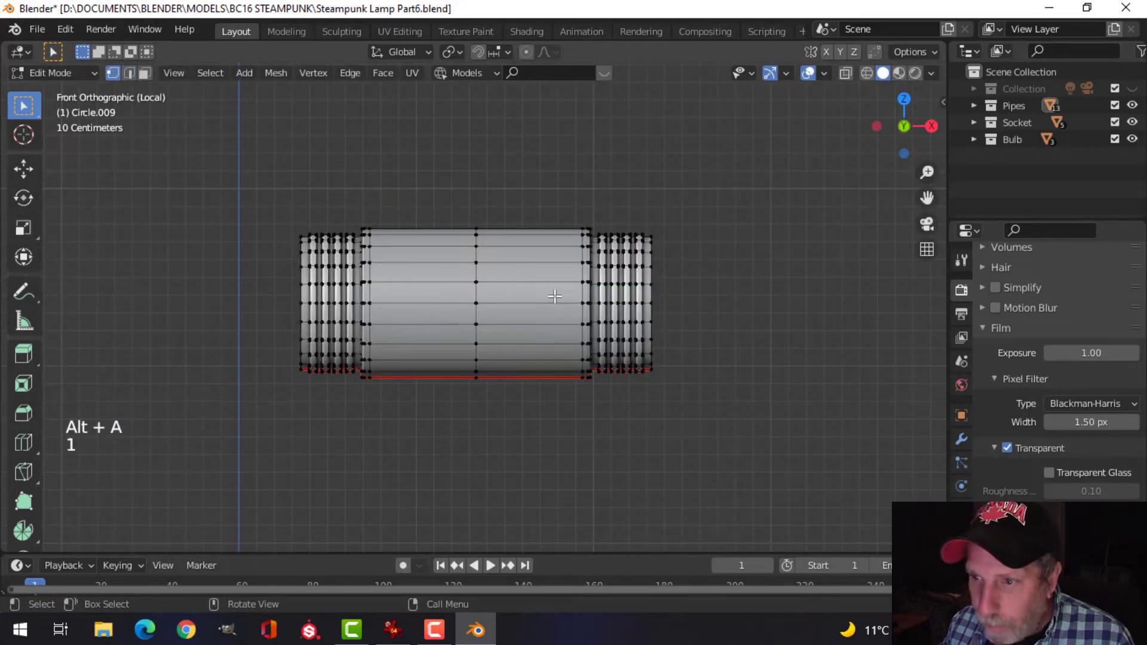
{"action": "key", "text": "z"}
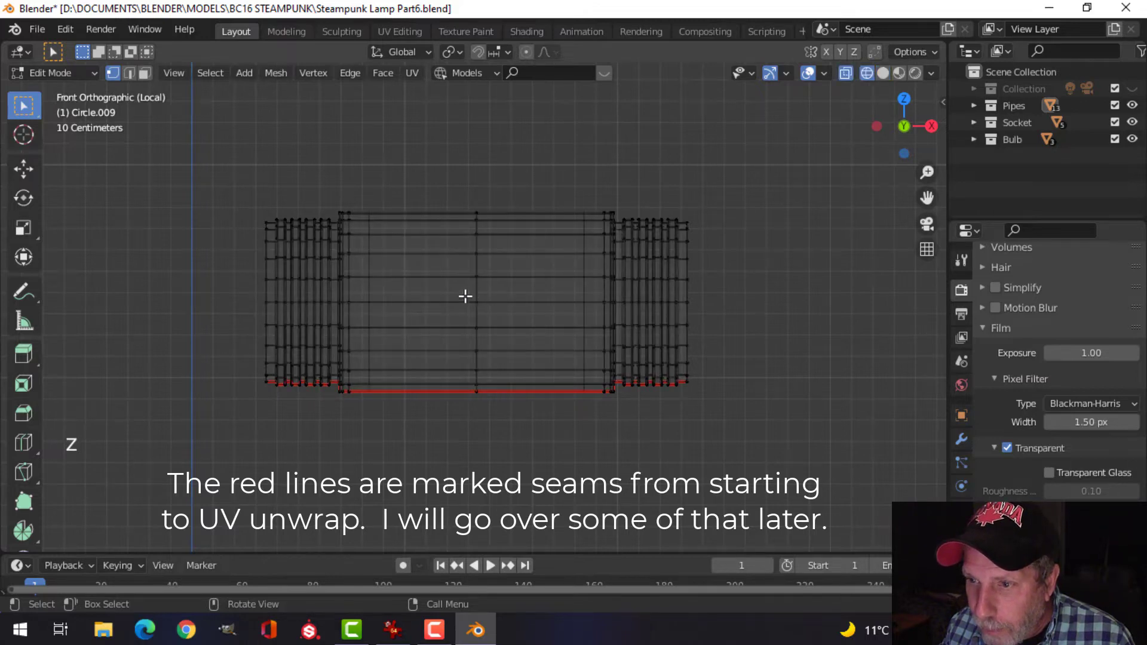
{"action": "left_click_drag", "start_coordinate": [469, 300], "coordinate": [424, 327]}
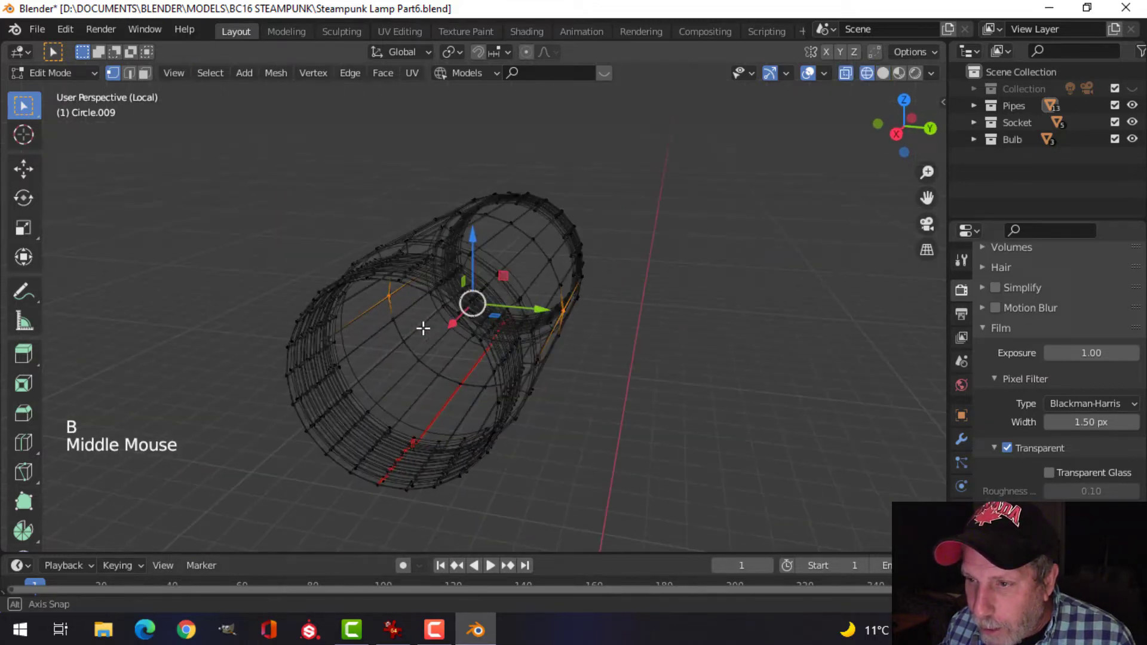
Step: Back in front view, select the top rows of the coupler's middle section
{"action": "key", "text": "shift+s"}
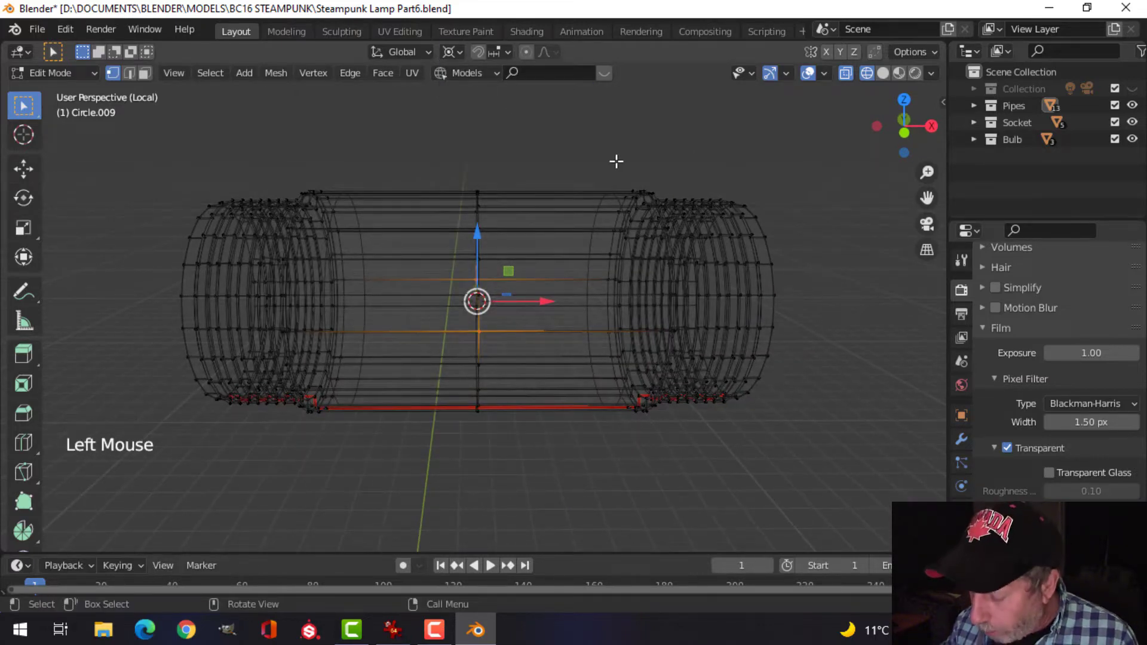
{"action": "key", "text": "KP_1"}
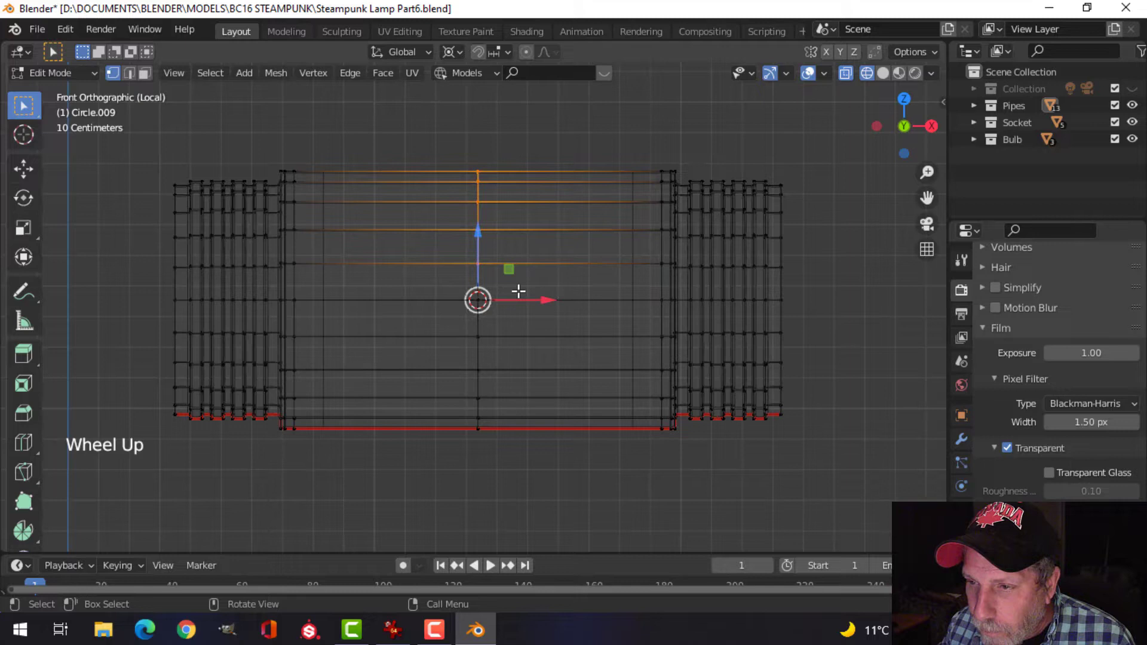
{"action": "key", "text": "alt+a"}
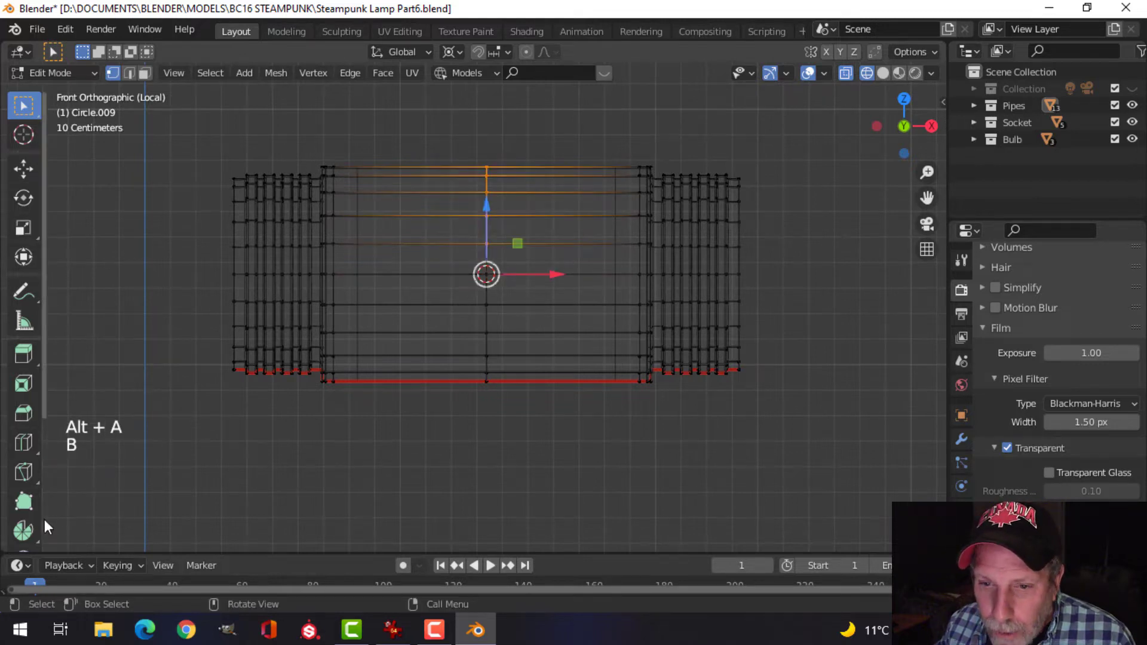
{"action": "scroll", "scroll_direction": "down", "scroll_amount": 3}
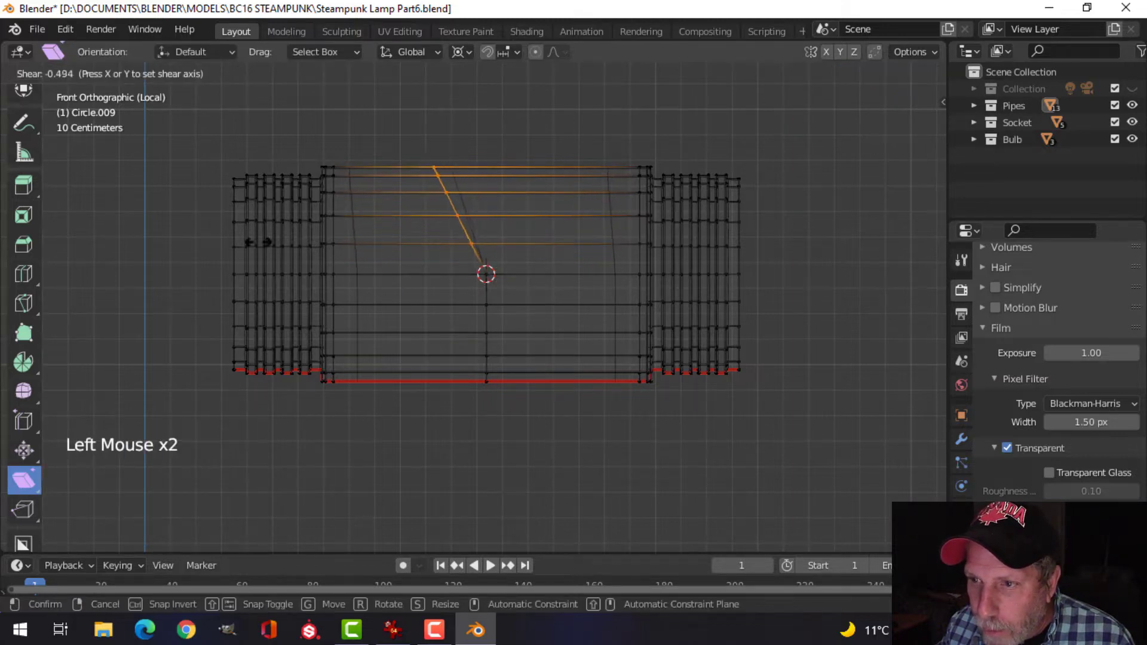
Step: Shear the selected top vertices with an exact offset of -1 so the top edge slopes diagonally
{"action": "left_click", "coordinate": [485, 273]}
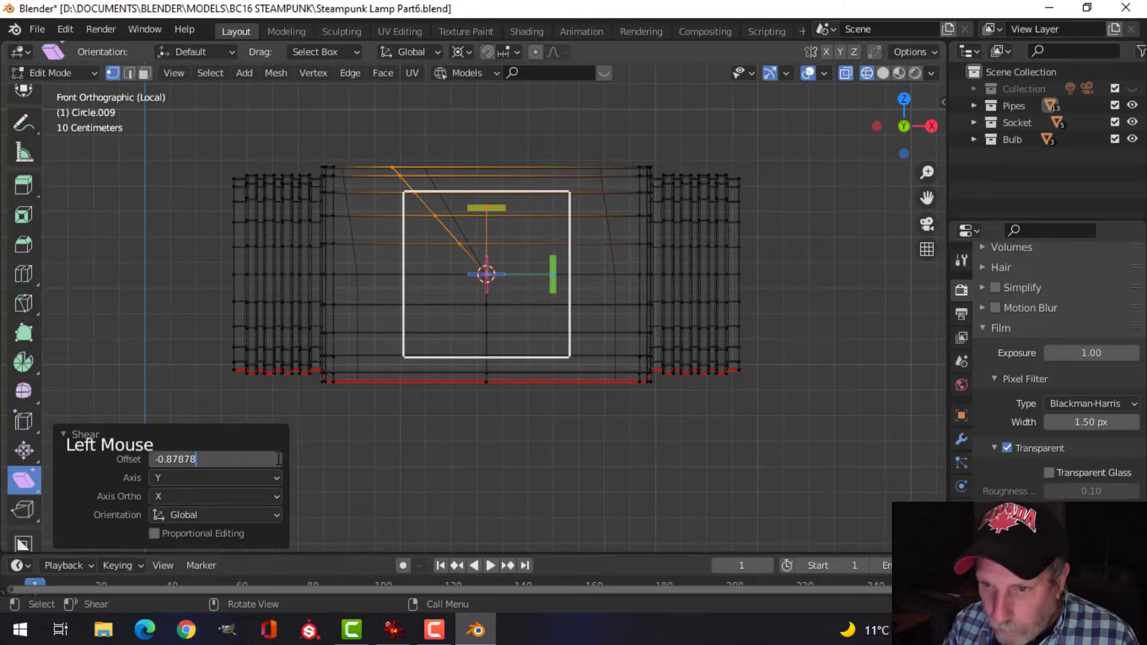
{"action": "key", "text": "backspace"}
{"action": "type", "text": "-1.000"}
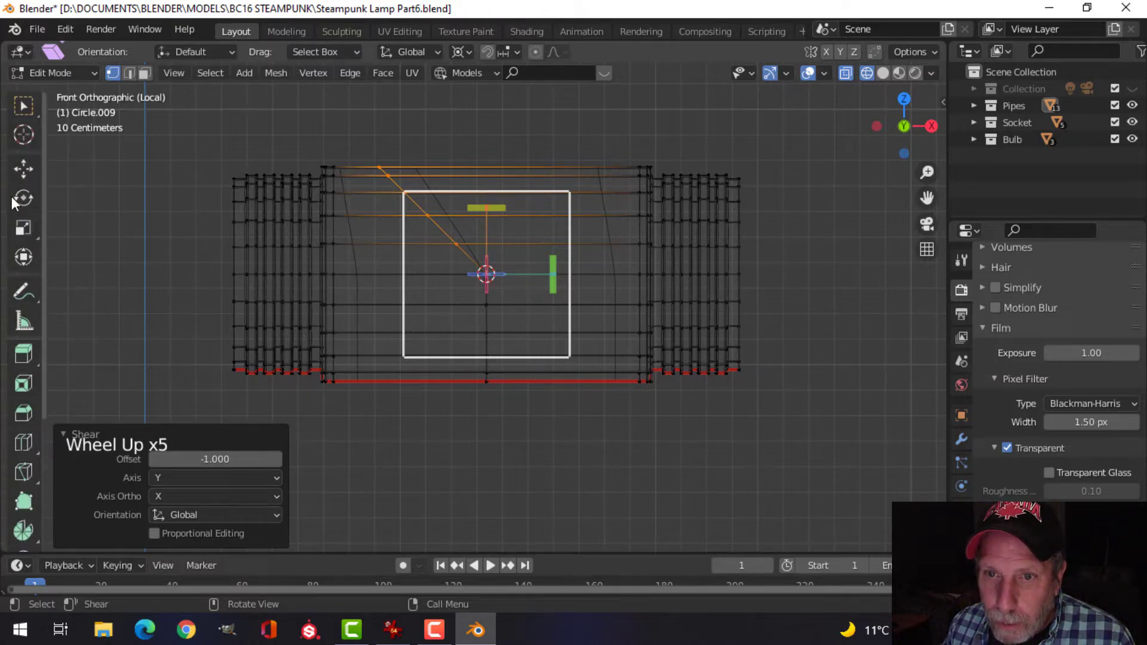
{"action": "left_click", "coordinate": [22, 169]}
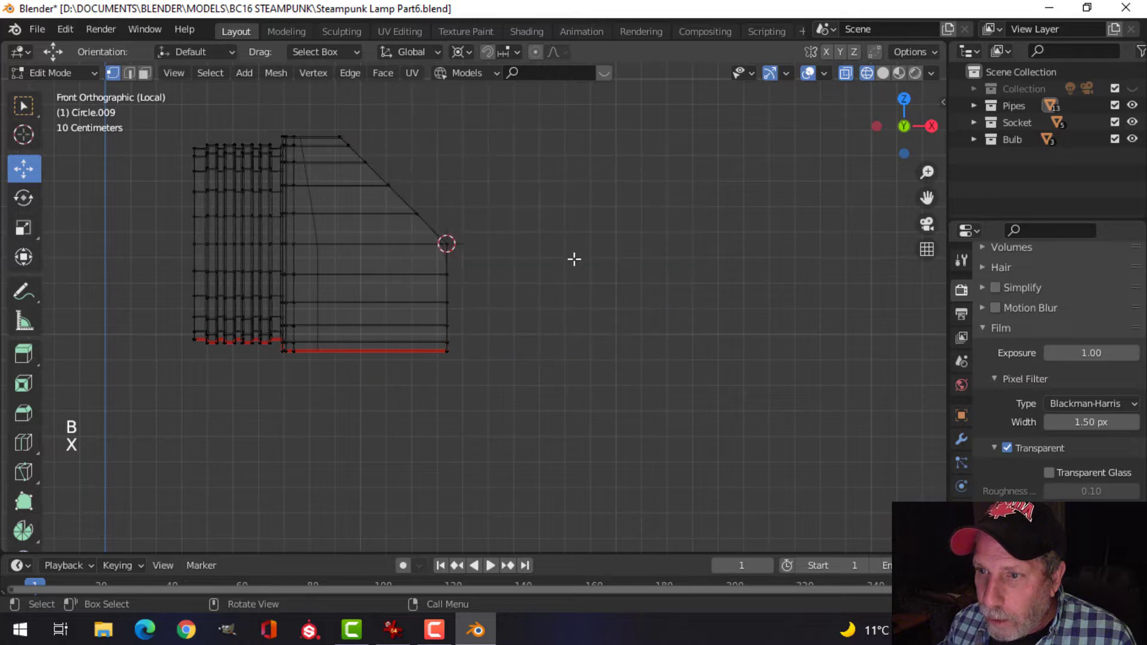
Step: Mirror the remaining half back with a 180° rotated copy, forming a V-notched coupler, and inspect it from below
{"action": "key", "text": "a"}
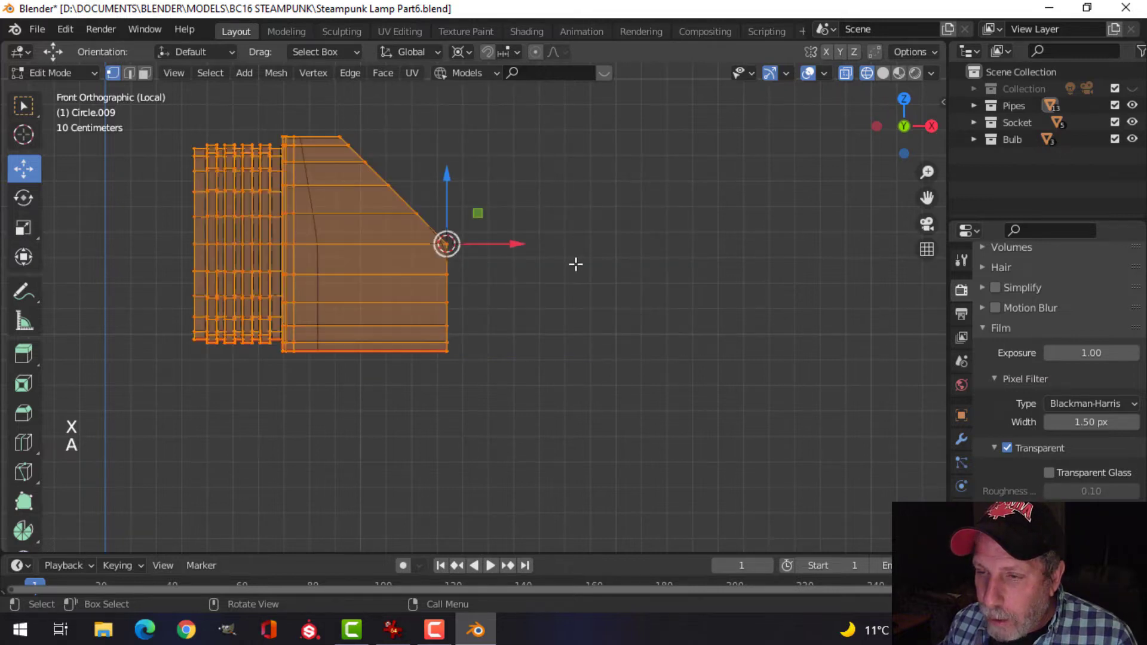
{"action": "mouse_move", "coordinate": [546, 249]}
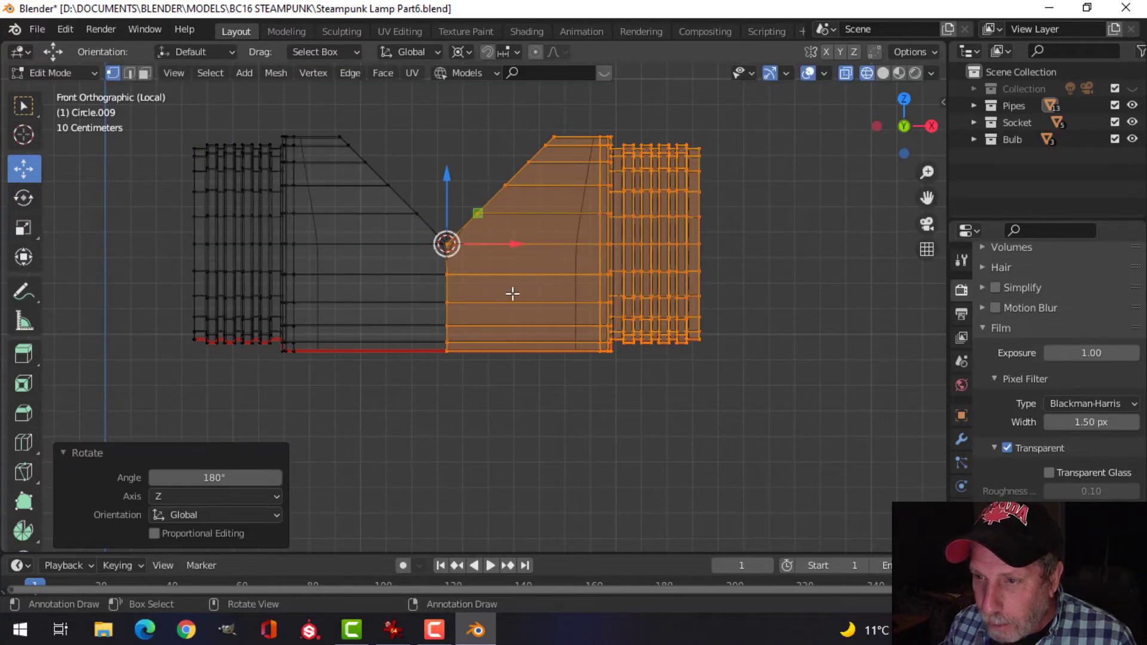
{"action": "scroll", "scroll_direction": "up", "scroll_amount": 3}
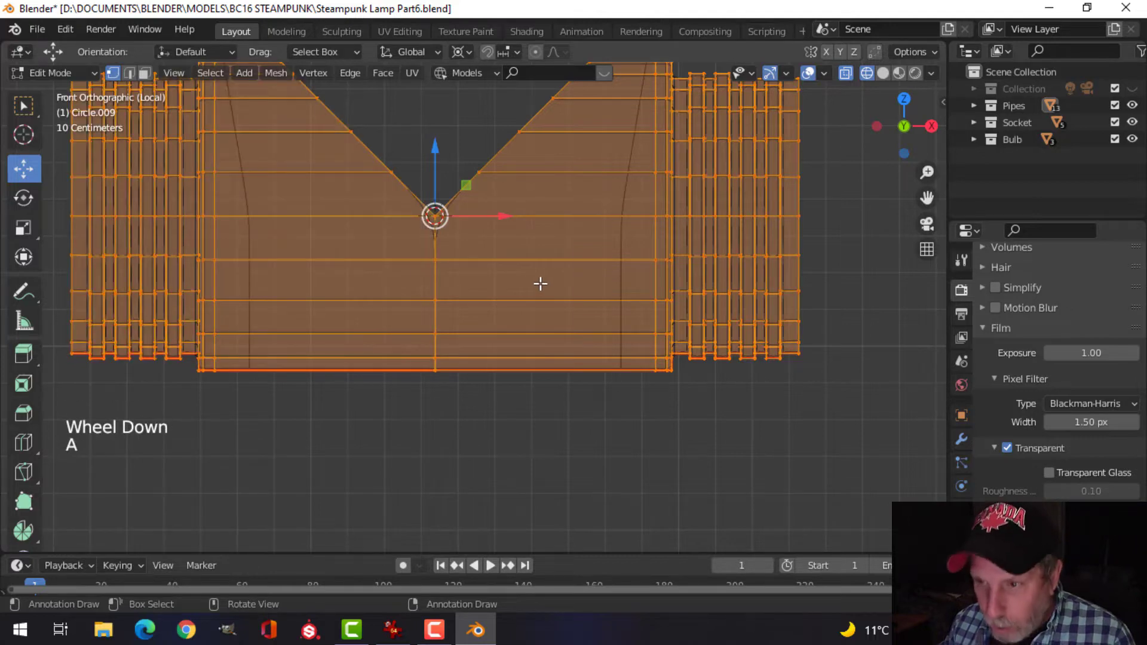
{"action": "key", "text": "m"}
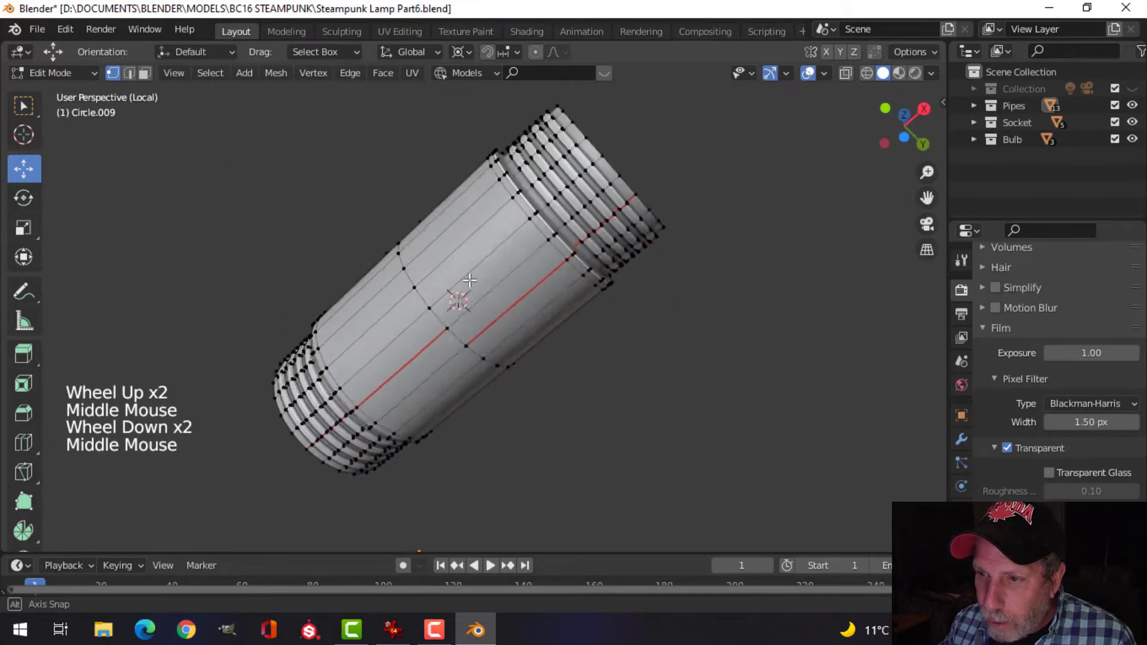
{"action": "left_click_drag", "start_coordinate": [468, 293], "coordinate": [420, 306]}
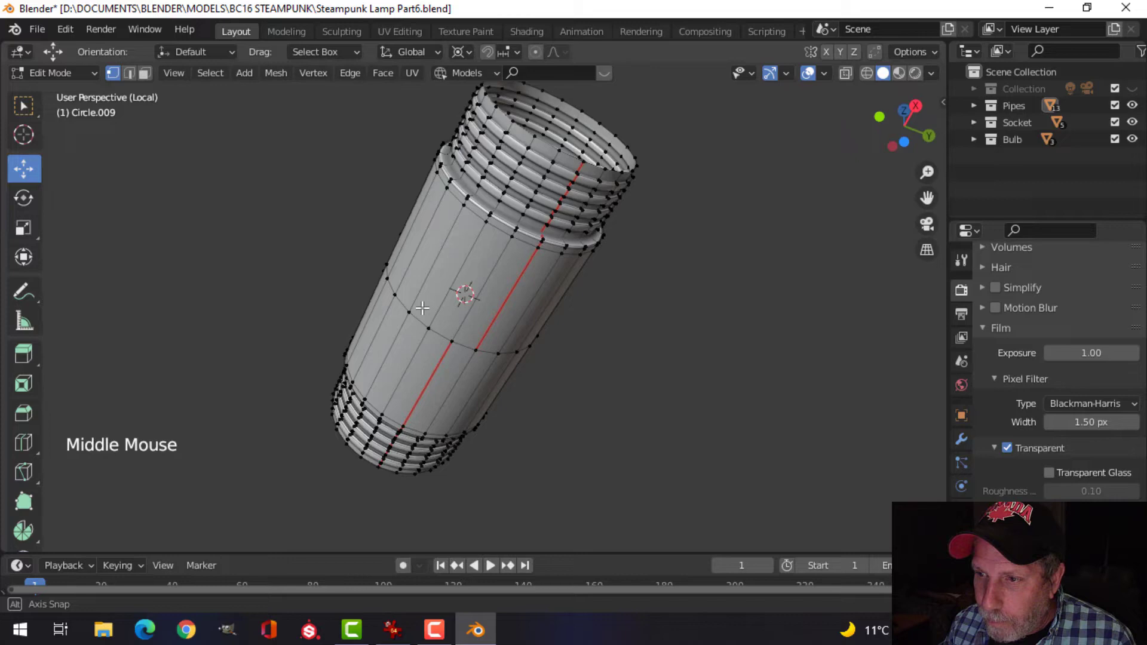
{"action": "left_click_drag", "start_coordinate": [476, 293], "coordinate": [599, 337]}
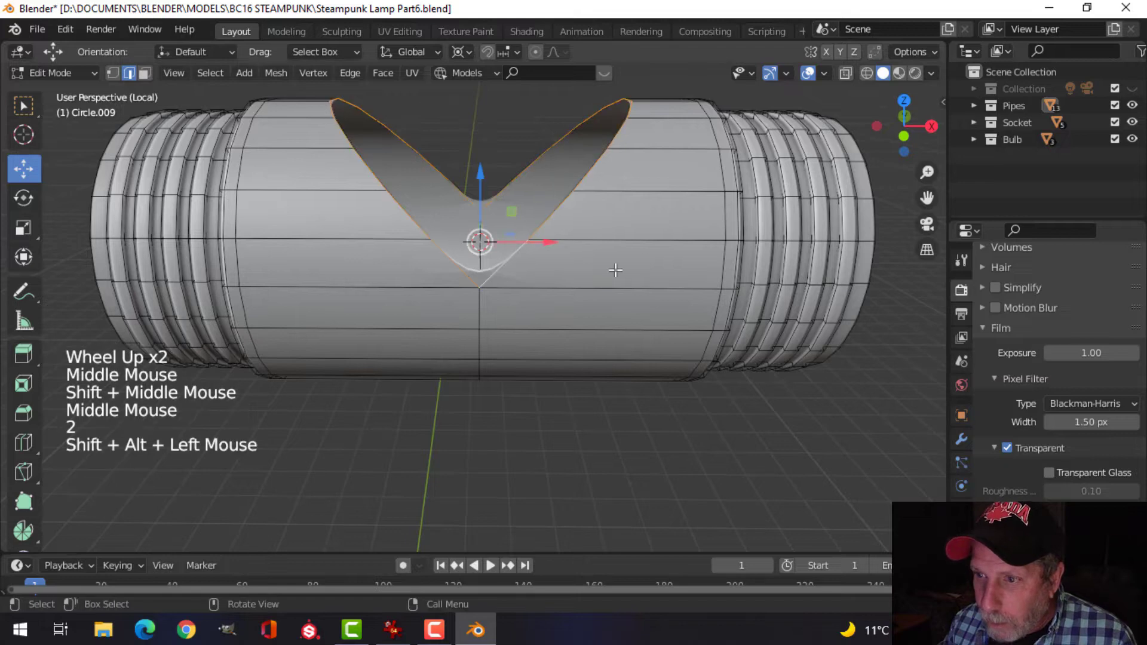
Step: Extrude the V-notch edge loop upward and flatten it into a level branch top at the right height
{"action": "key", "text": "KP_1"}
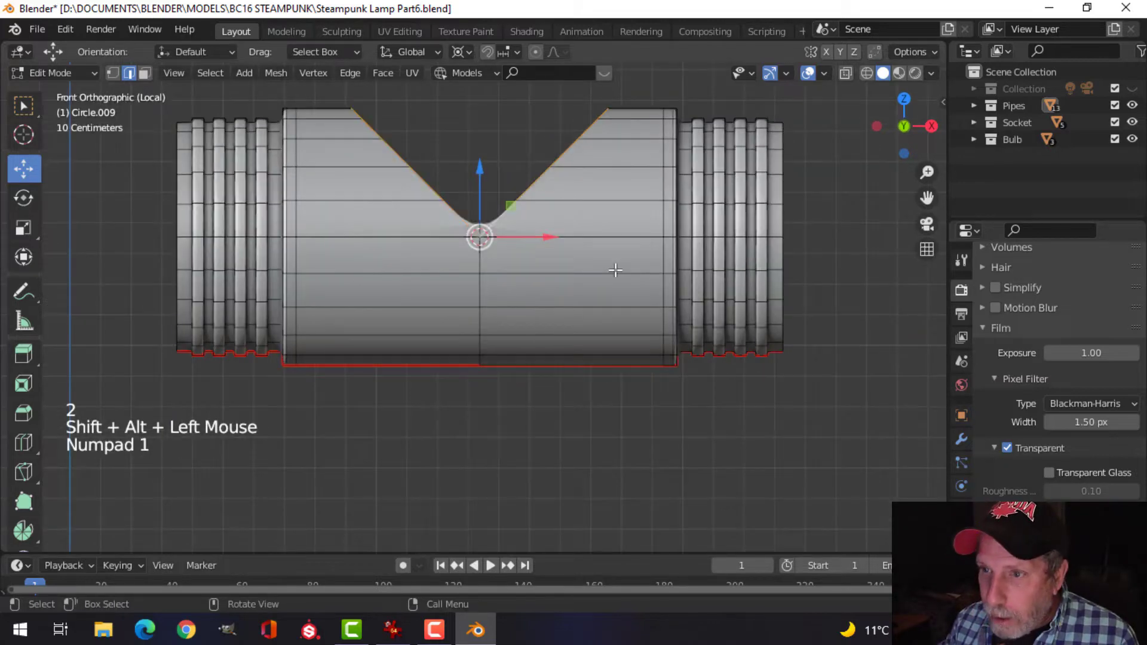
{"action": "left_click", "coordinate": [461, 51]}
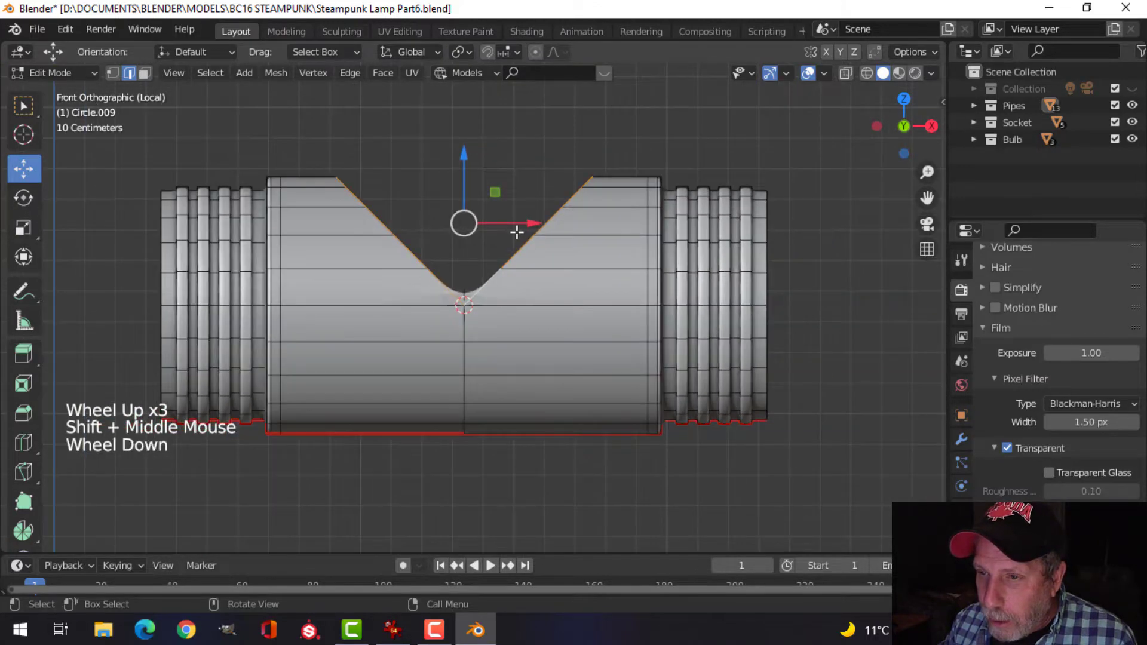
{"action": "key", "text": "e"}
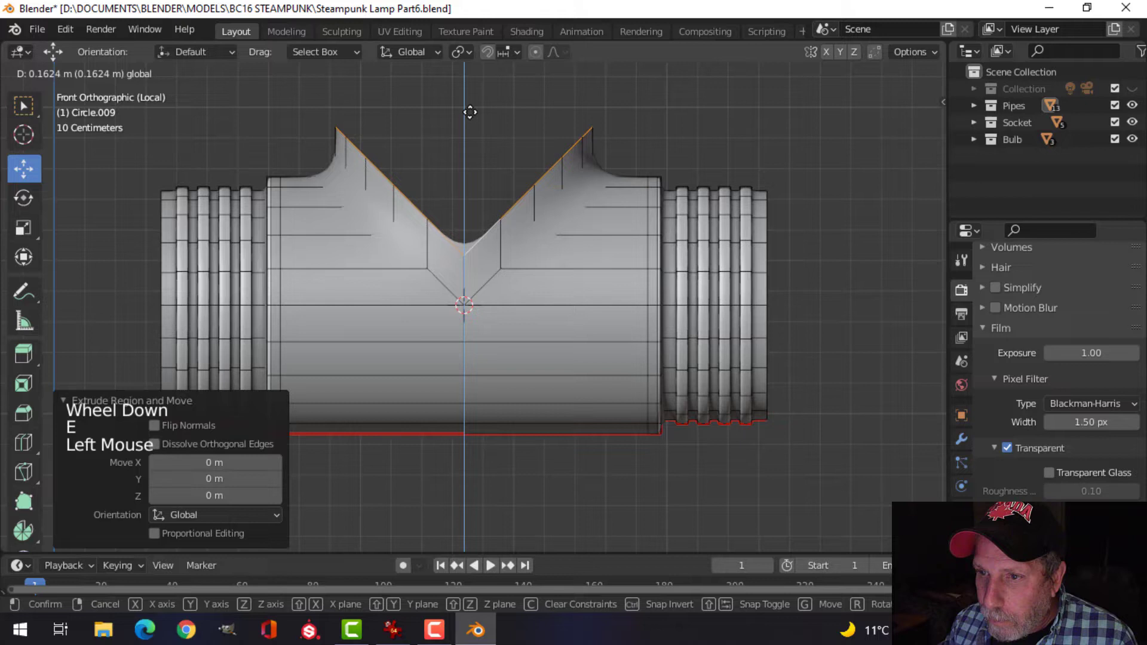
{"action": "key", "text": "s"}
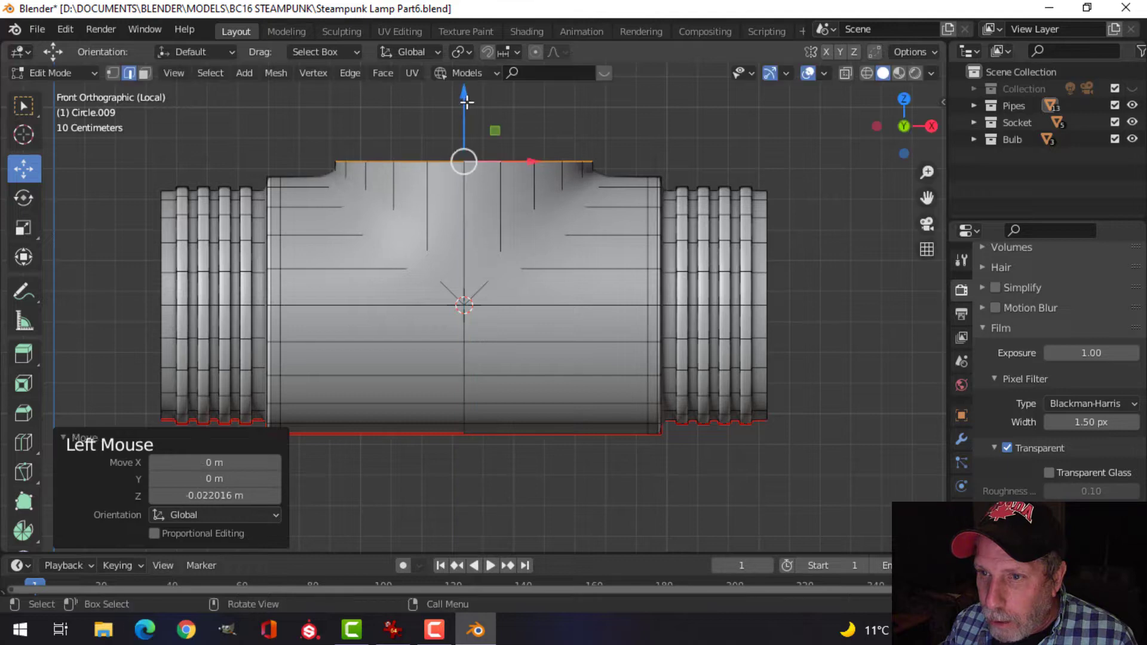
{"action": "left_click_drag", "start_coordinate": [461, 307], "coordinate": [512, 285]}
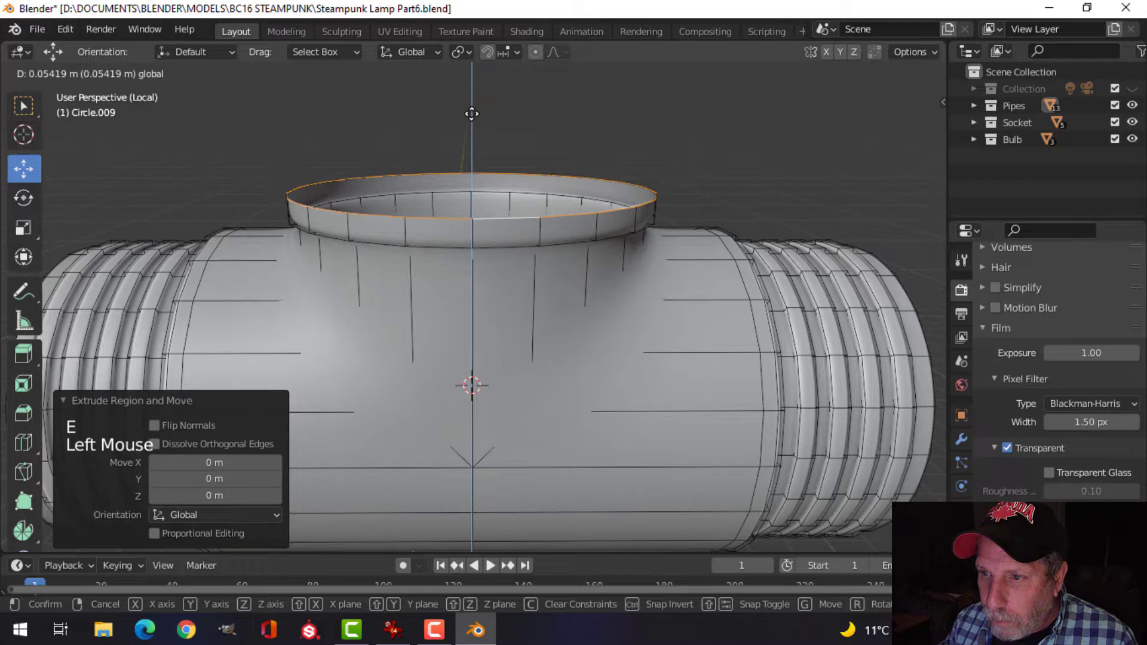
Step: Extrude the branch opening into a raised rim and add a supporting edge loop along the body
{"action": "key", "text": "s"}
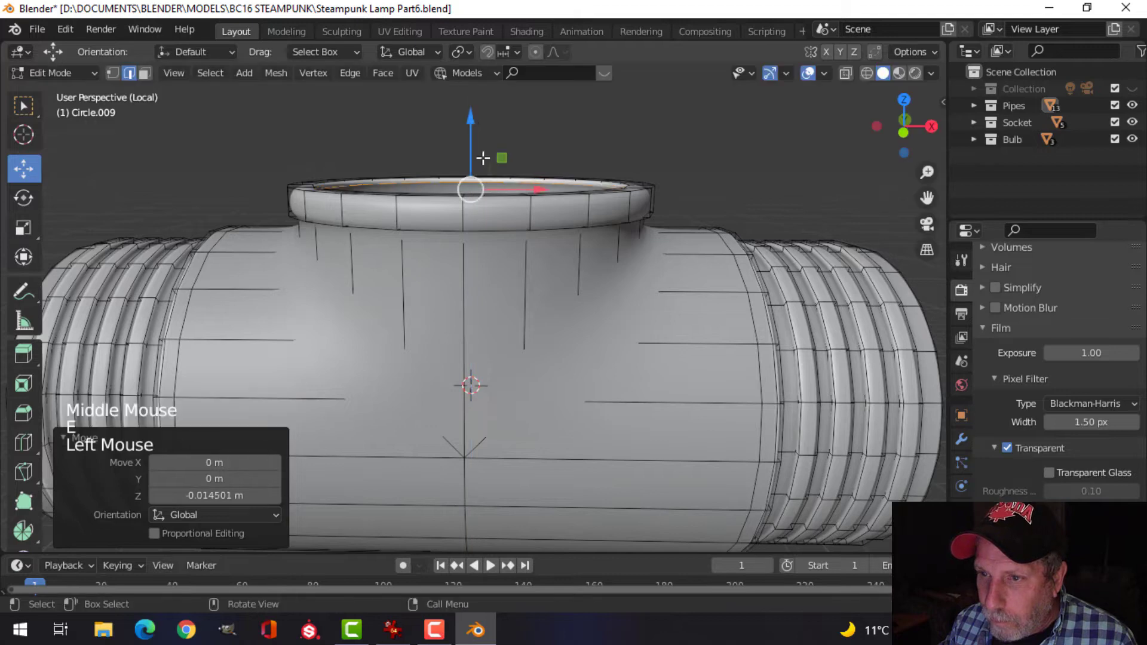
{"action": "key", "text": "ctrl+r"}
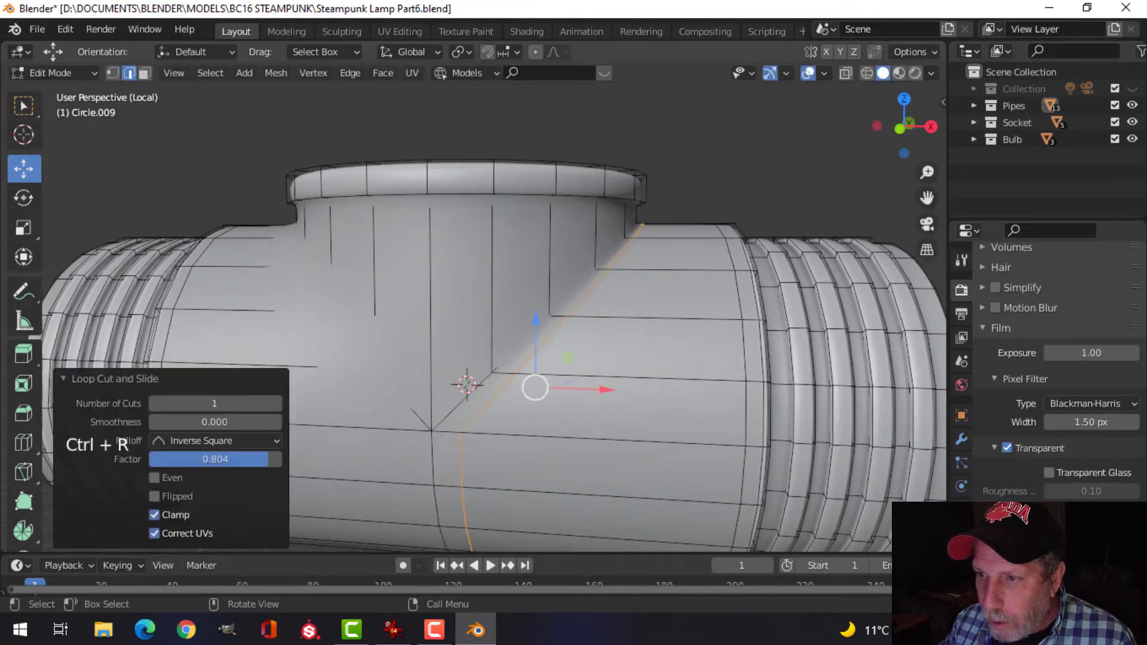
Step: Slide the new loop cut into place and leave Edit Mode on the tee coupler
{"action": "scroll", "scroll_direction": "down", "scroll_amount": 3}
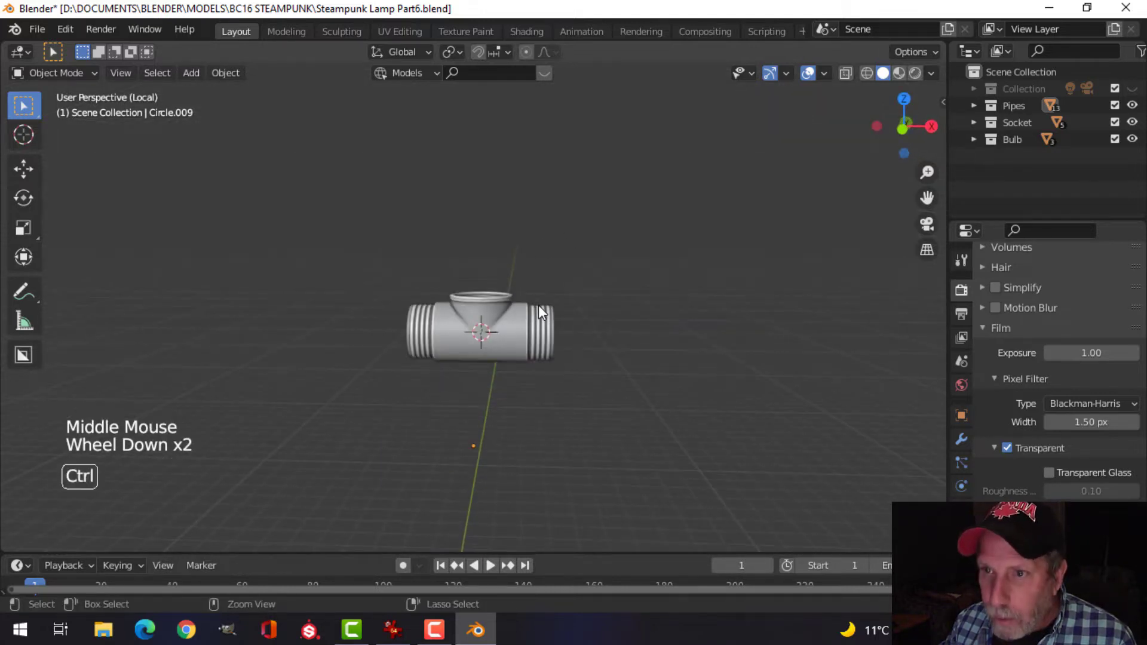
Step: Bring the whole lamp back into view and raise the tee's top outlet rim into a taller collar
{"action": "key", "text": "ctrl+s"}
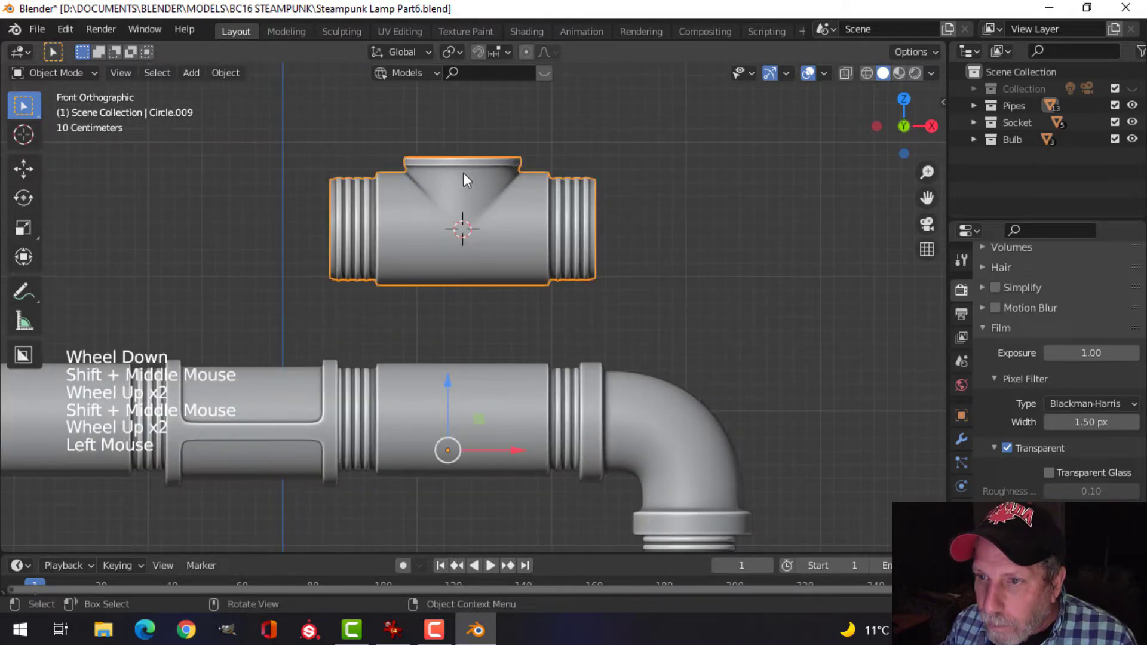
{"action": "key", "text": "Tab"}
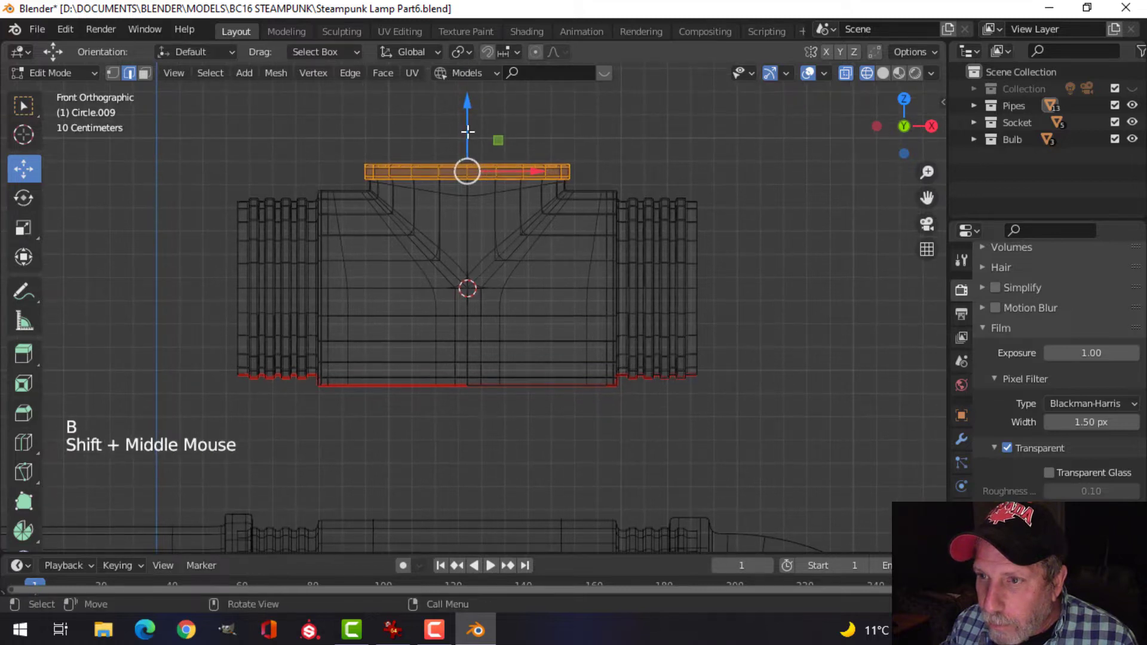
{"action": "left_click_drag", "start_coordinate": [467, 172], "coordinate": [467, 159]}
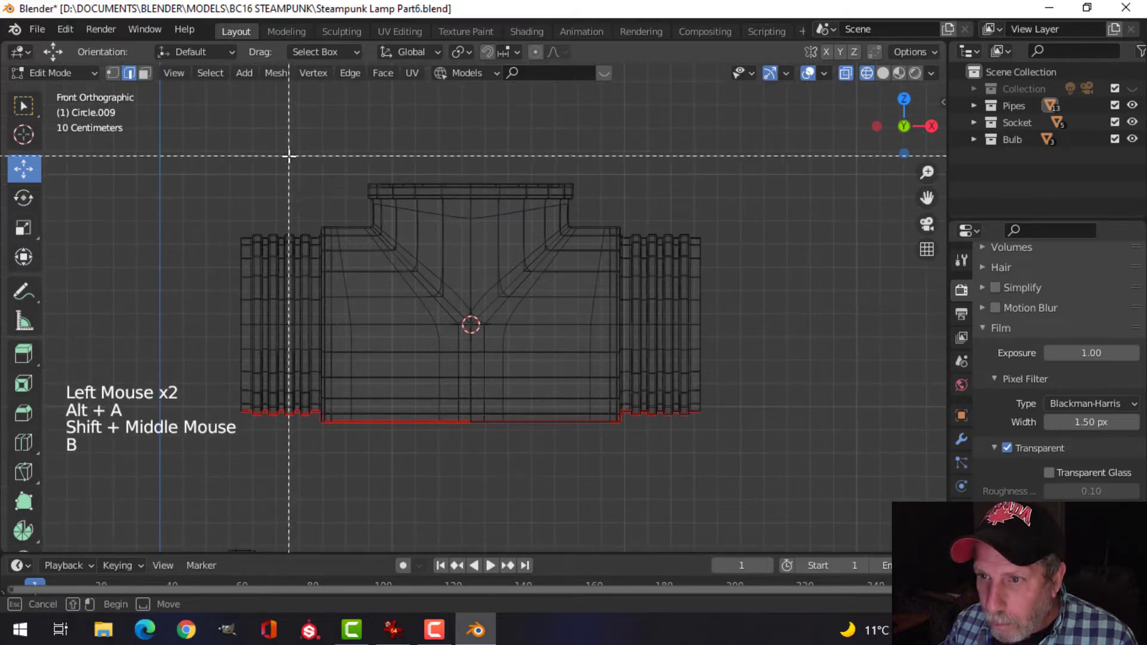
{"action": "key", "text": "g"}
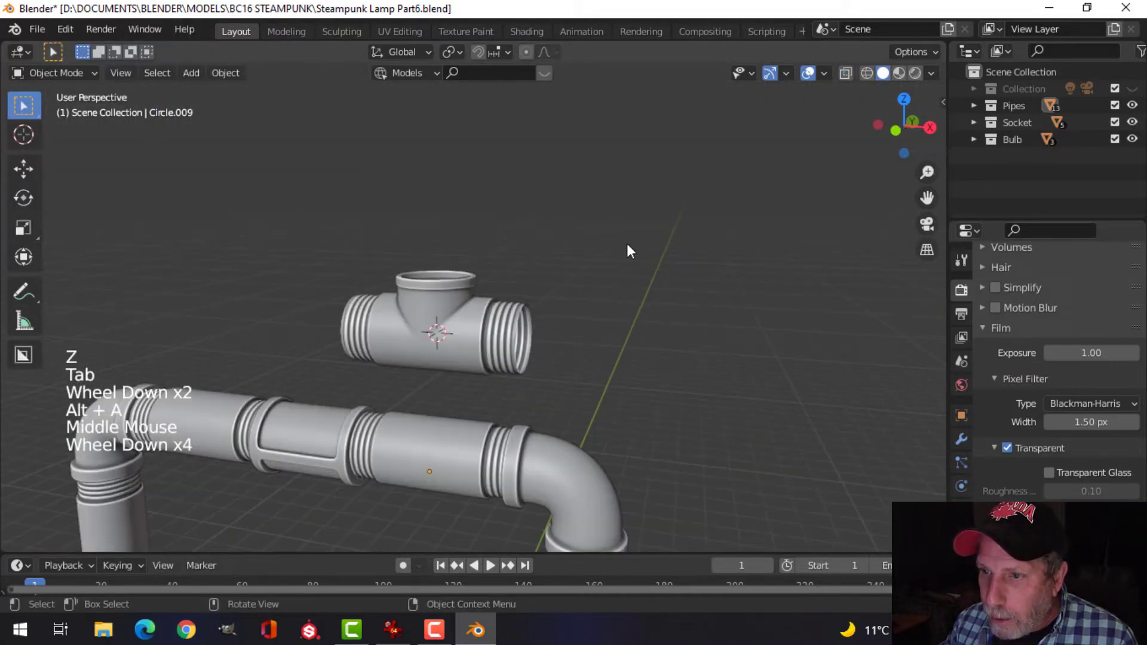
Step: Snap the 3D cursor to the centre of the tee's top outlet and select the hex threaded plug
{"action": "left_click_drag", "start_coordinate": [631, 251], "coordinate": [552, 400]}
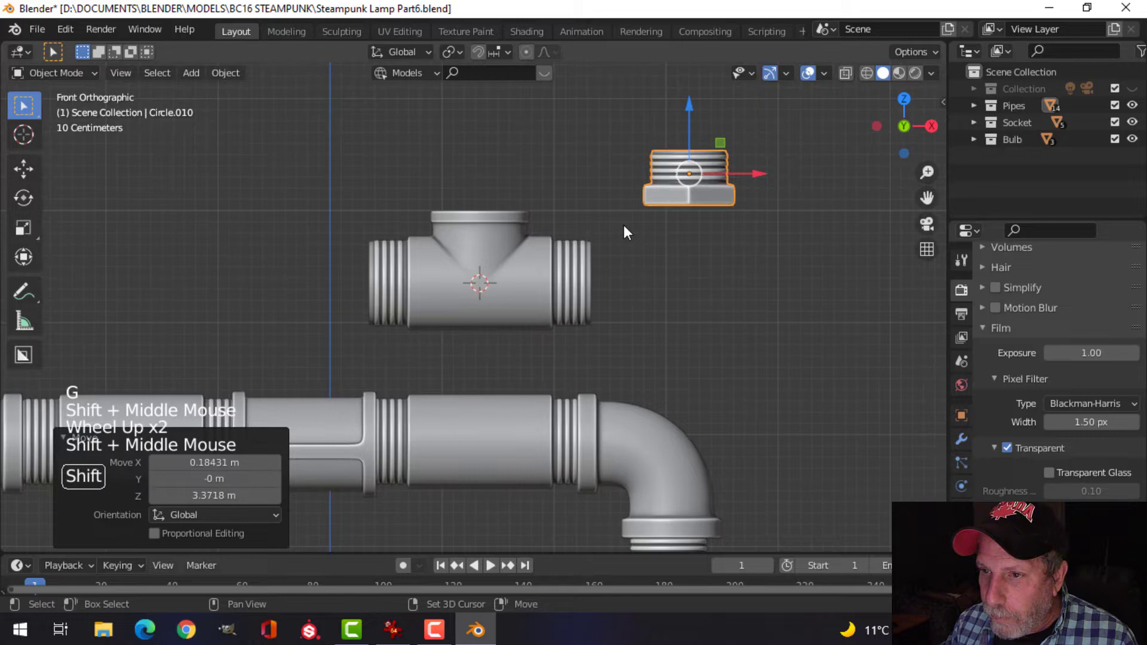
{"action": "key", "text": "Tab"}
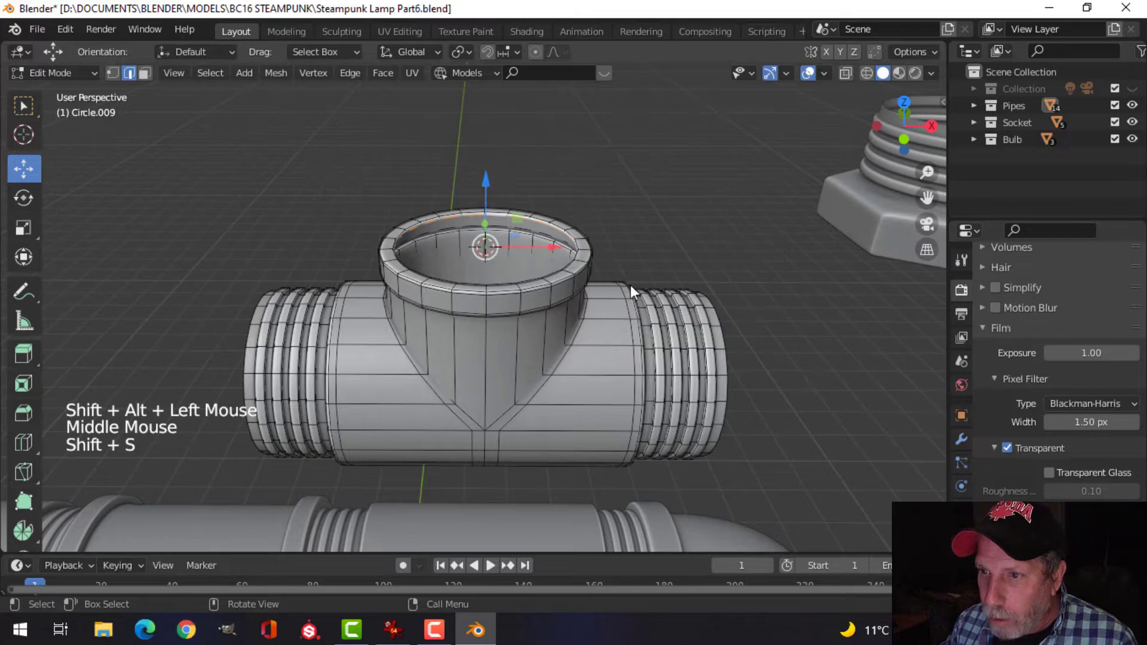
{"action": "key", "text": "Tab"}
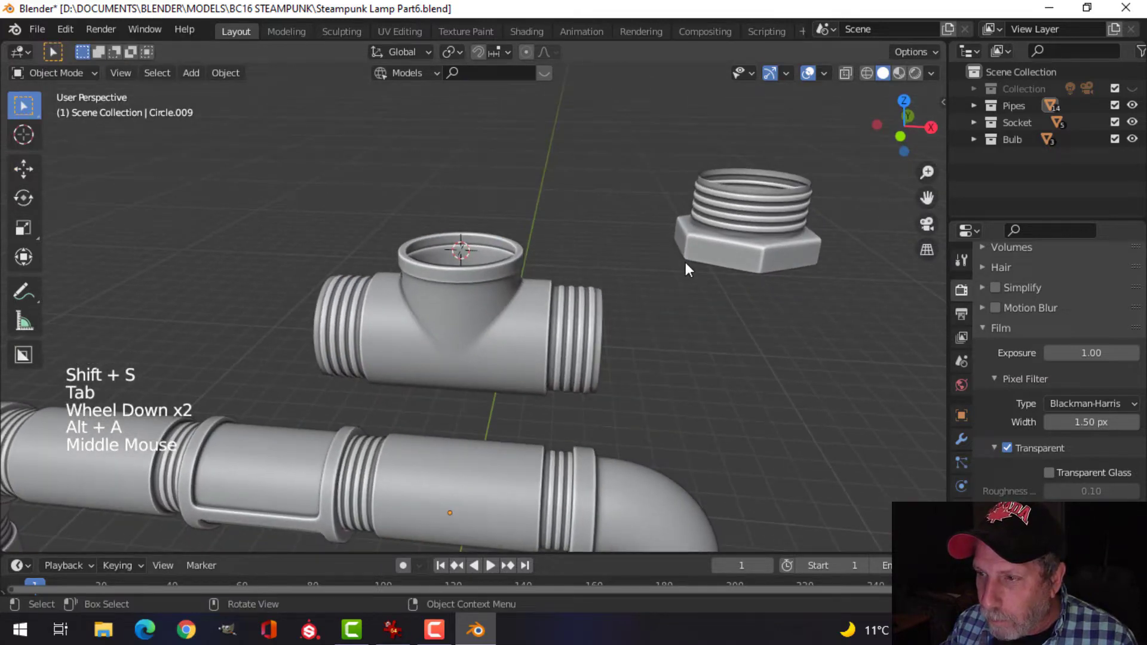
{"action": "left_click", "coordinate": [744, 220]}
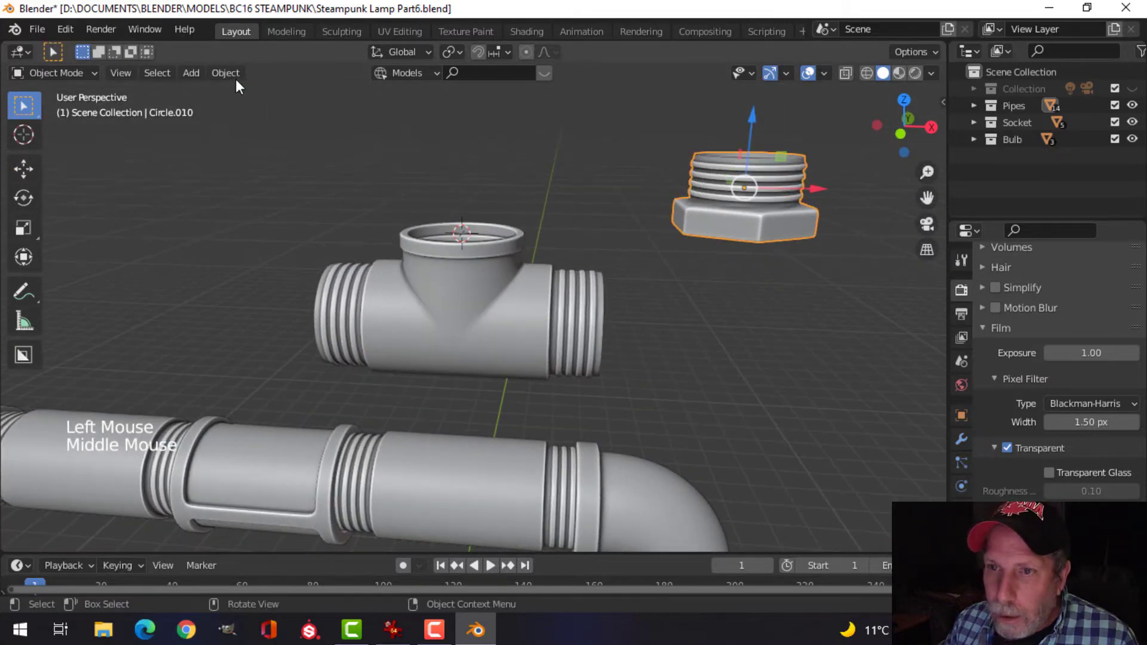
Step: Set the plug's origin to the 3D cursor and move its geometry onto the tee outlet
{"action": "left_click", "coordinate": [225, 73]}
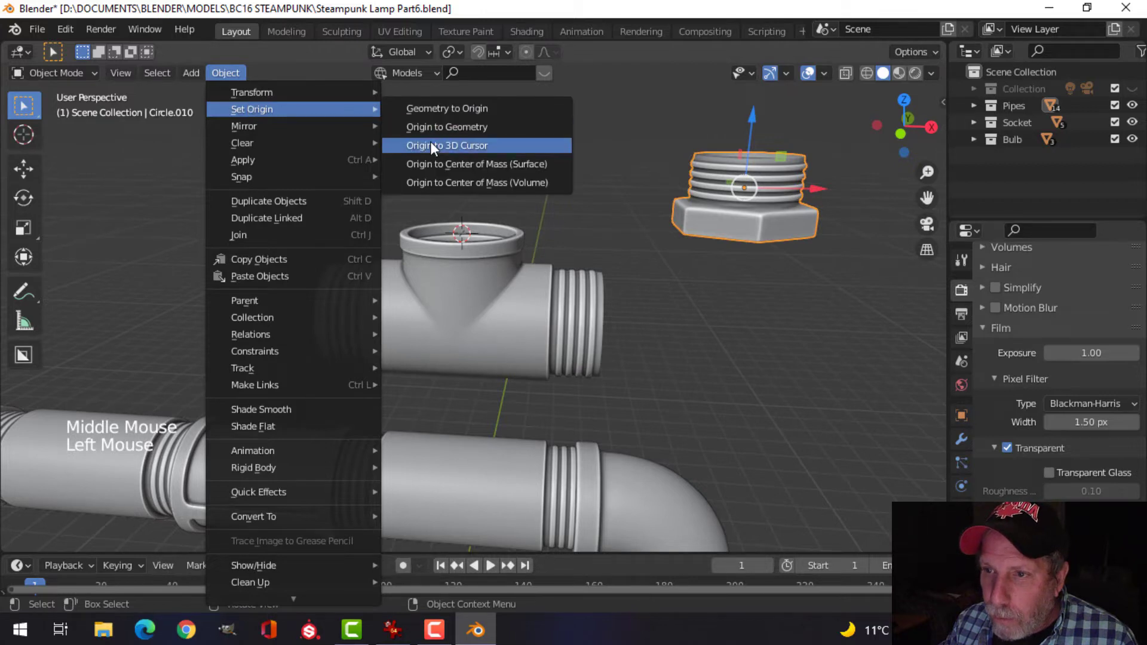
{"action": "left_click", "coordinate": [446, 145]}
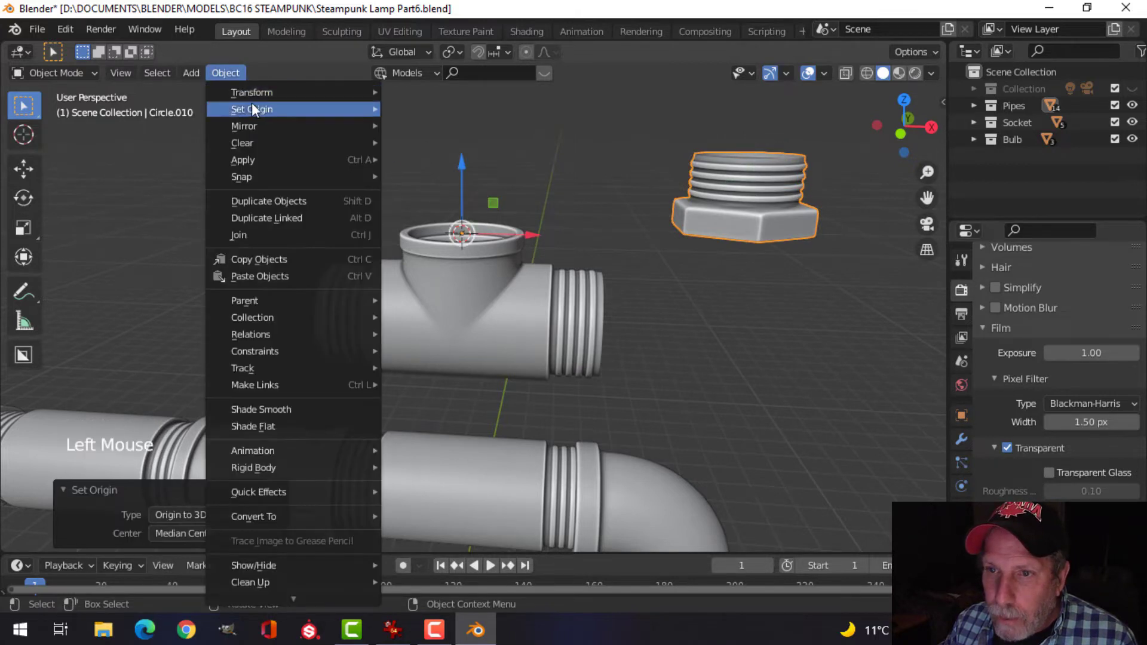
{"action": "left_click", "coordinate": [252, 108]}
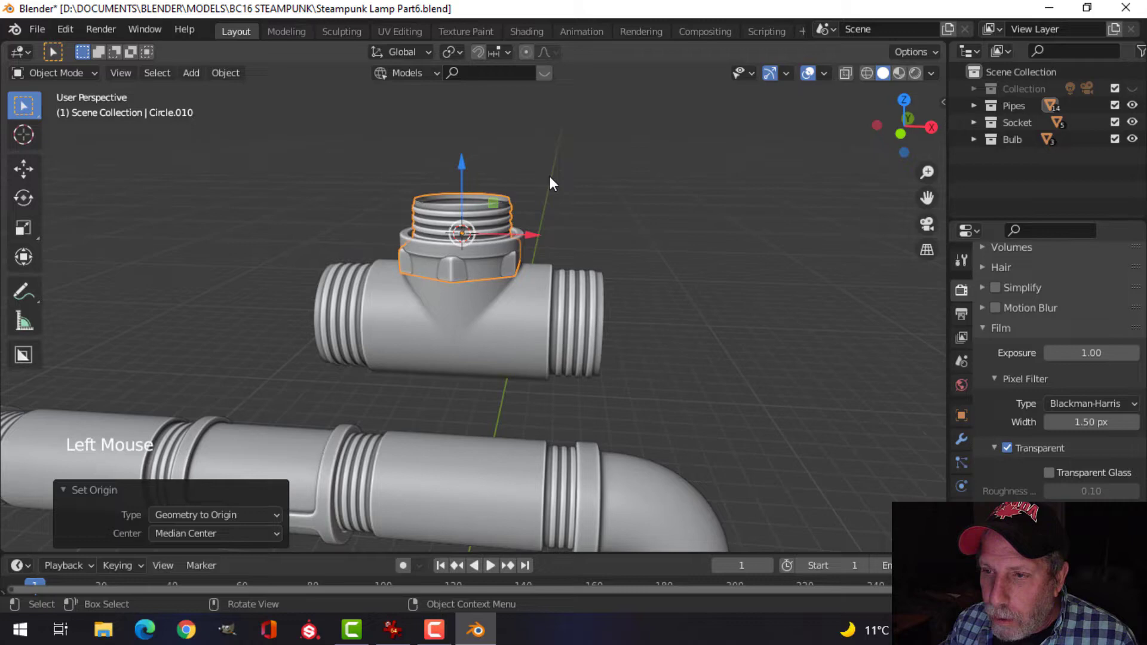
{"action": "key", "text": "Tab"}
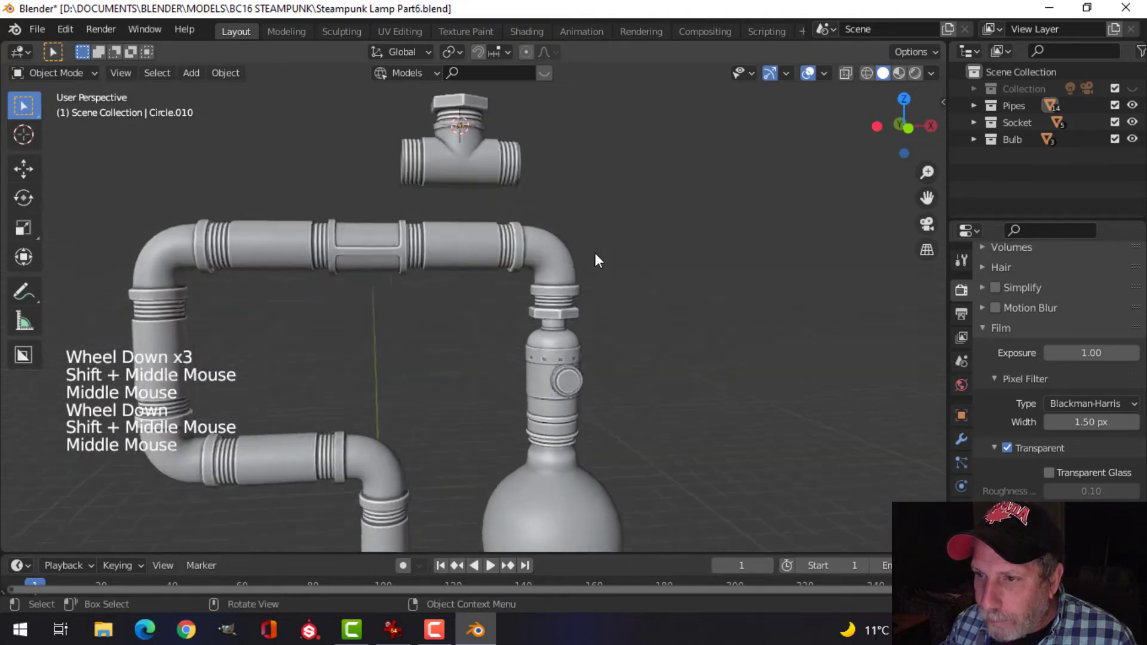
{"action": "scroll", "scroll_direction": "down", "scroll_amount": 3}
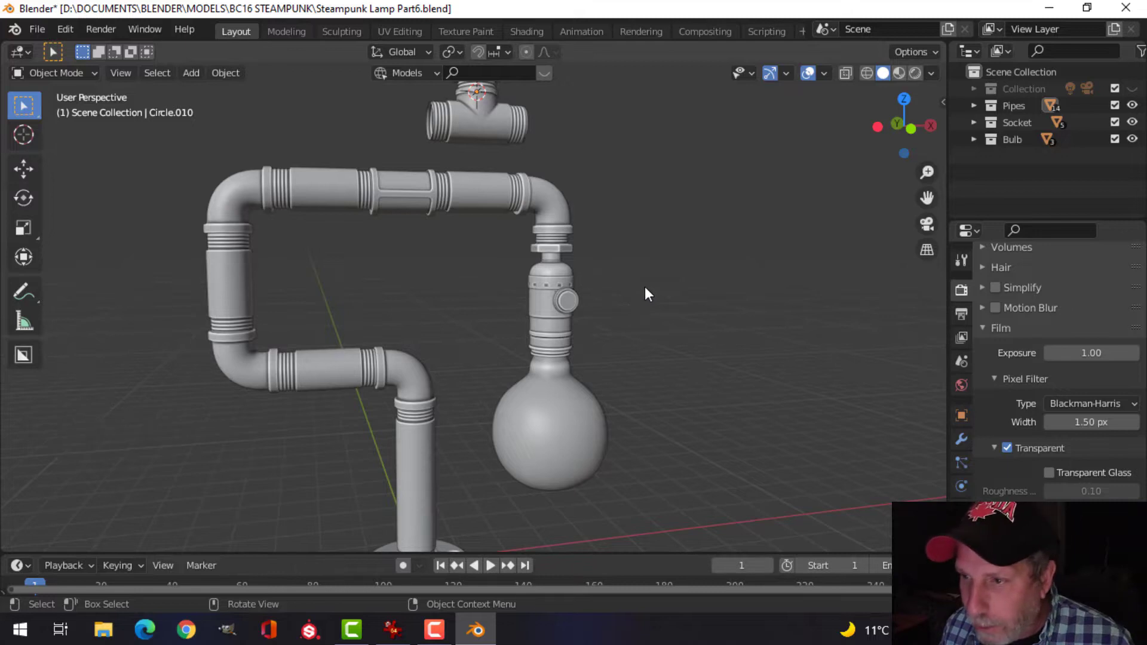
{"action": "scroll", "scroll_direction": "down", "scroll_amount": 3}
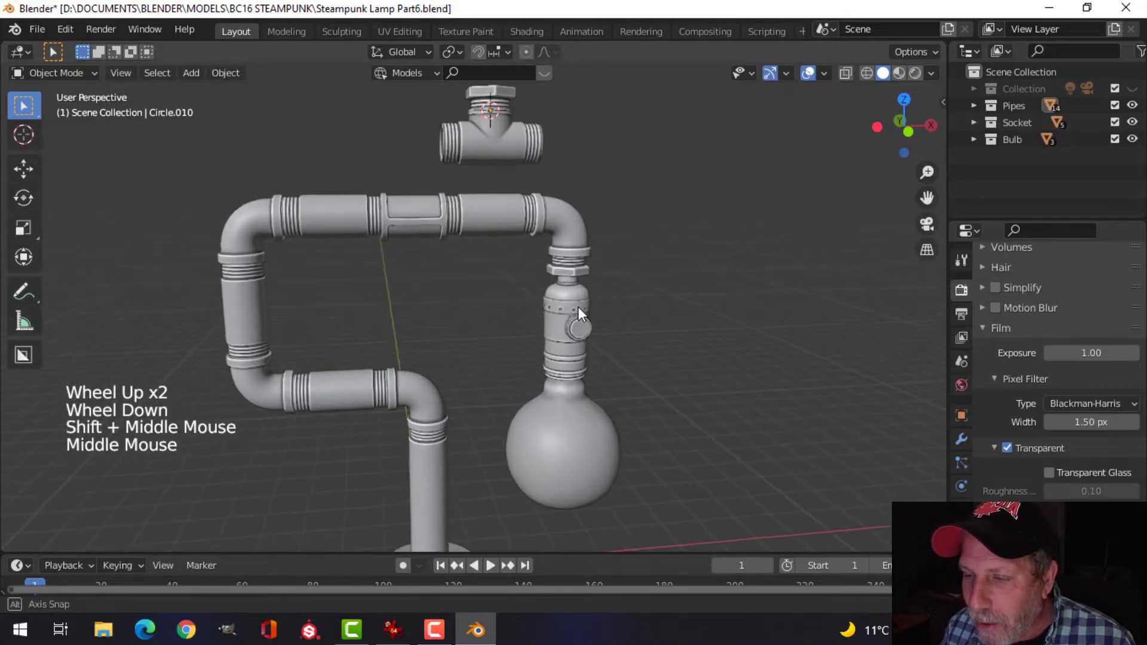
{"action": "scroll", "scroll_direction": "down", "scroll_amount": 3}
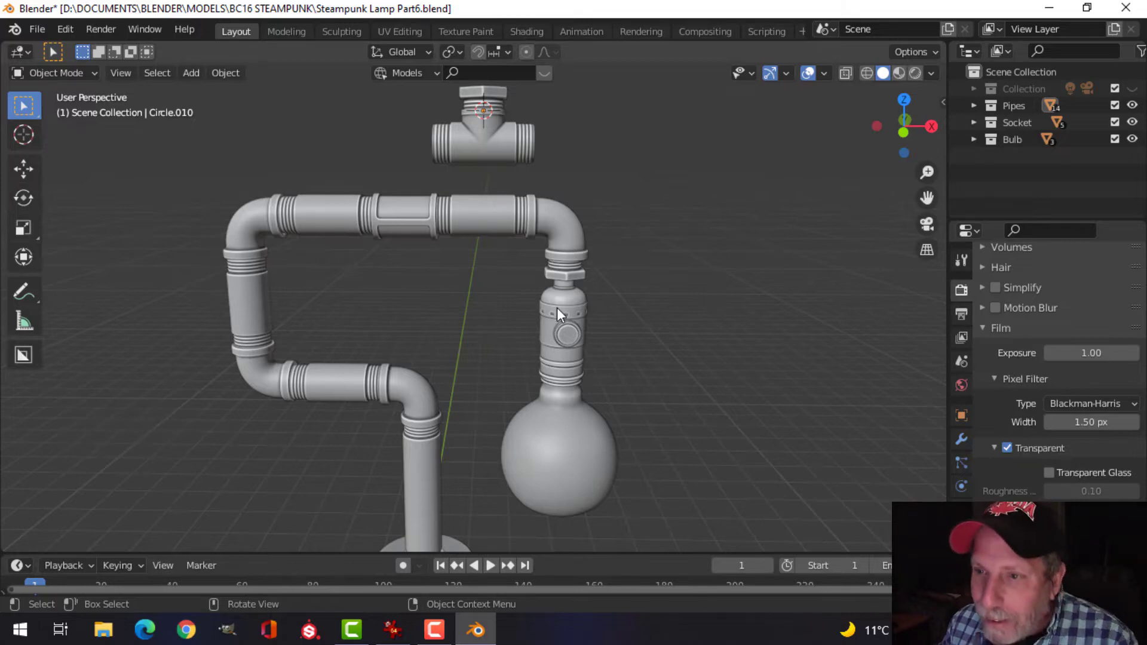
{"action": "left_click_drag", "start_coordinate": [555, 315], "coordinate": [633, 307]}
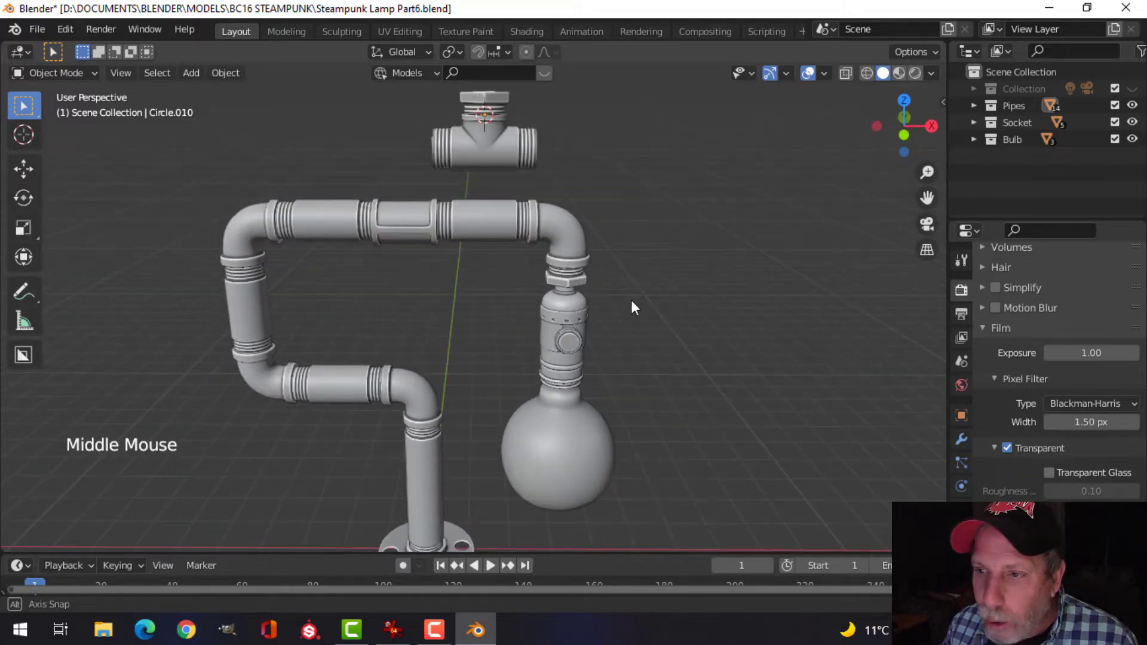
{"action": "scroll", "scroll_direction": "down", "scroll_amount": 3}
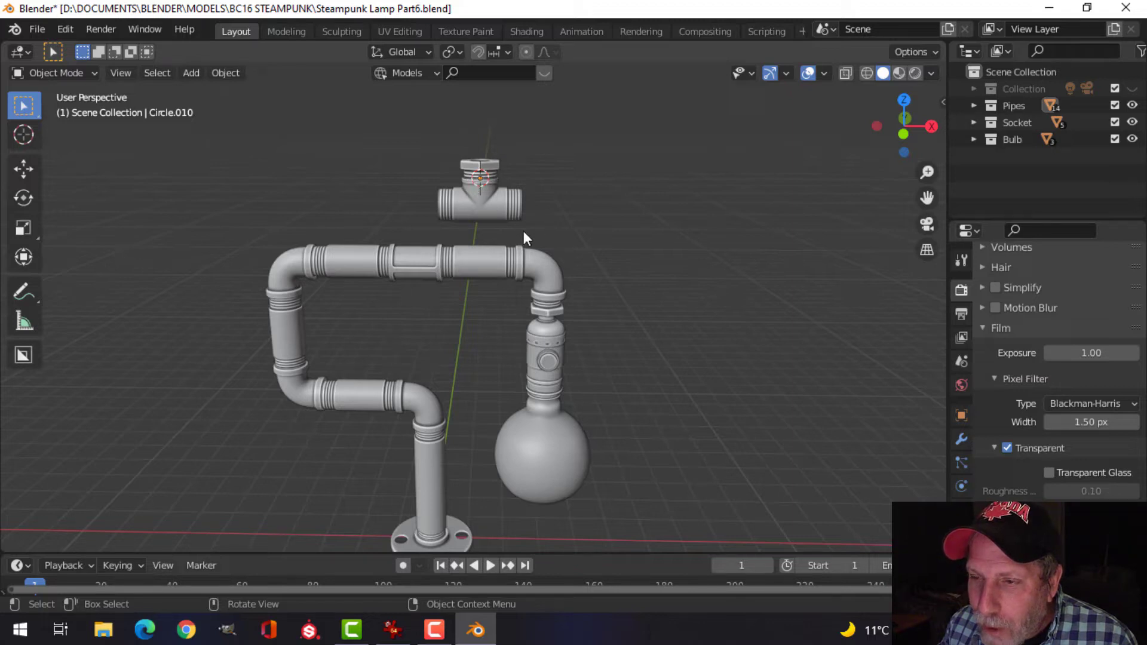
{"action": "mouse_move", "coordinate": [550, 286]}
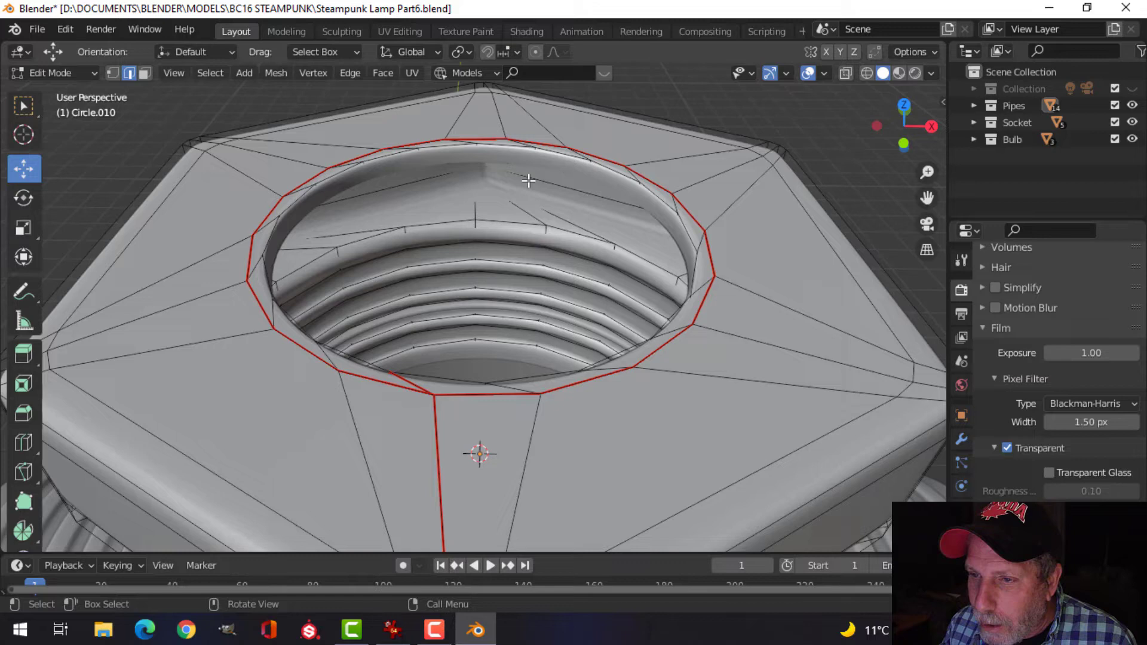
Step: Centre the 3D cursor in the plug's threaded hole, ready for a new cylinder there
{"action": "scroll", "scroll_direction": "down", "scroll_amount": 3}
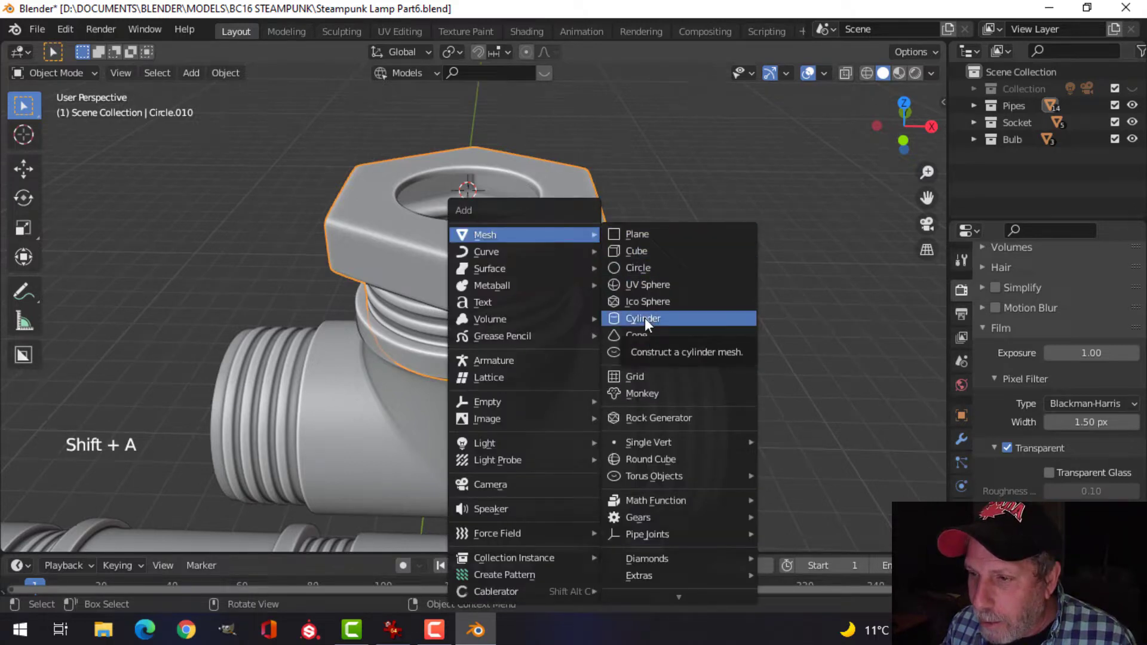
Step: Add an 18-vertex cylinder, sink it into the plug's hole and shape its top into a rounded stem
{"action": "left_click", "coordinate": [643, 318]}
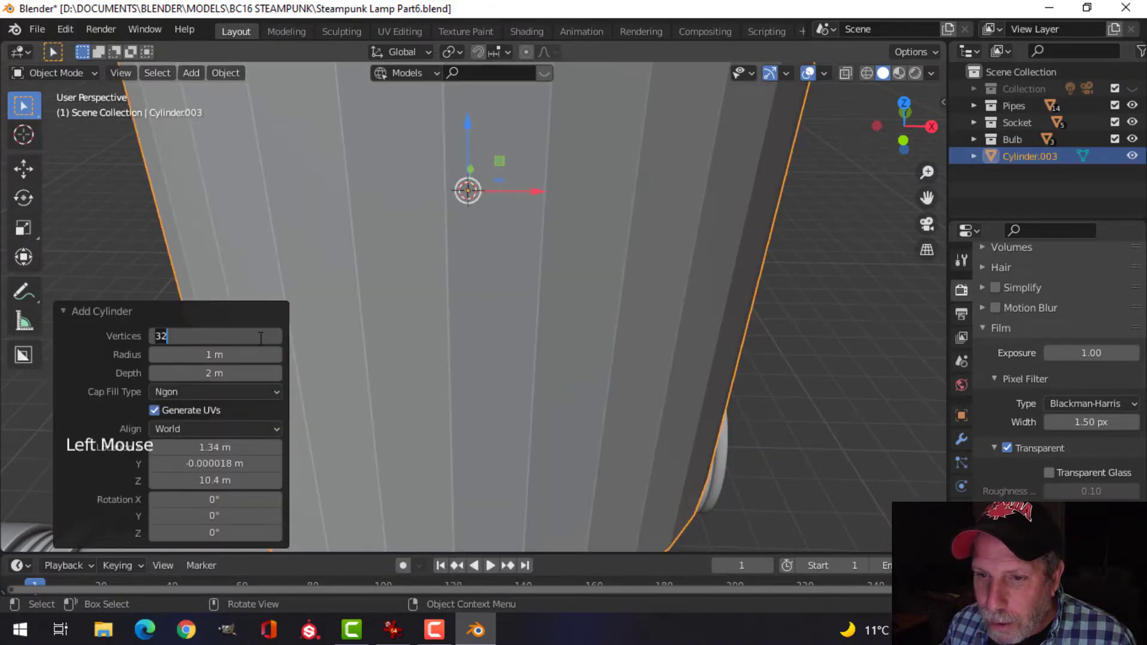
{"action": "type", "text": "18"}
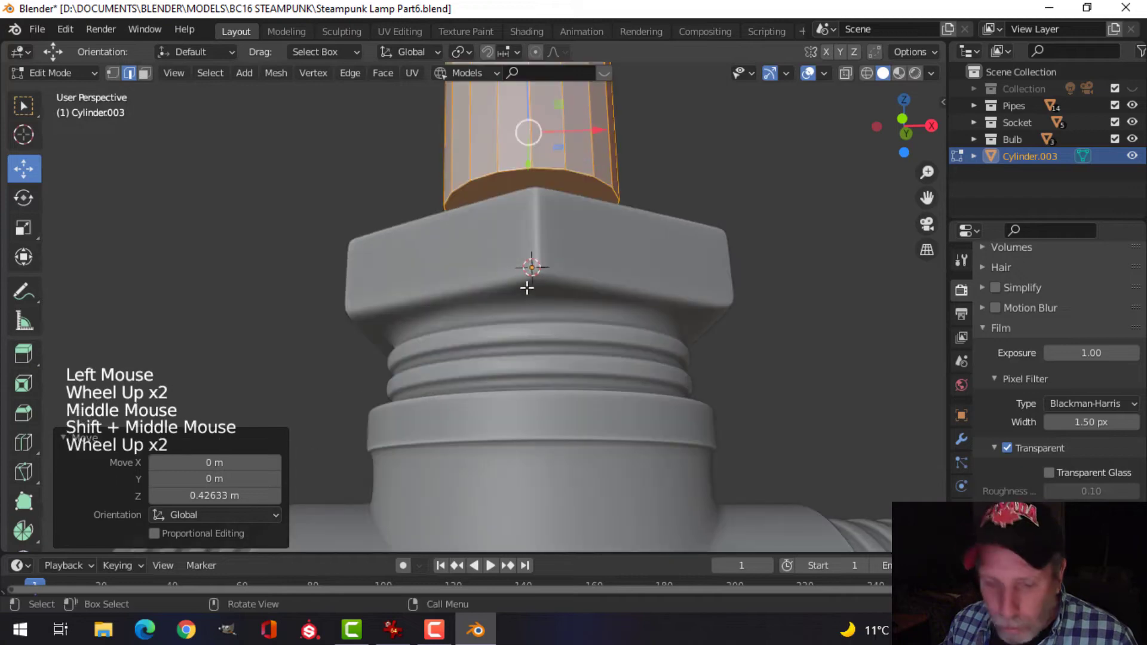
{"action": "key", "text": "x"}
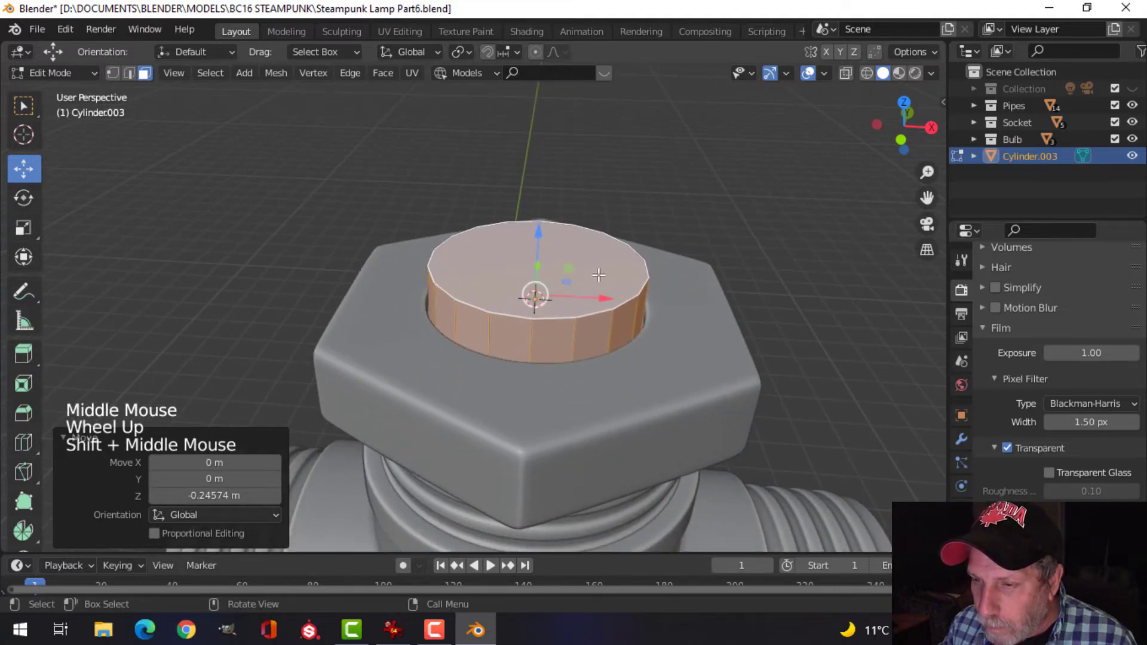
{"action": "key", "text": "s"}
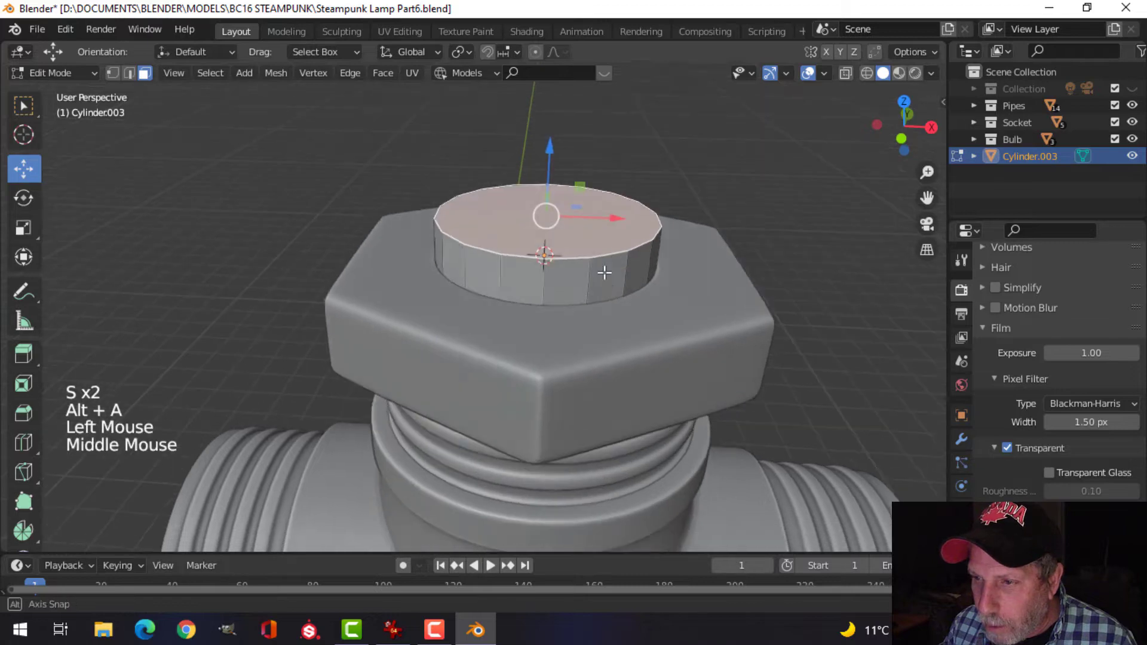
{"action": "scroll", "scroll_direction": "down", "scroll_amount": 3}
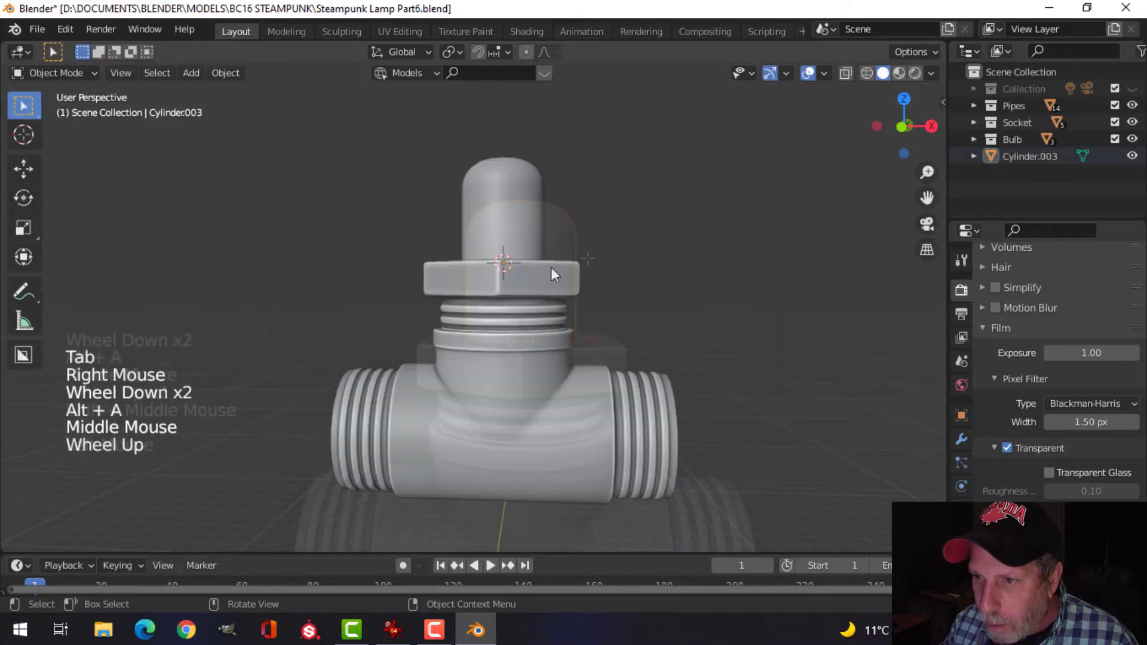
Step: Separate the domed cap from the stem as its own object and lift it above
{"action": "key", "text": "Tab"}
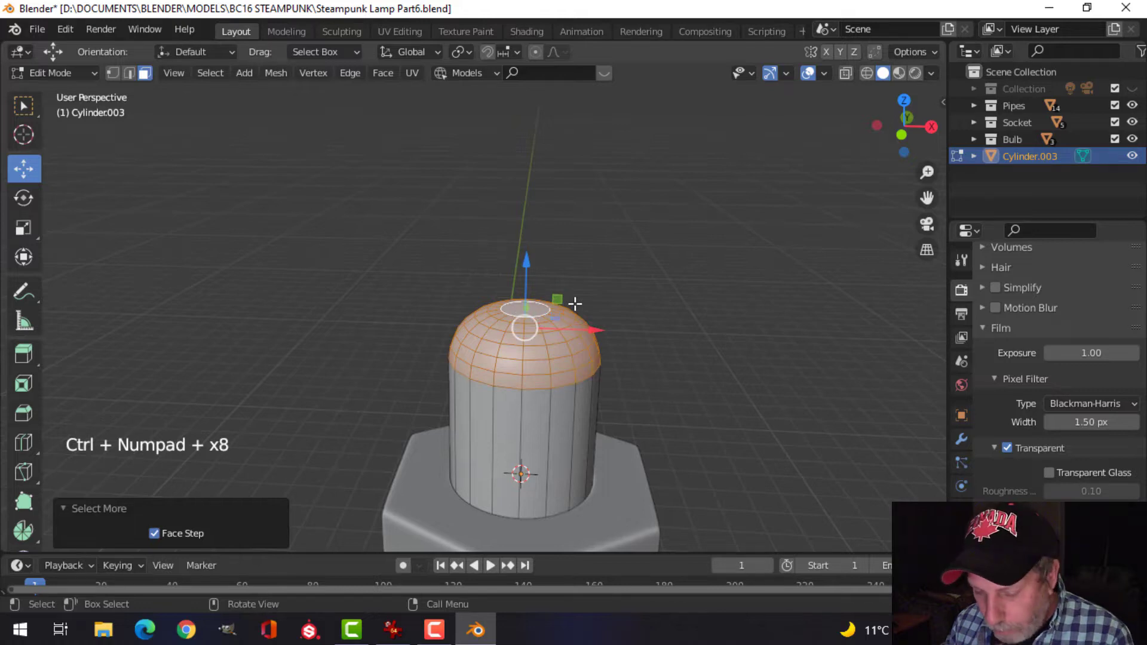
{"action": "key", "text": "Tab"}
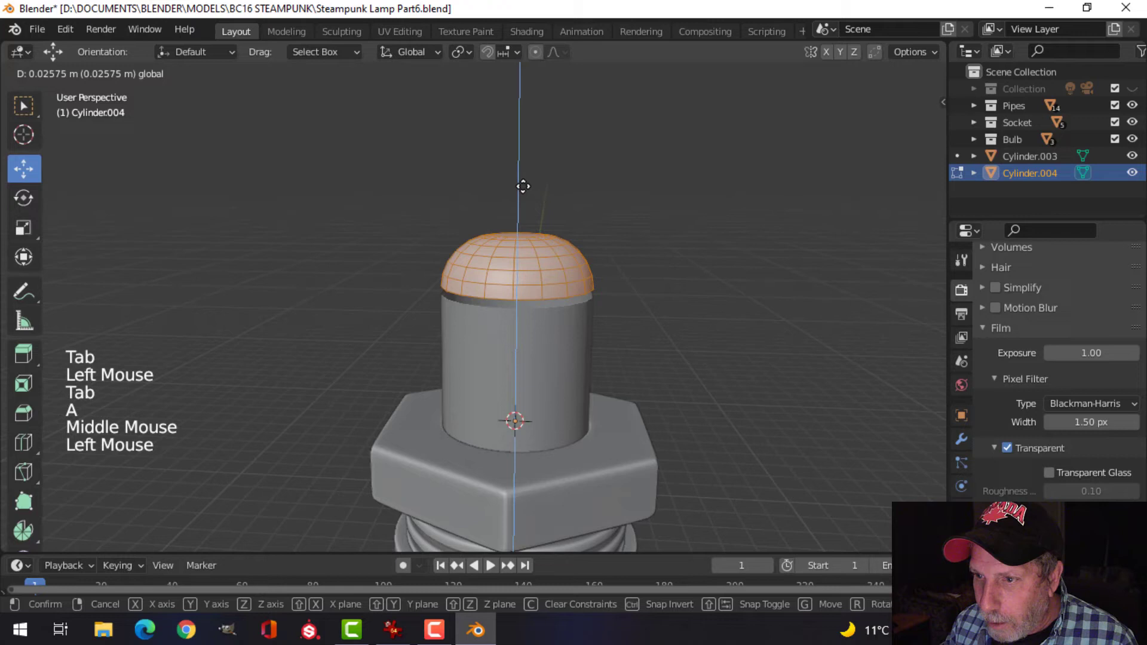
{"action": "key", "text": "Tab"}
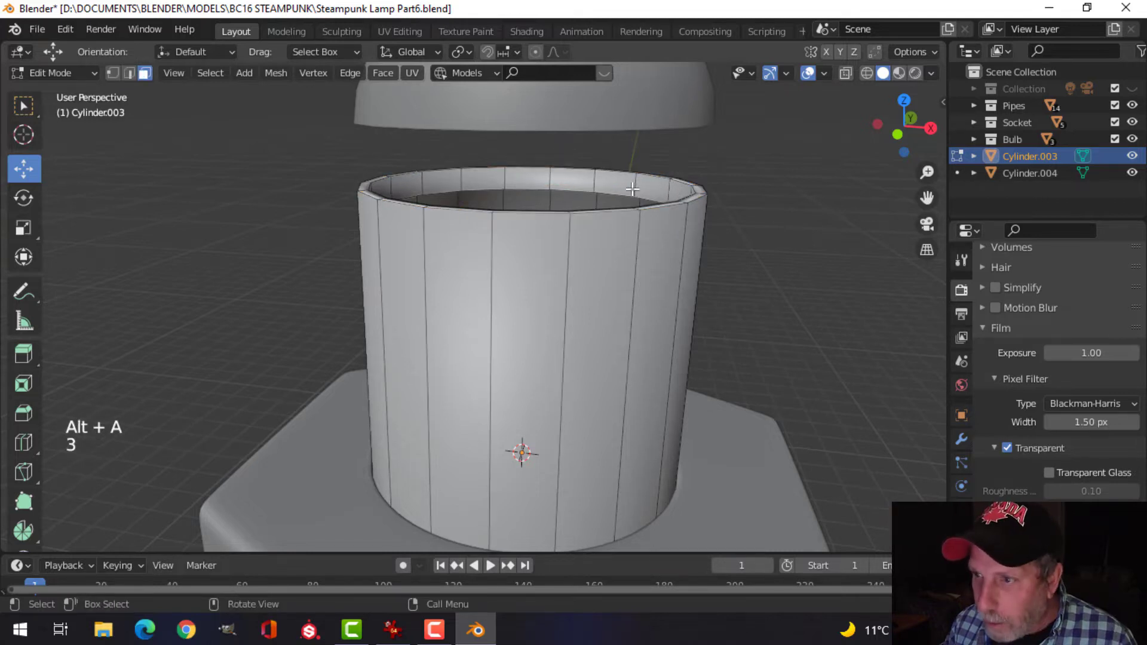
Step: Hollow the stem into an open tube, shrinking the top rim and giving the wall thickness
{"action": "key", "text": "alt+s"}
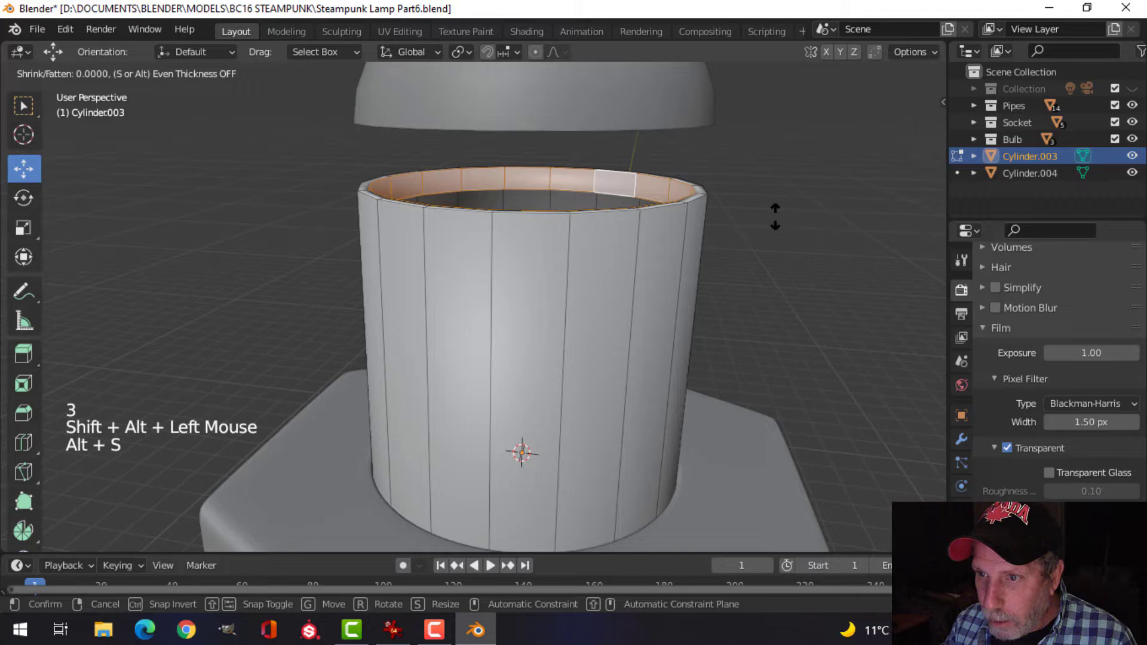
{"action": "key", "text": "s"}
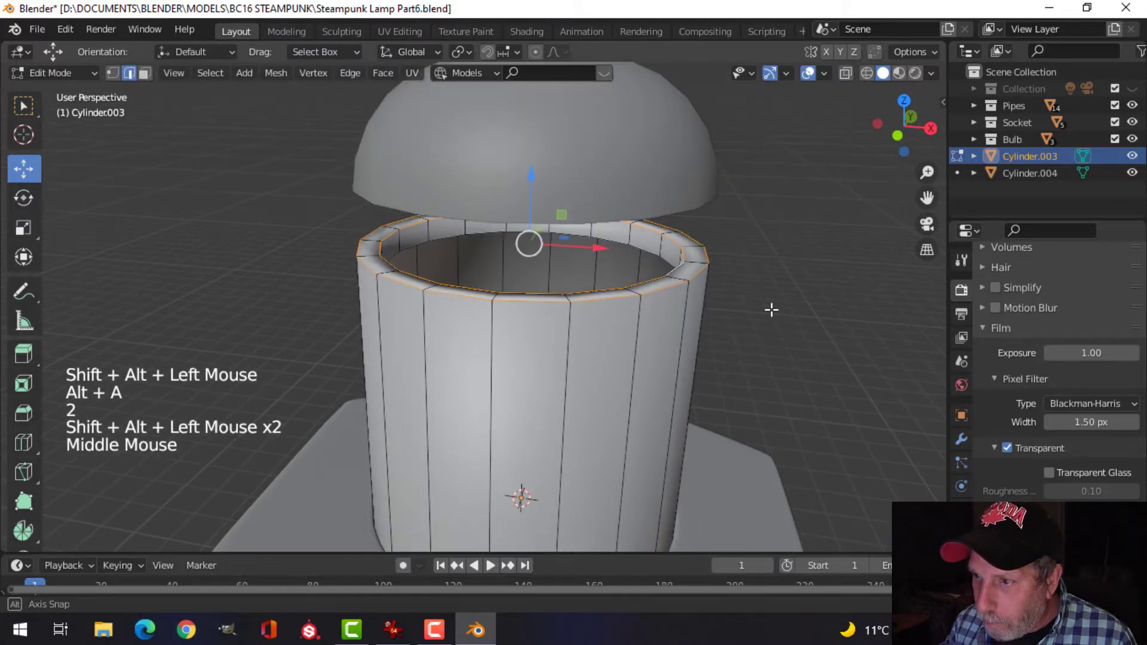
{"action": "key", "text": "ctrl+b"}
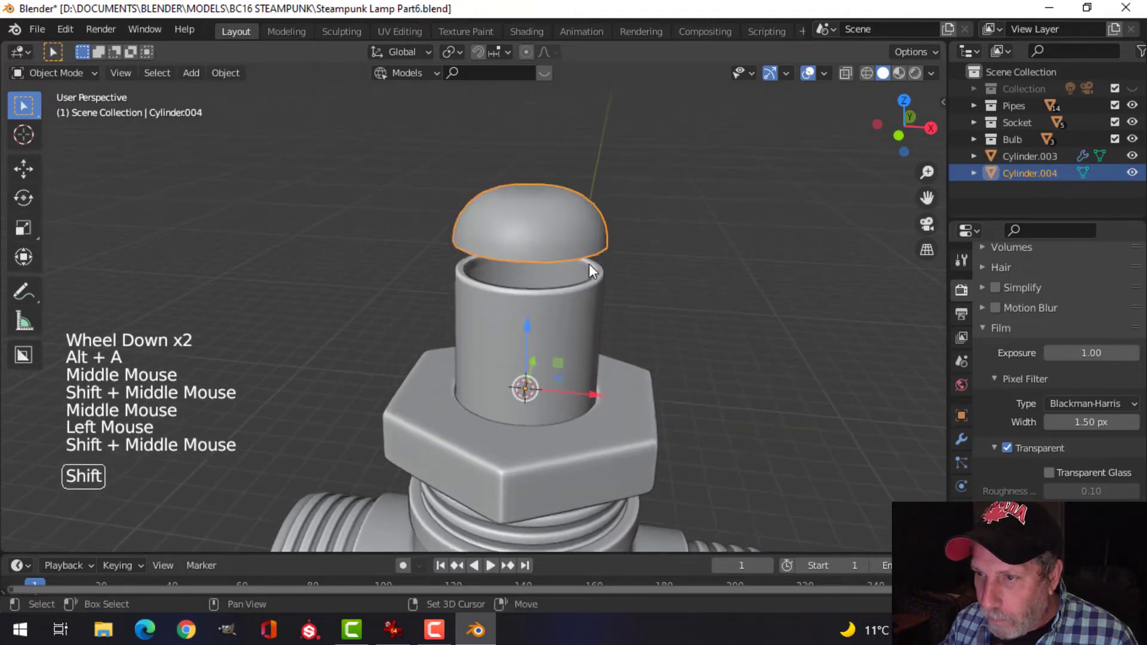
{"action": "key", "text": "Tab"}
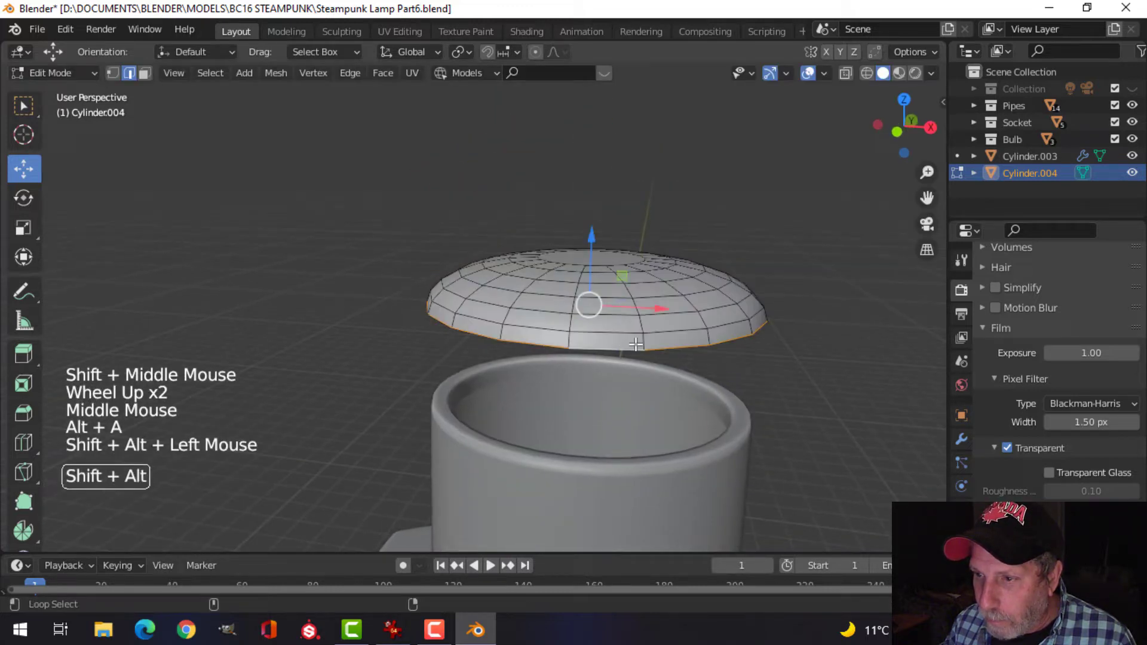
{"action": "key", "text": "s"}
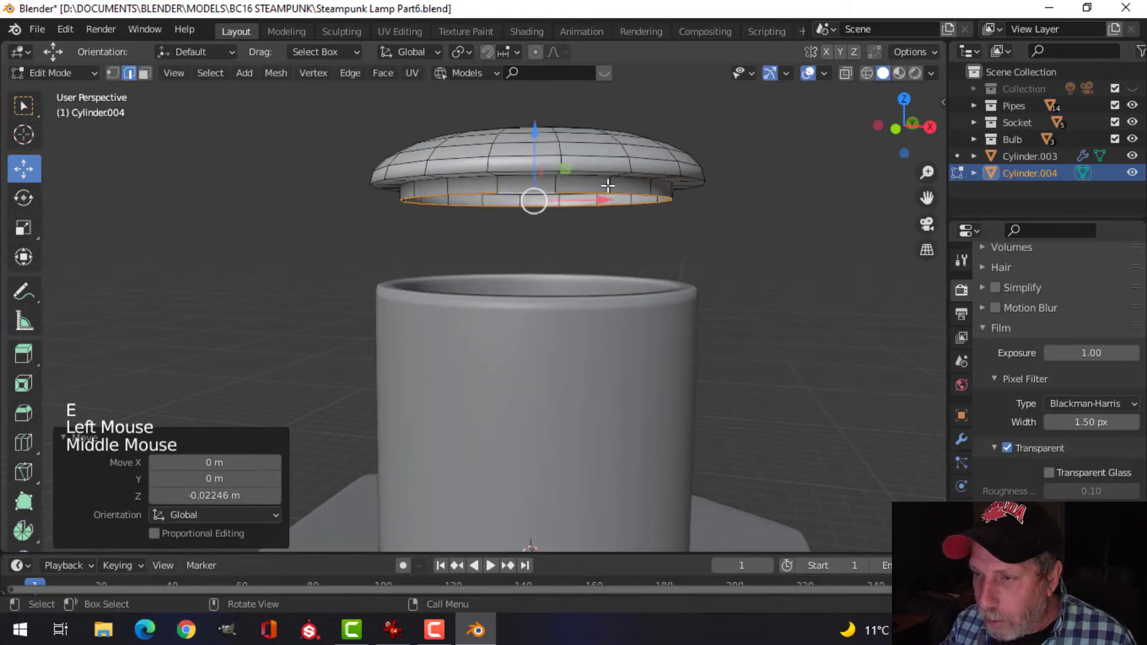
{"action": "right_click", "coordinate": [534, 201]}
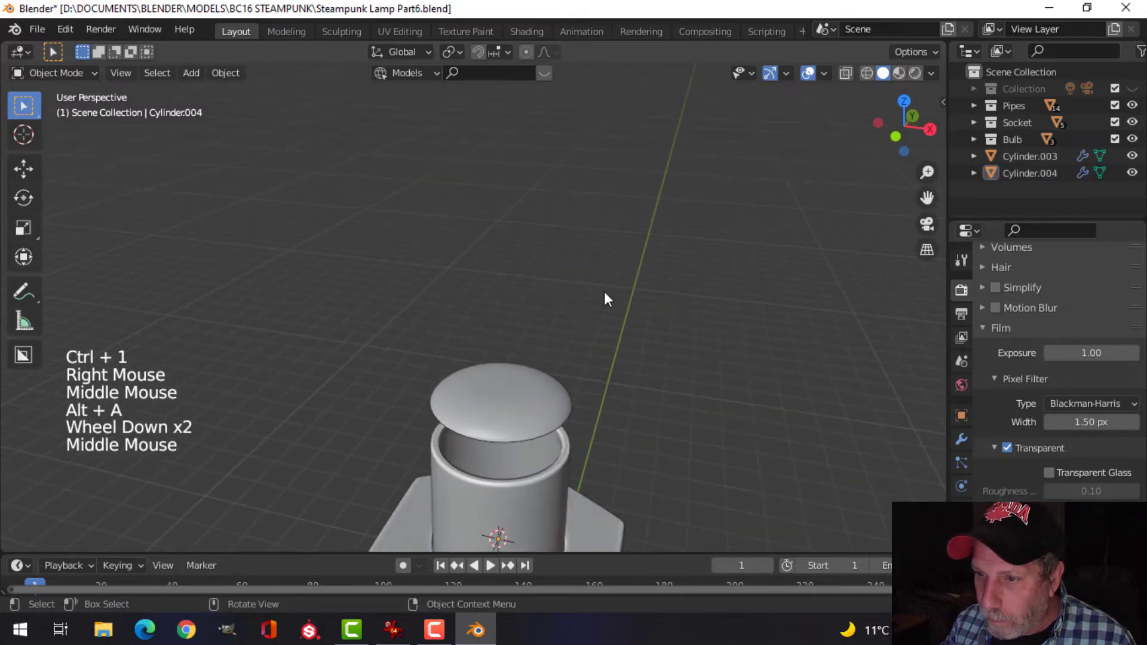
{"action": "scroll", "scroll_direction": "up", "scroll_amount": 3}
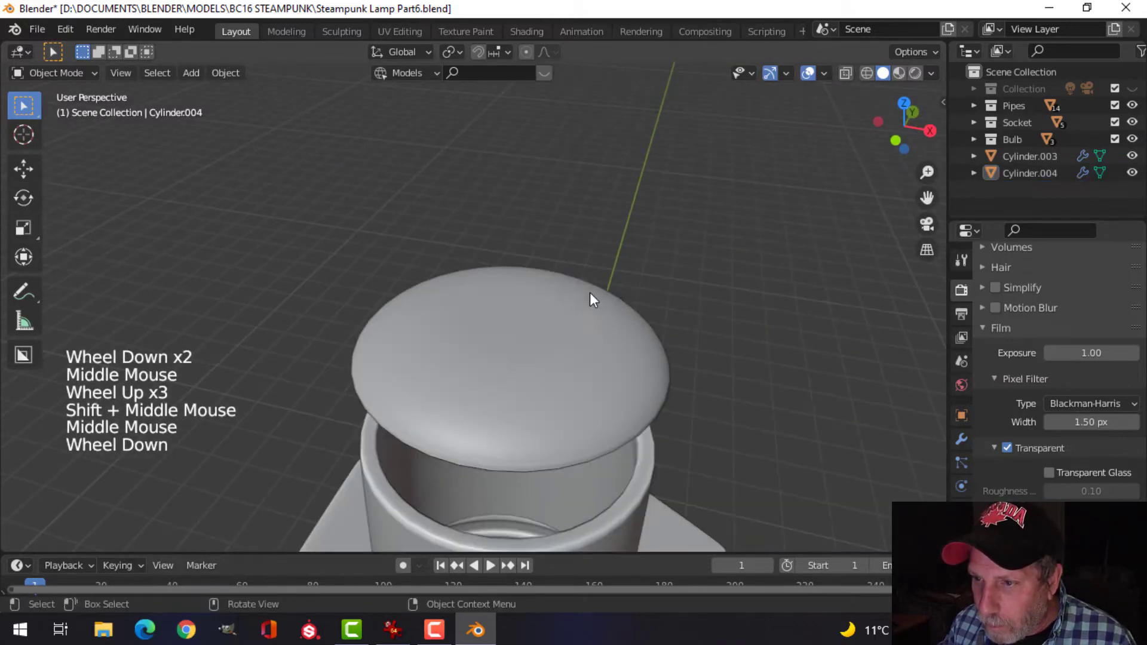
{"action": "key", "text": "Tab"}
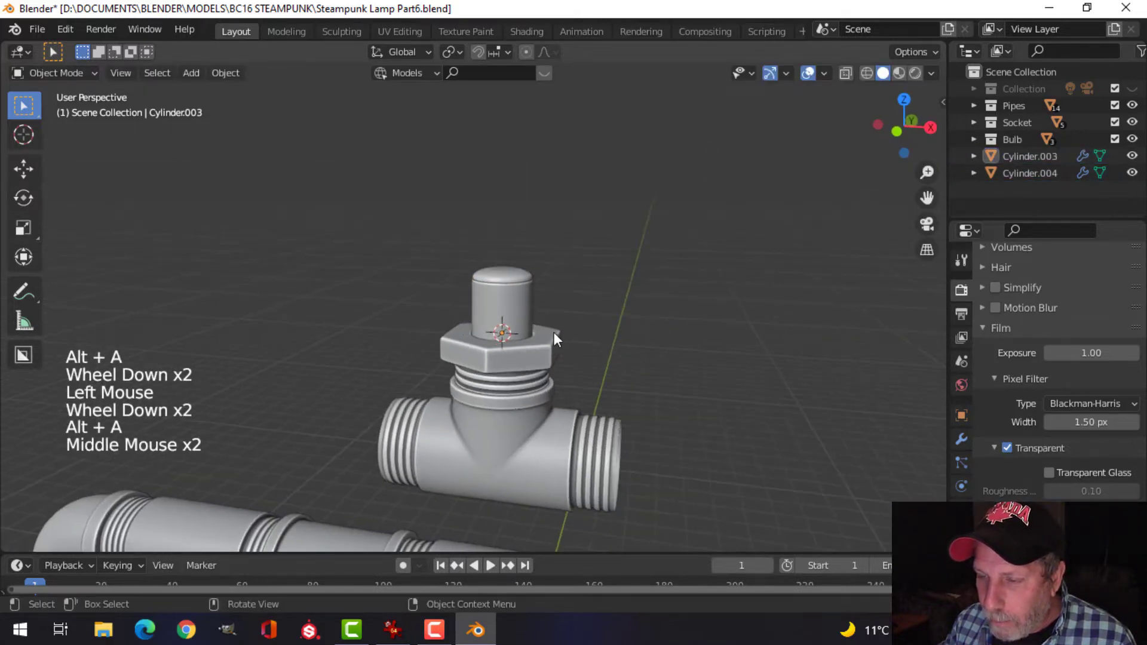
Step: Split a ring off the valve stem into its own object as the start of the handle arm
{"action": "key", "text": "Tab"}
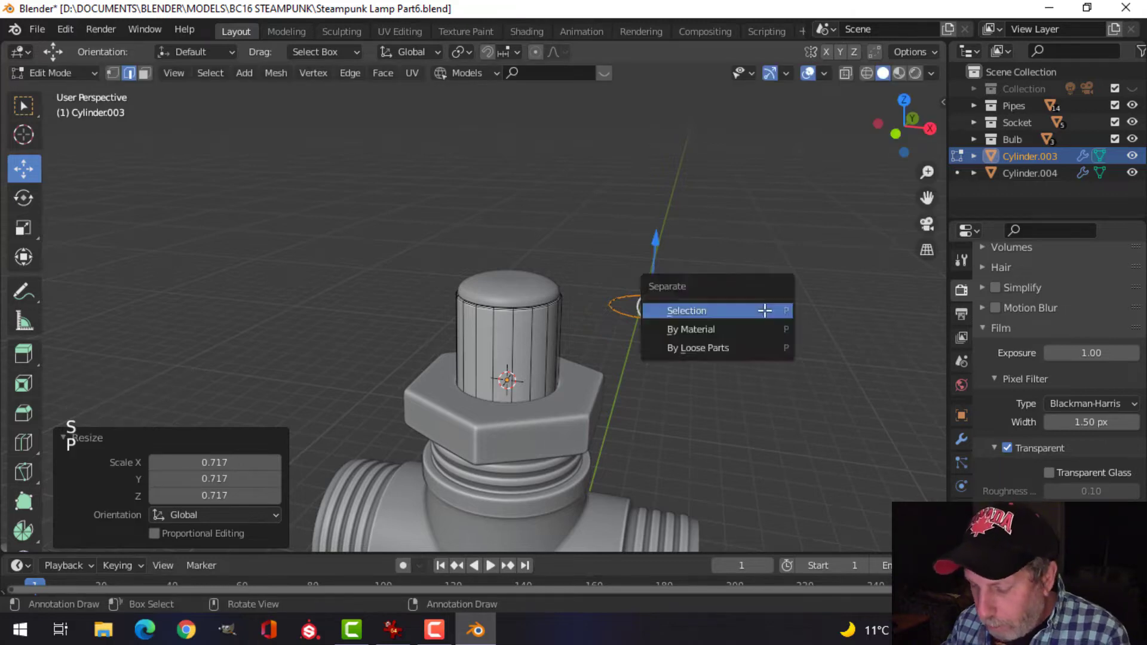
{"action": "left_click", "coordinate": [685, 310]}
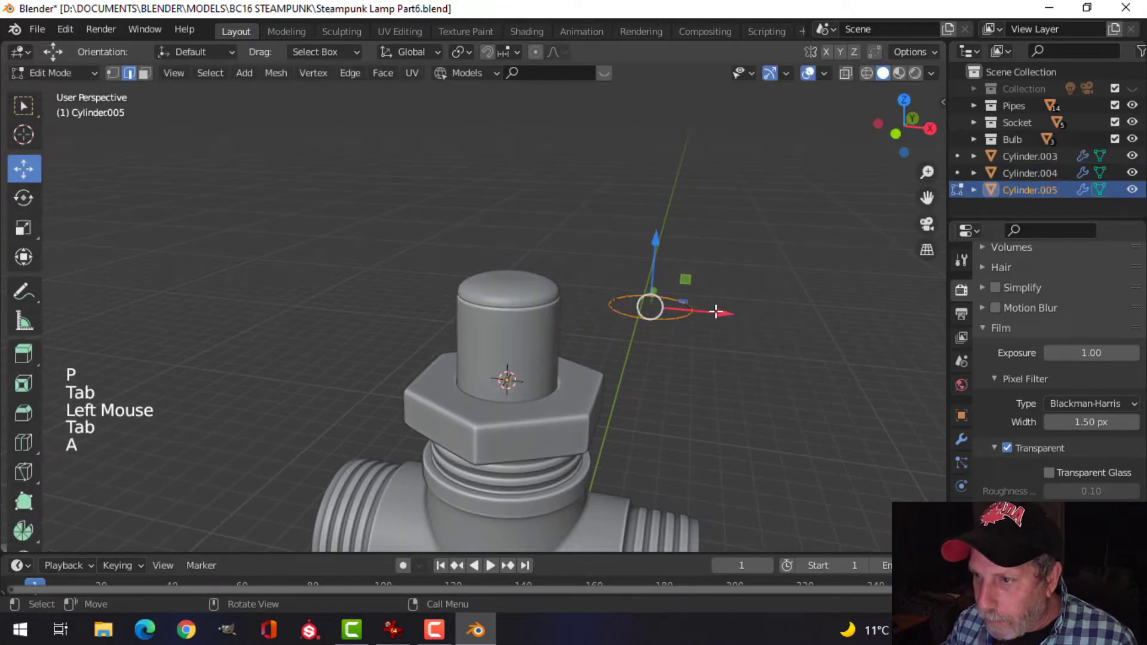
{"action": "key", "text": "r"}
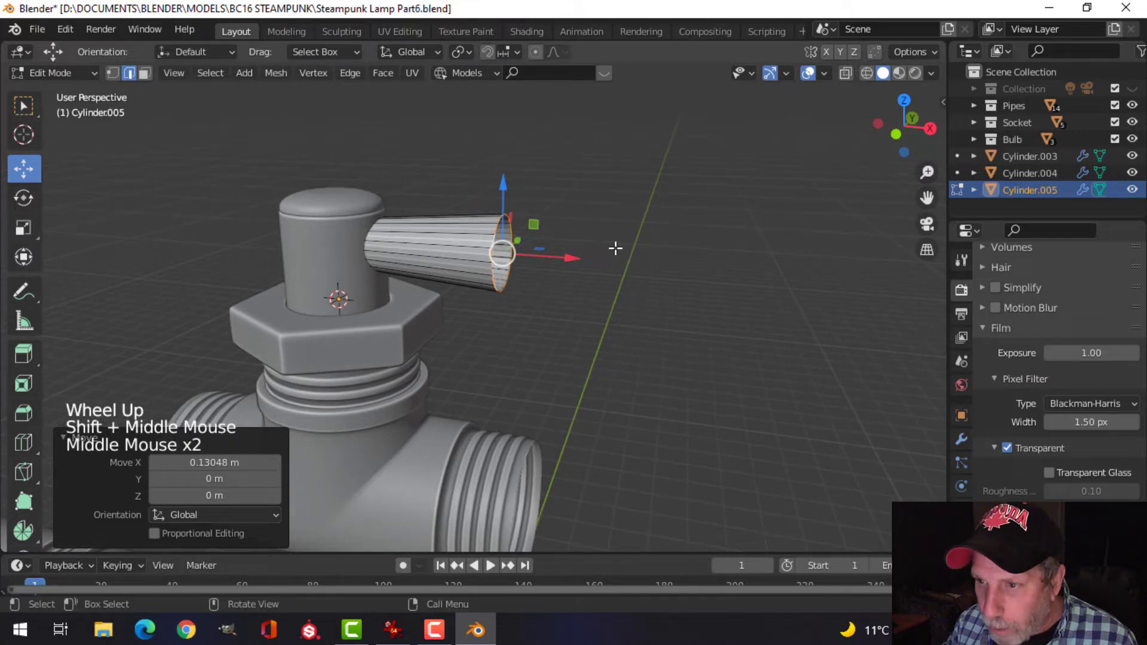
{"action": "scroll", "scroll_direction": "up", "scroll_amount": 3}
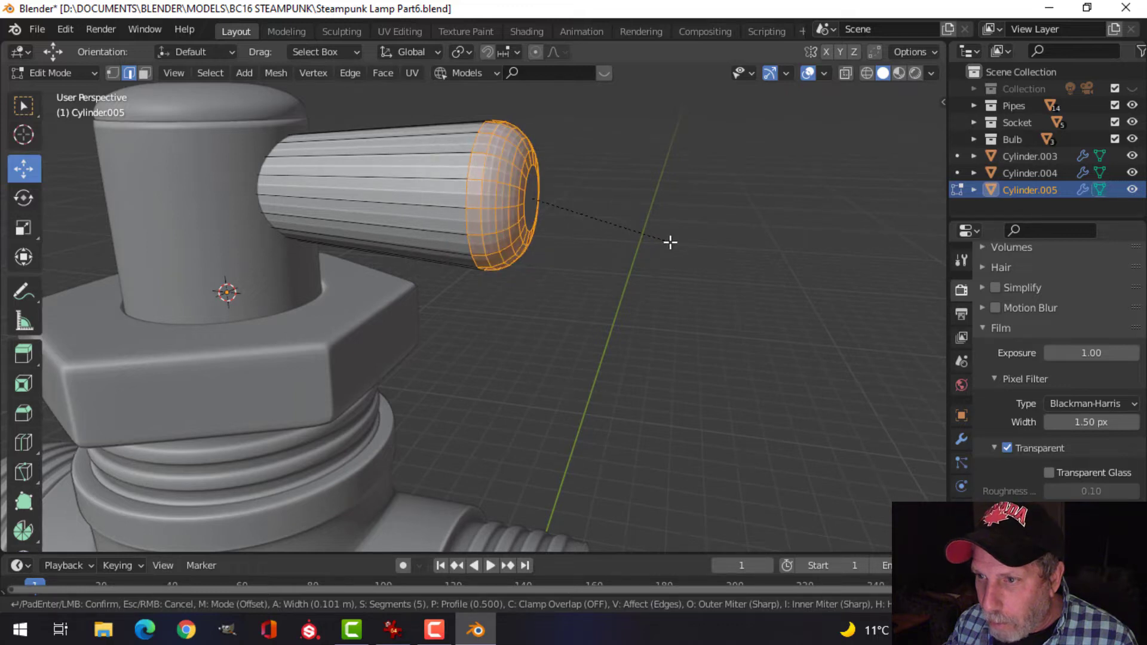
Step: Shape the arm into a tapered handle with a bevelled, rounded tip sticking out sideways
{"action": "key", "text": "Tab"}
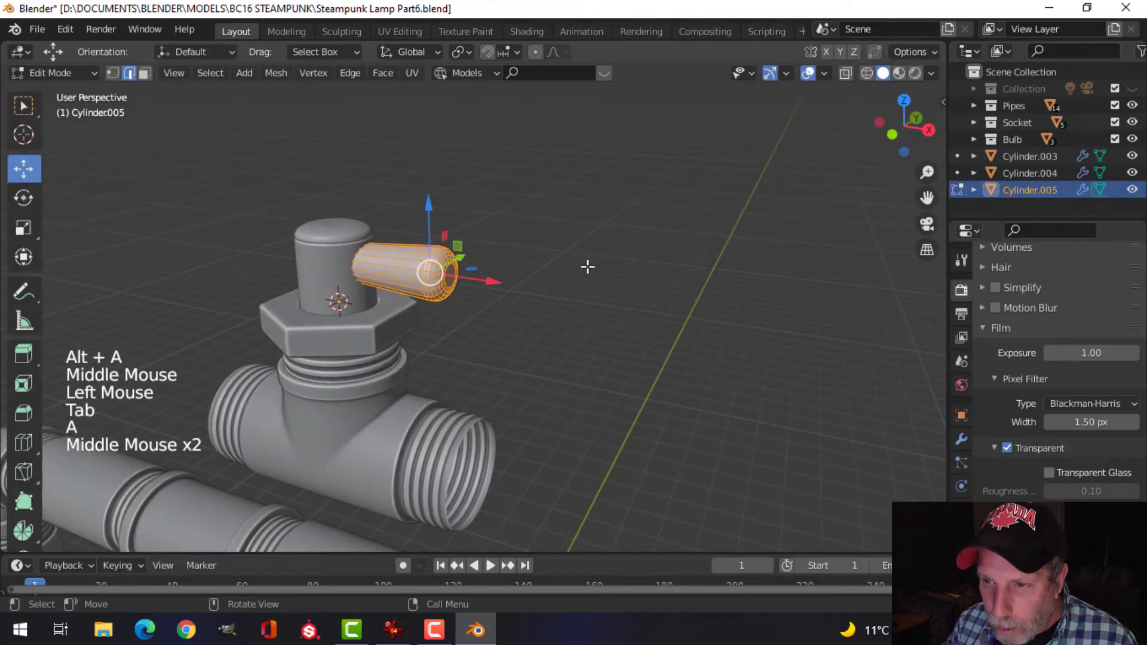
{"action": "key", "text": "s"}
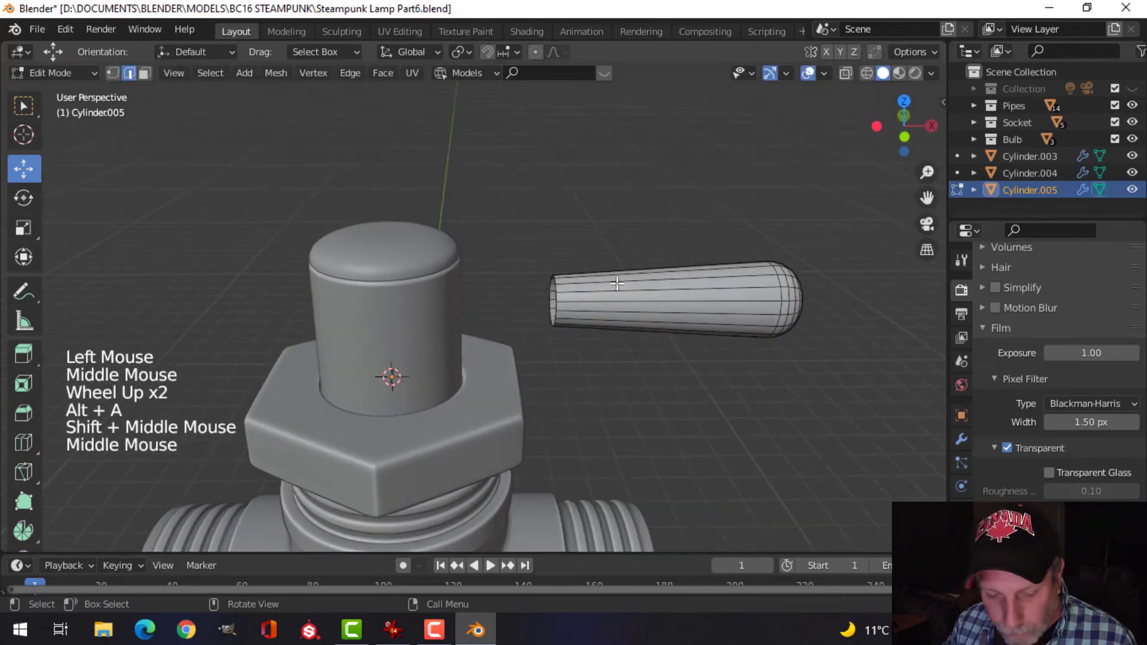
{"action": "left_click", "coordinate": [764, 290]}
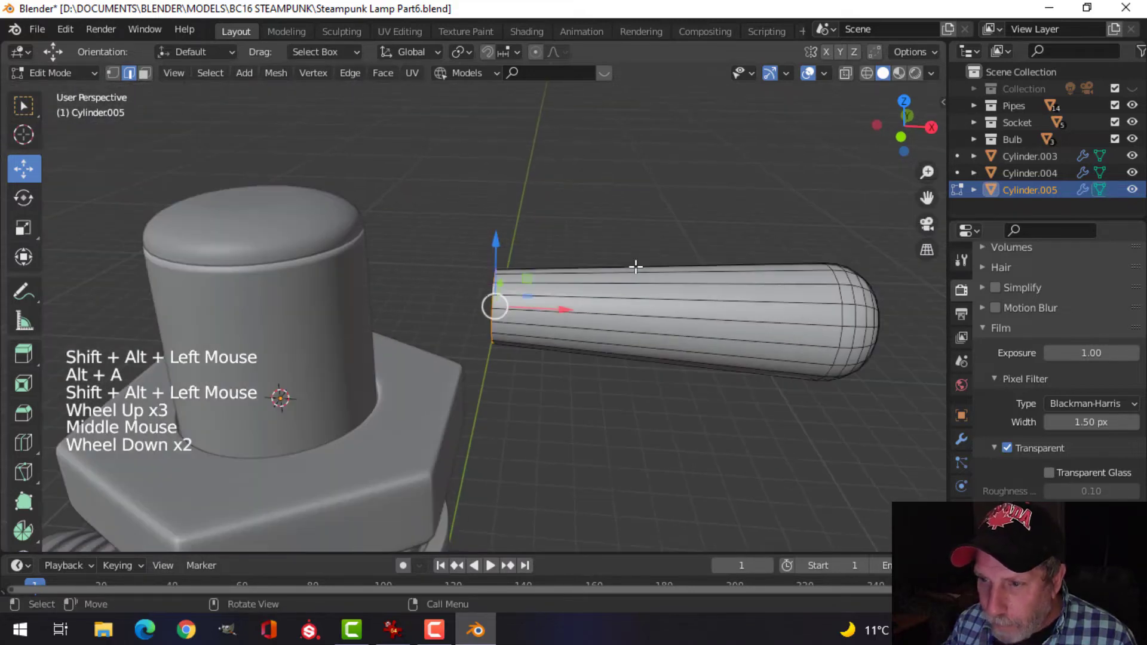
{"action": "key", "text": "shift+s"}
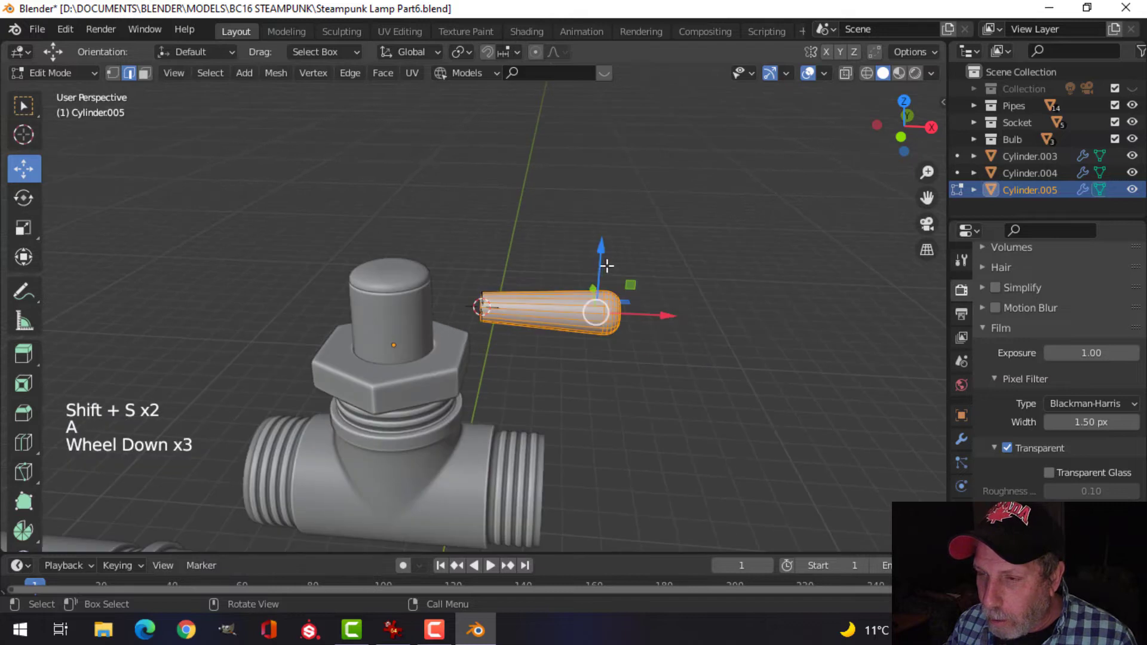
Step: Duplicate the handle arm and flip the copy to the opposite side of the stem
{"action": "left_click", "coordinate": [459, 51]}
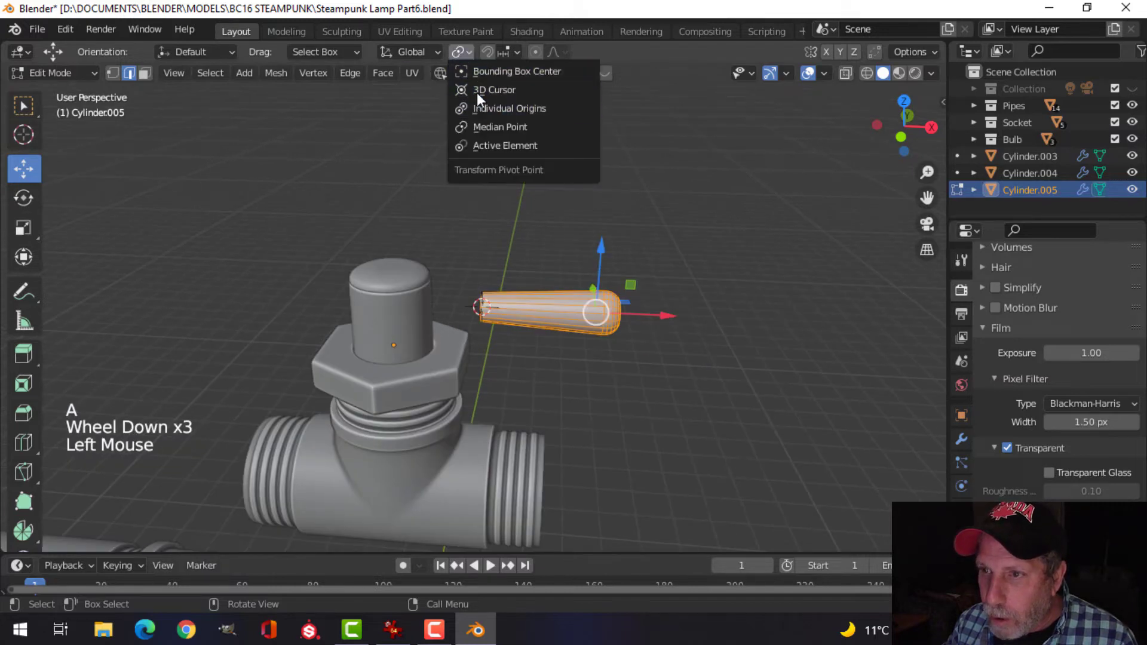
{"action": "key", "text": "shift+d"}
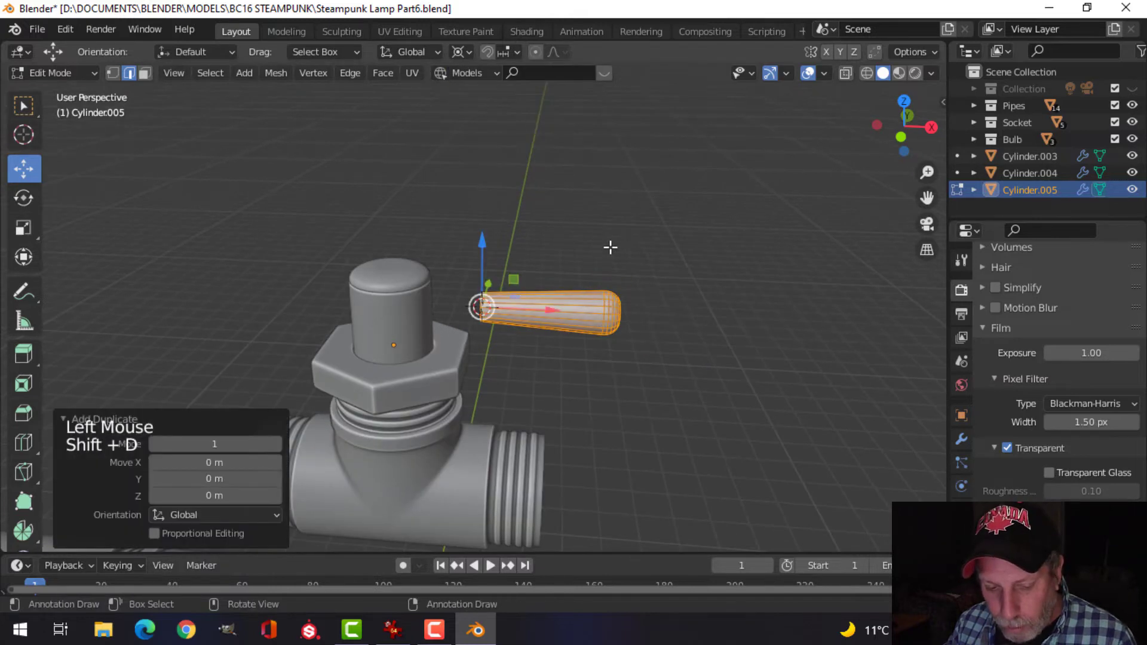
{"action": "key", "text": "r"}
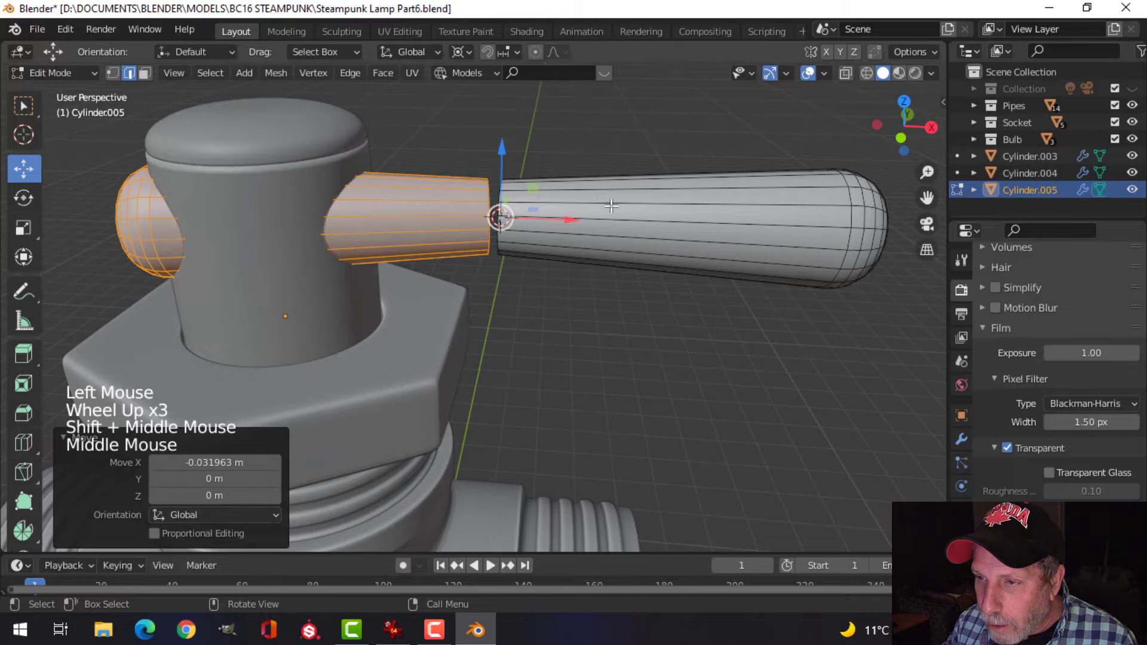
Step: From top view, slide the copied arm so its inner end nearly meets the original
{"action": "left_click_drag", "start_coordinate": [610, 205], "coordinate": [475, 246]}
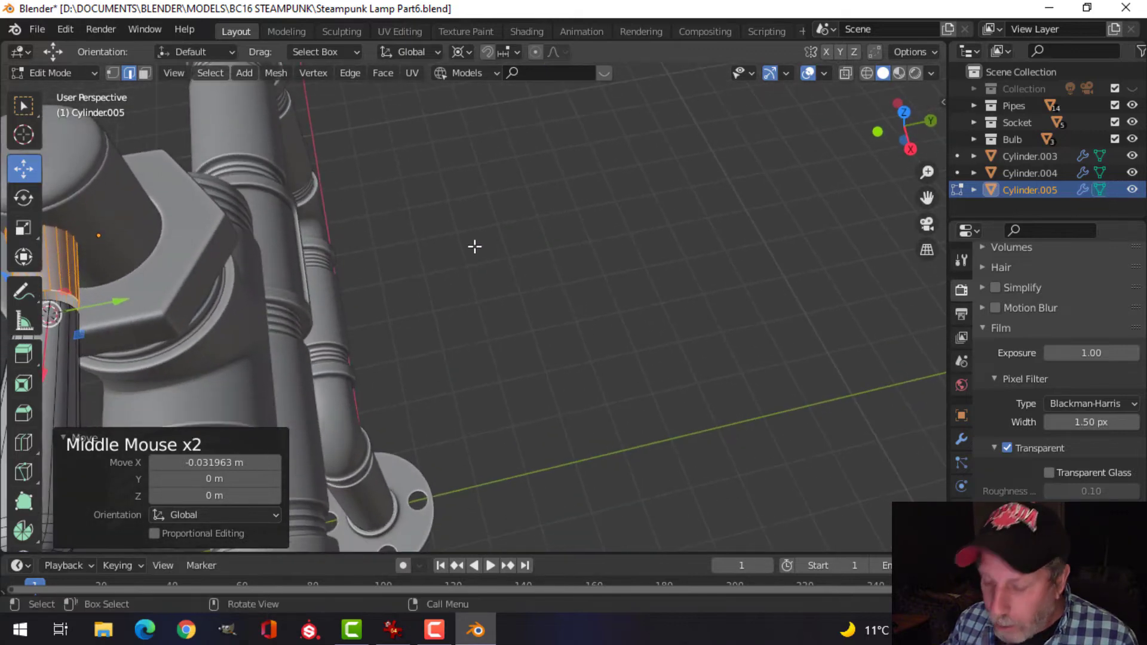
{"action": "key", "text": "kp_7"}
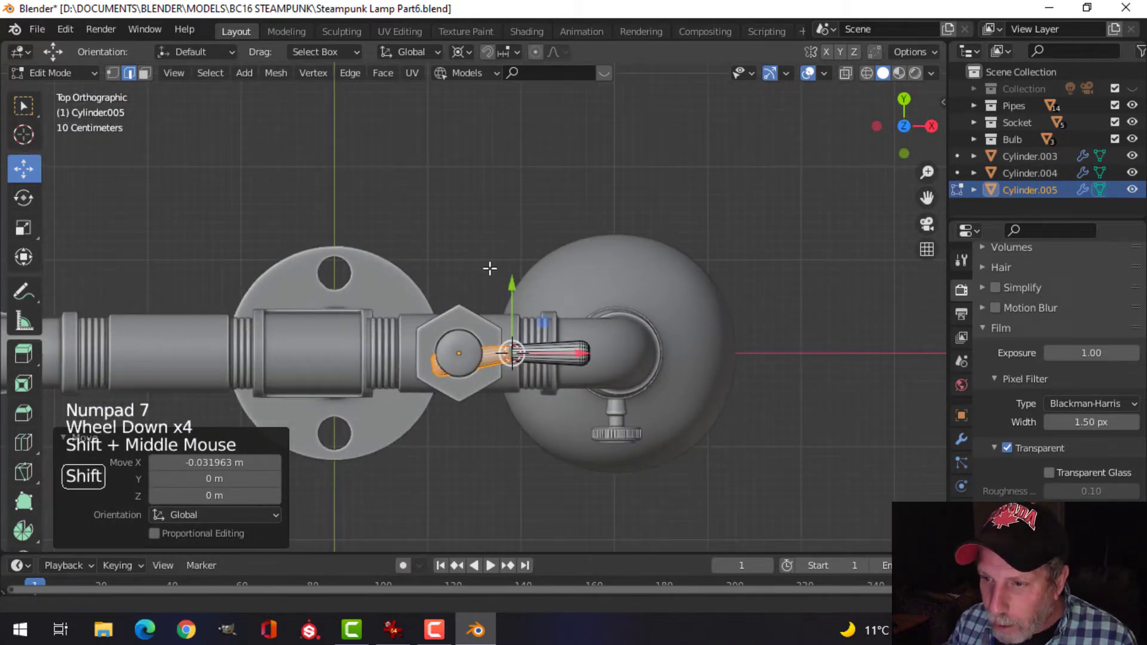
{"action": "key", "text": "a"}
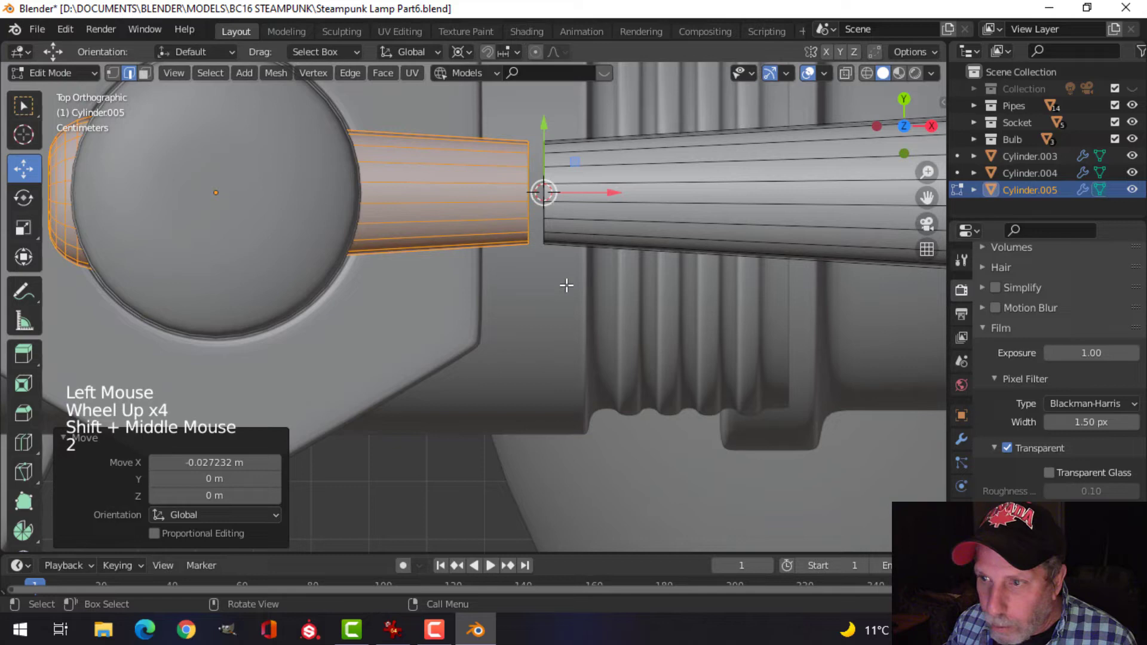
{"action": "left_click", "coordinate": [459, 52]}
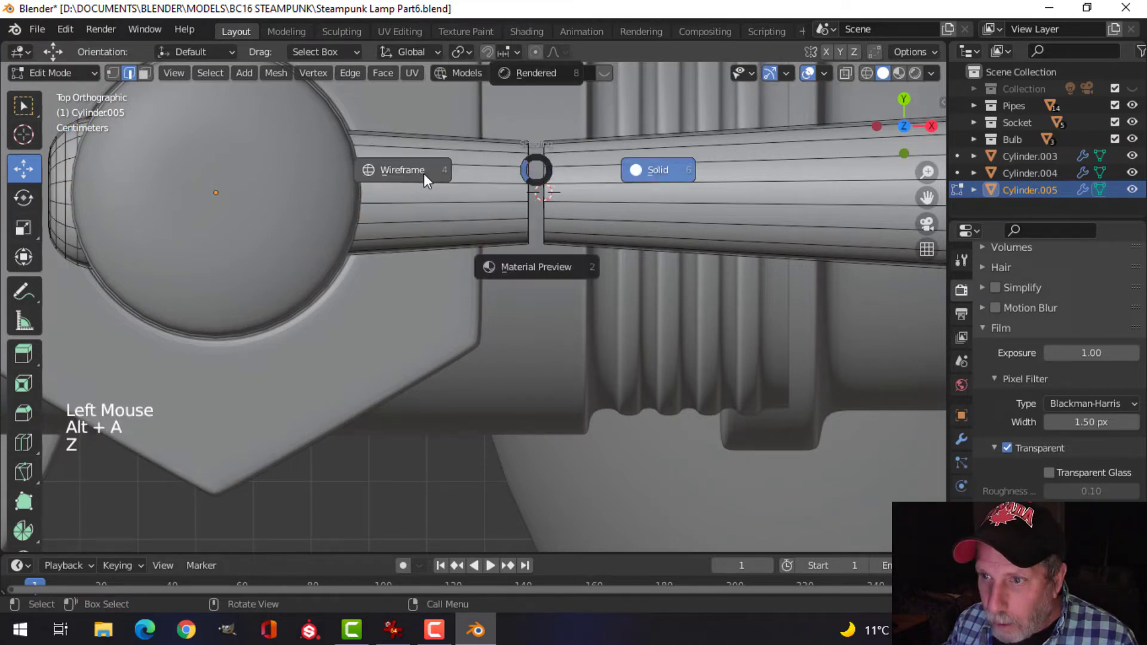
Step: In wireframe, bridge the arms' inner loops into one bar and bevel the centre ring into extra loops
{"action": "left_click", "coordinate": [403, 170]}
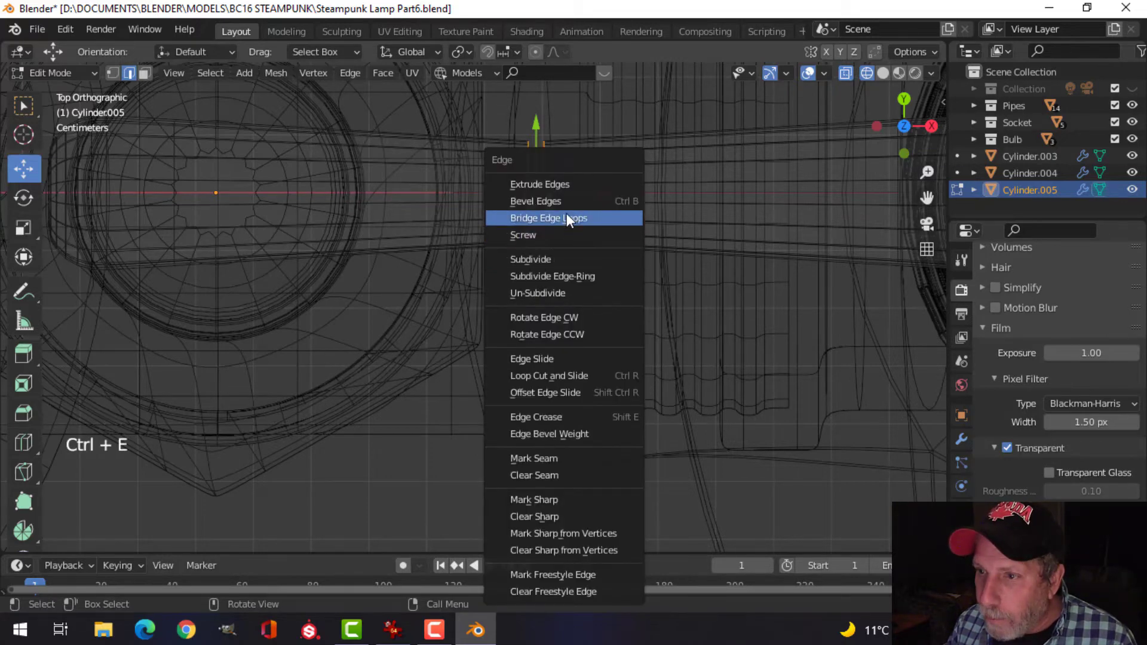
{"action": "left_click", "coordinate": [549, 217]}
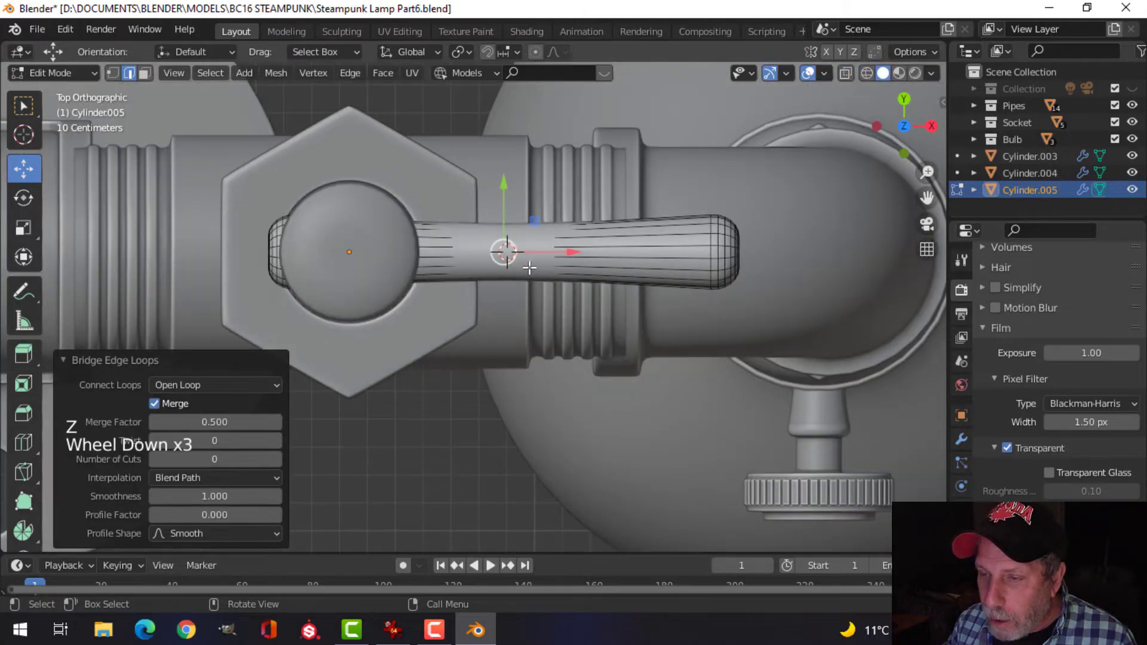
{"action": "key", "text": "ctrl+b"}
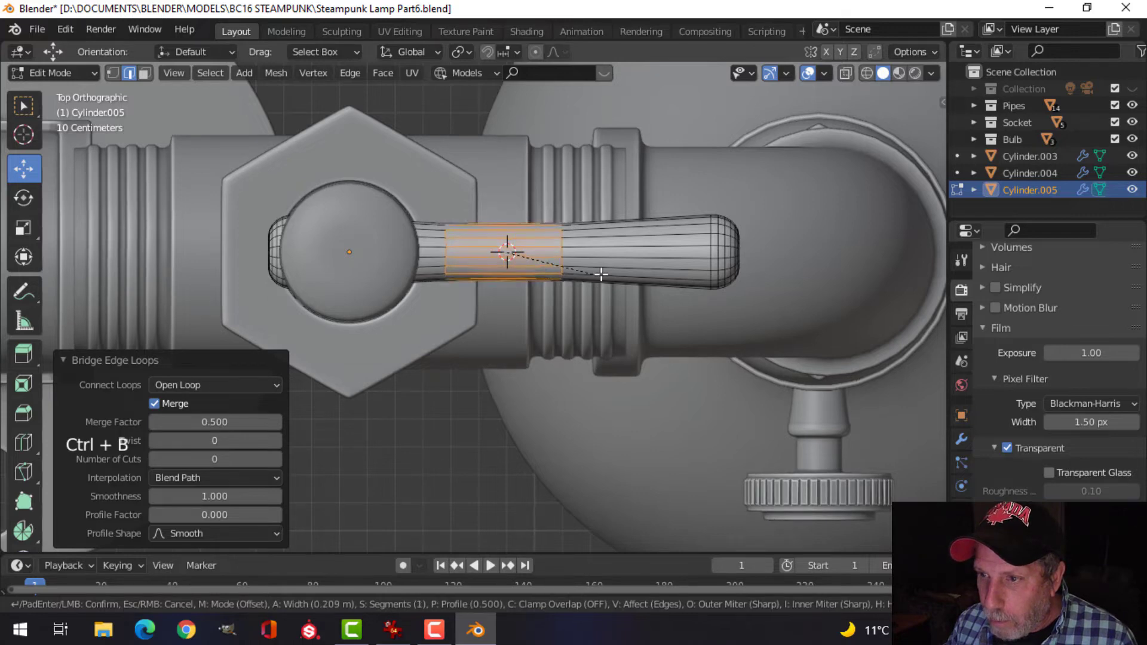
{"action": "left_click_drag", "start_coordinate": [599, 275], "coordinate": [559, 276]}
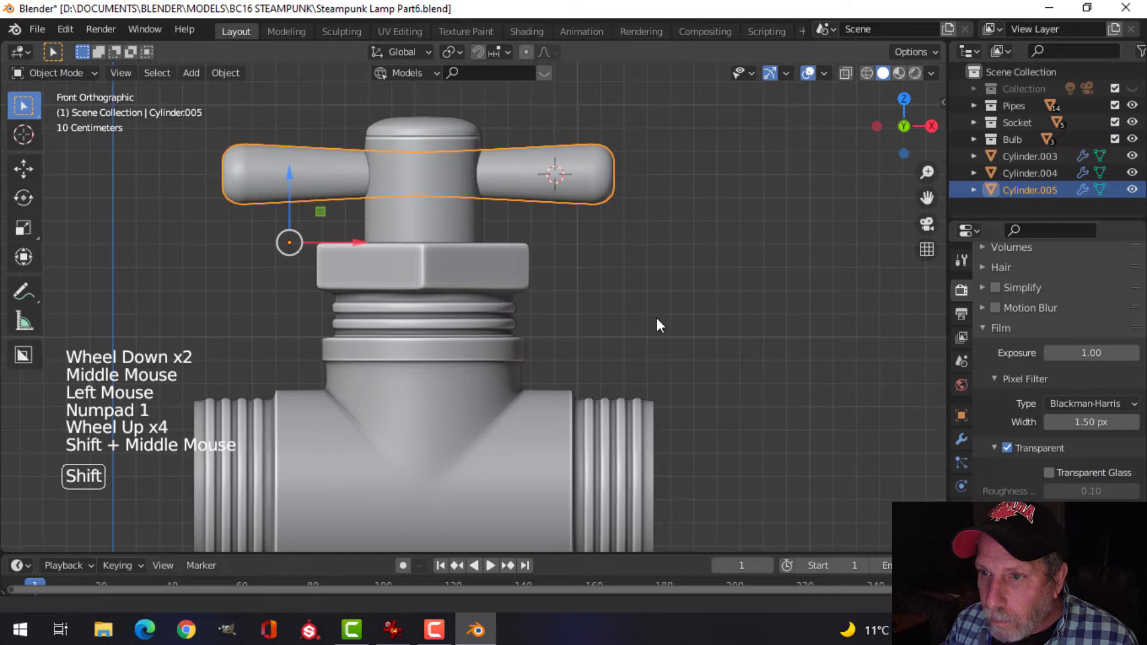
{"action": "key", "text": "g"}
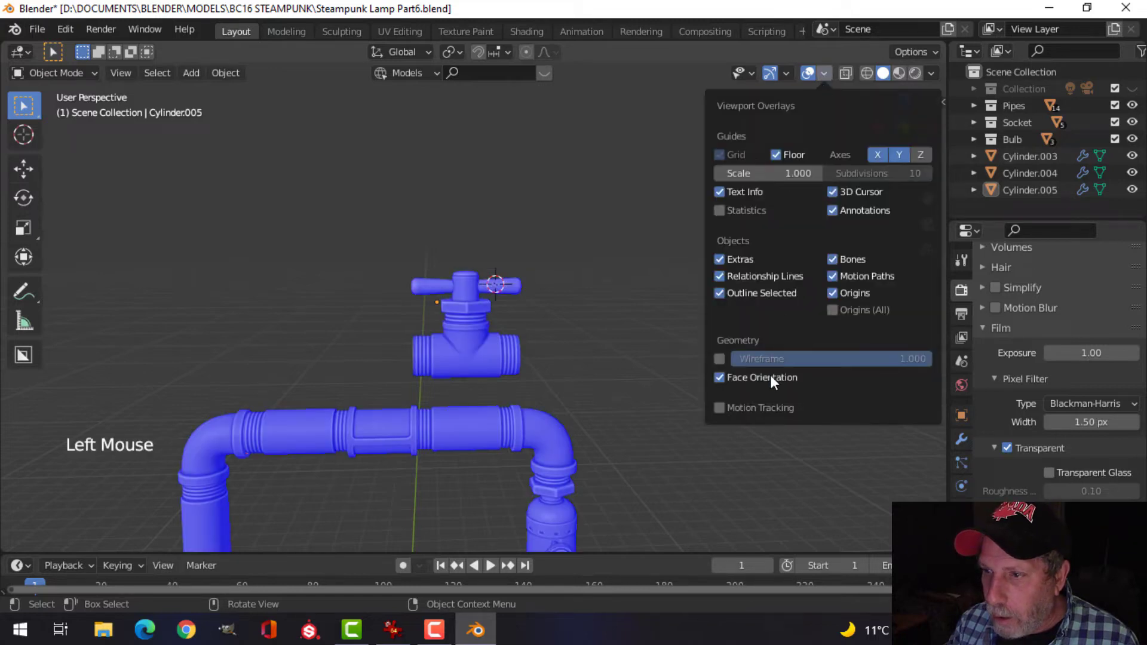
{"action": "left_click", "coordinate": [718, 378]}
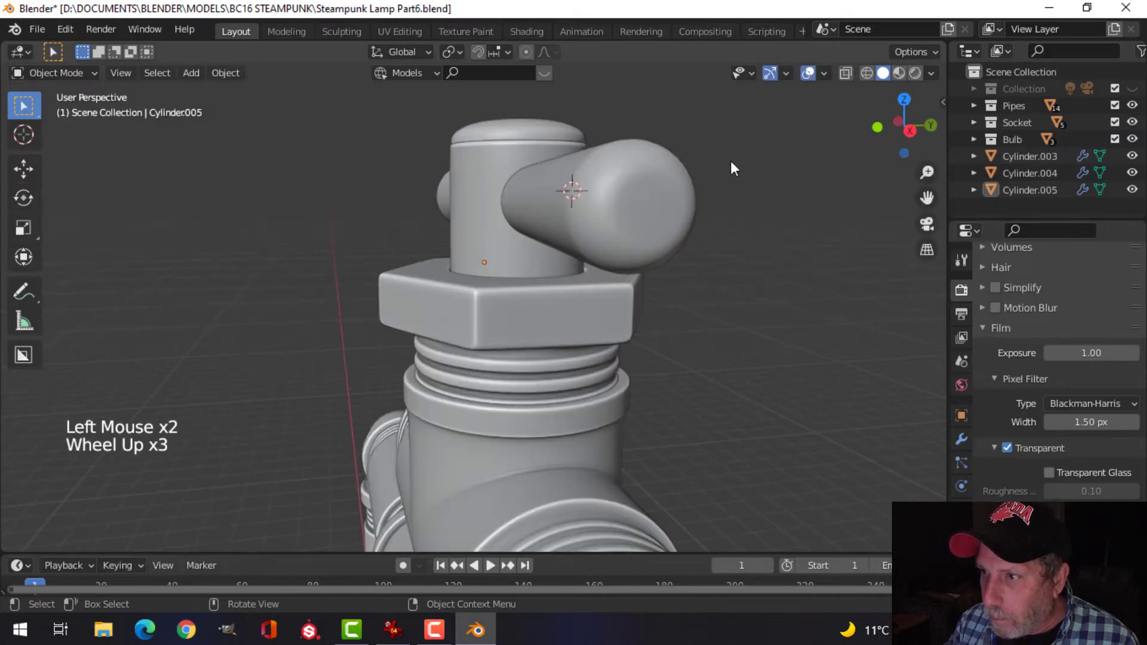
Step: Extrude each arm's open tip inward to close both T-handle ends with a shallow recess
{"action": "key", "text": "Tab"}
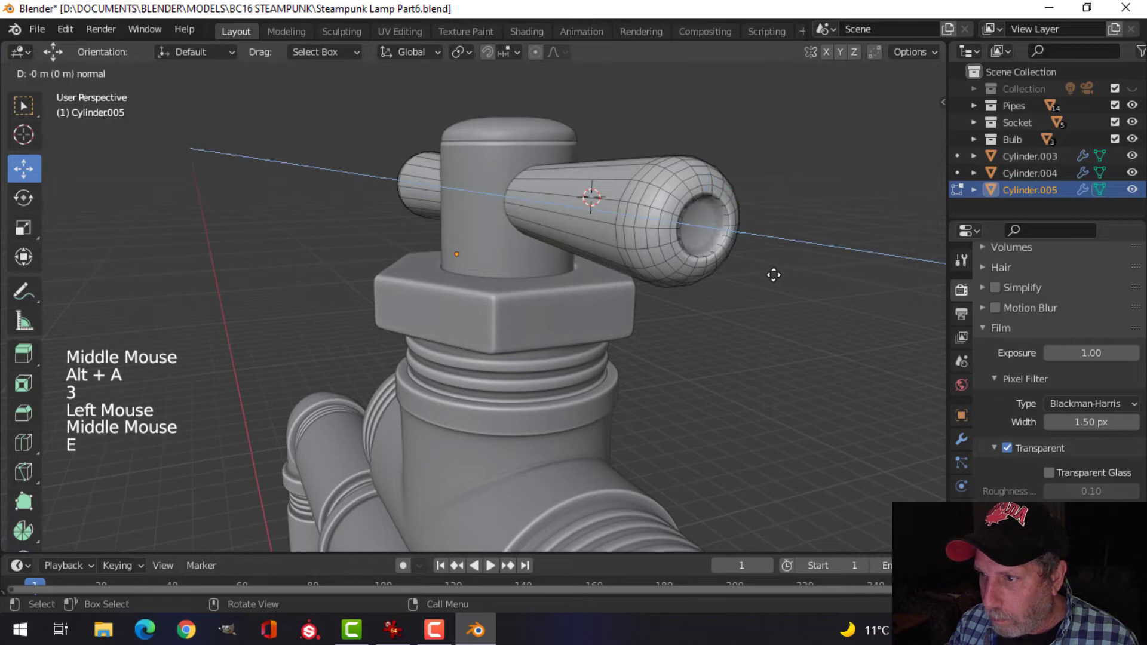
{"action": "key", "text": "e"}
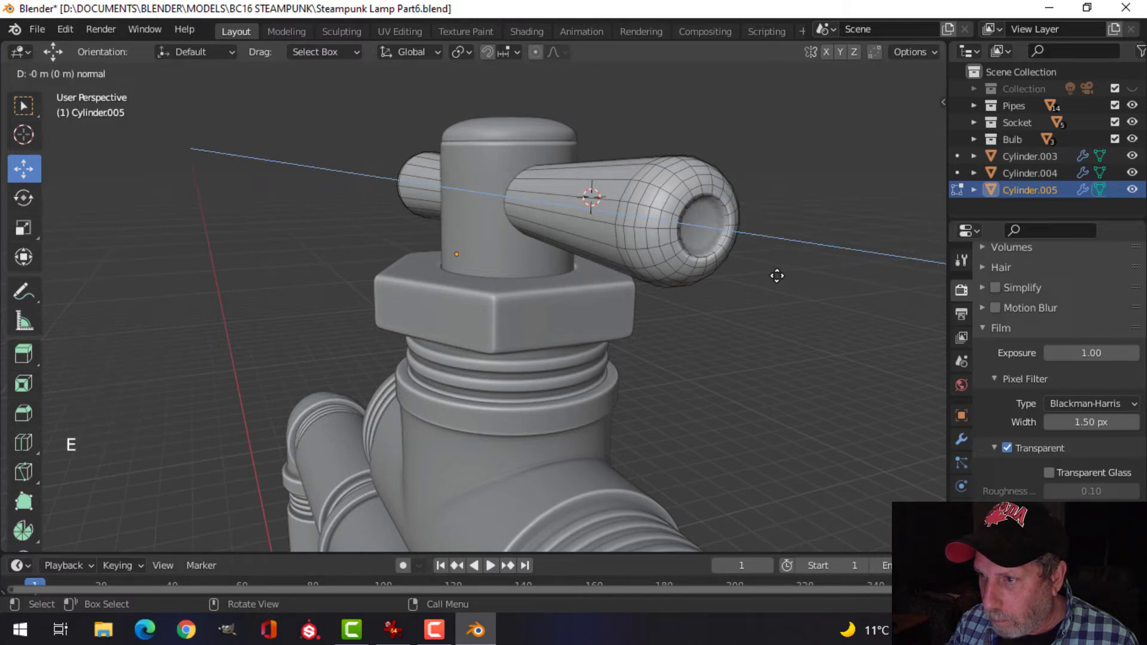
{"action": "key", "text": "e"}
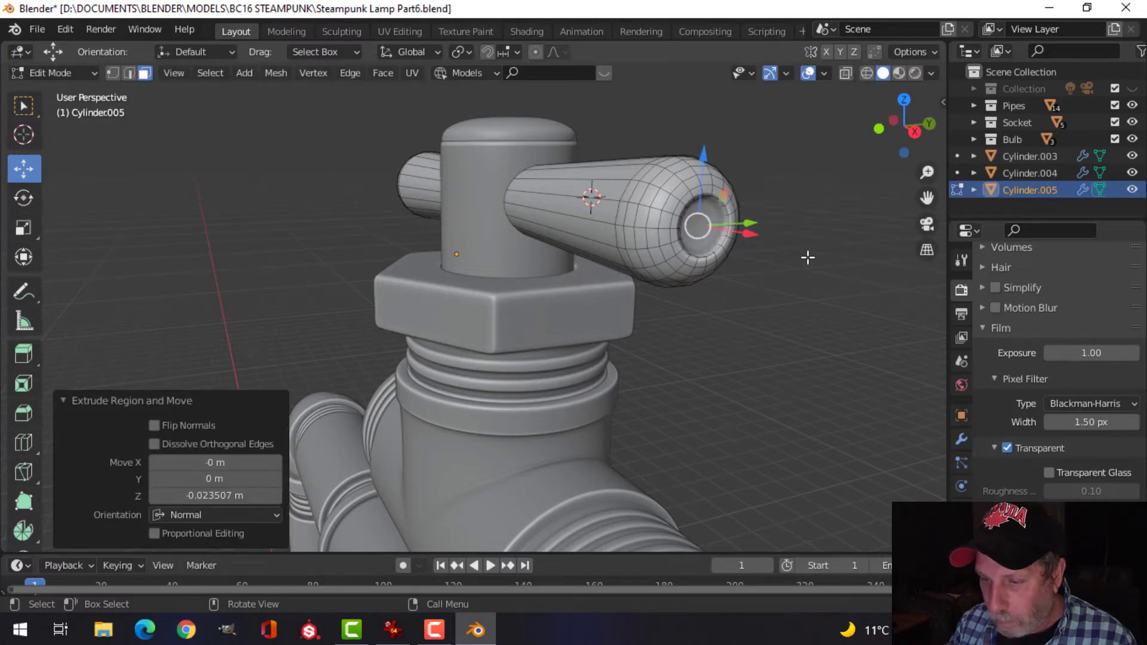
{"action": "key", "text": "ctrl+z"}
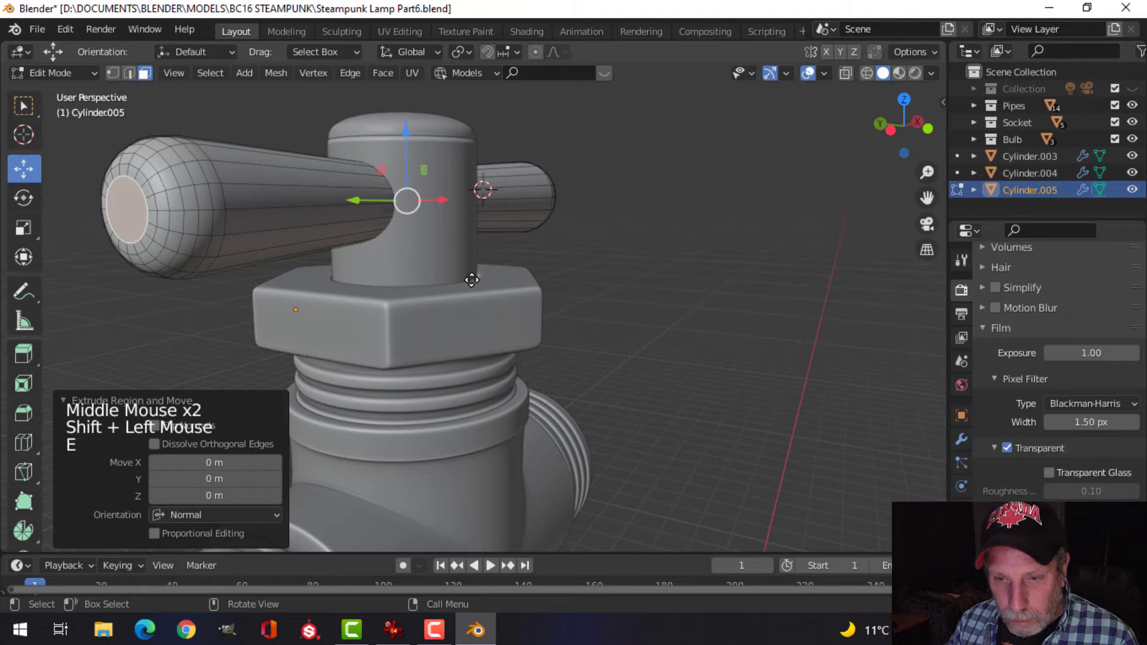
{"action": "key", "text": "alt+s"}
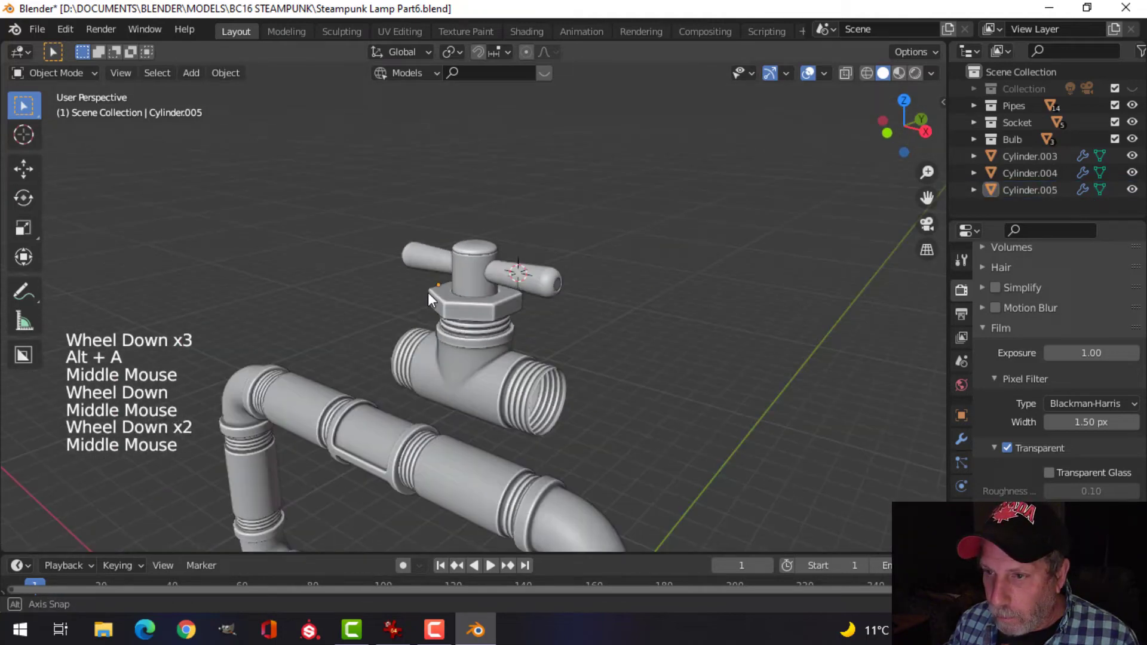
{"action": "left_click", "coordinate": [464, 154]}
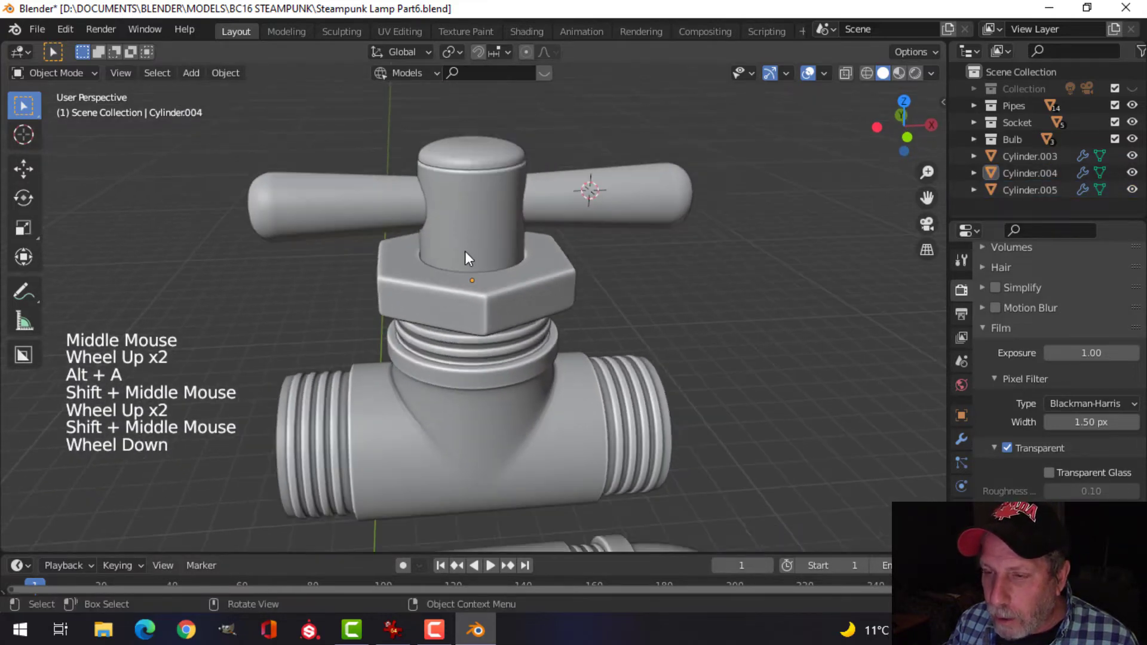
Step: Widen and extrude the stem's bottom edge loop into an outward flare at the hex nut
{"action": "key", "text": "Tab"}
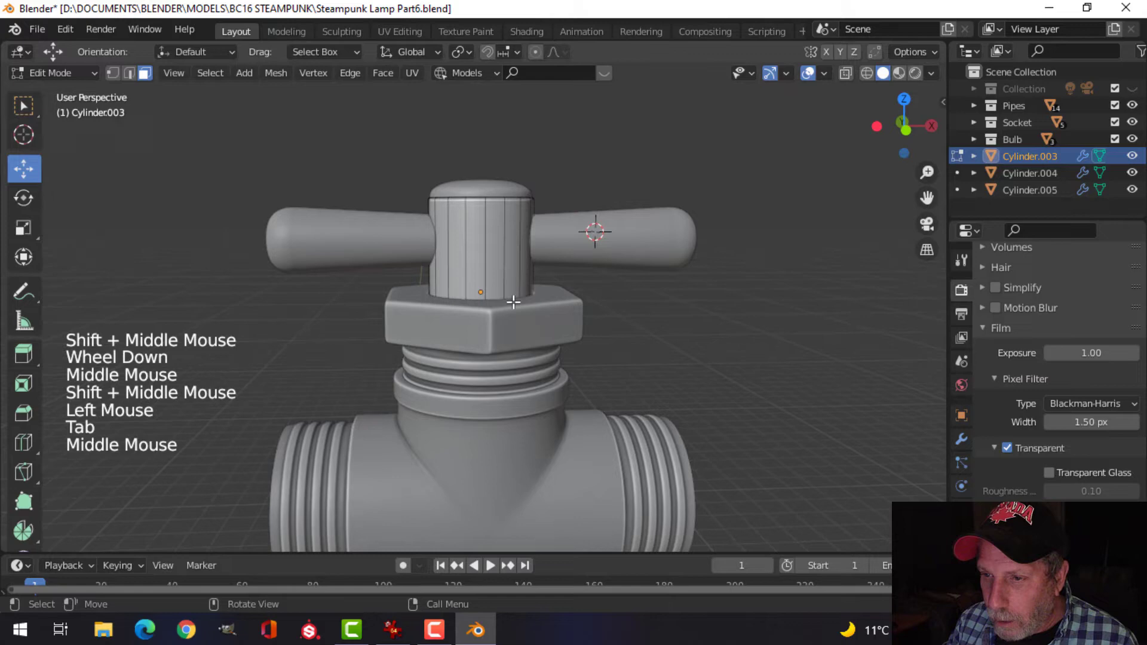
{"action": "scroll", "scroll_direction": "up", "scroll_amount": 3}
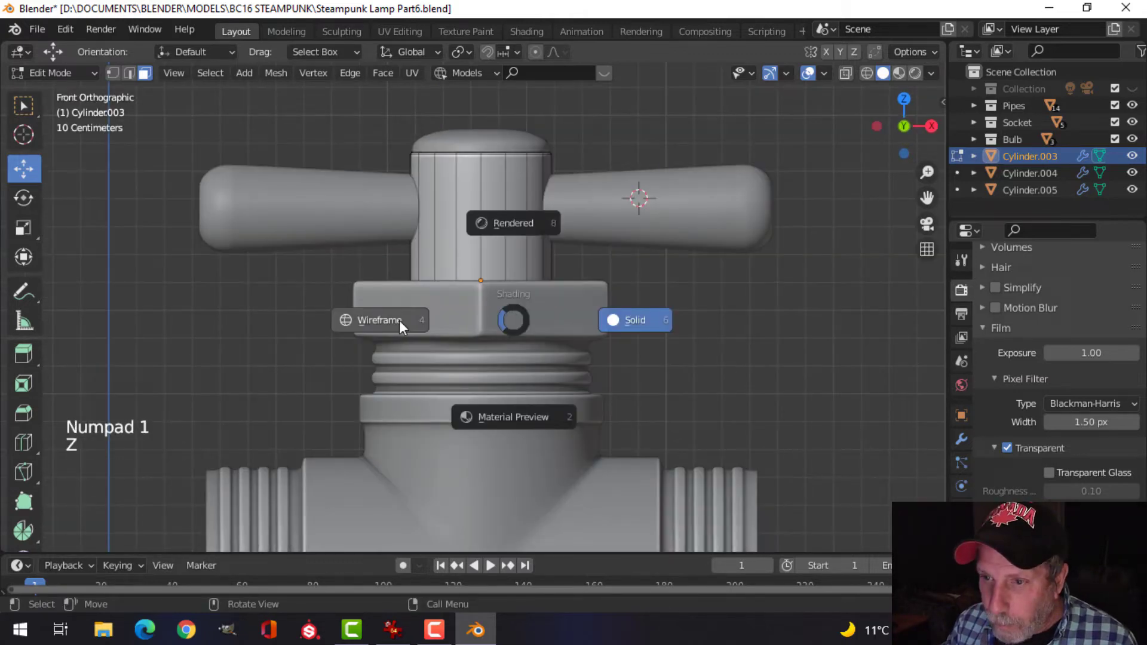
{"action": "left_click", "coordinate": [379, 320]}
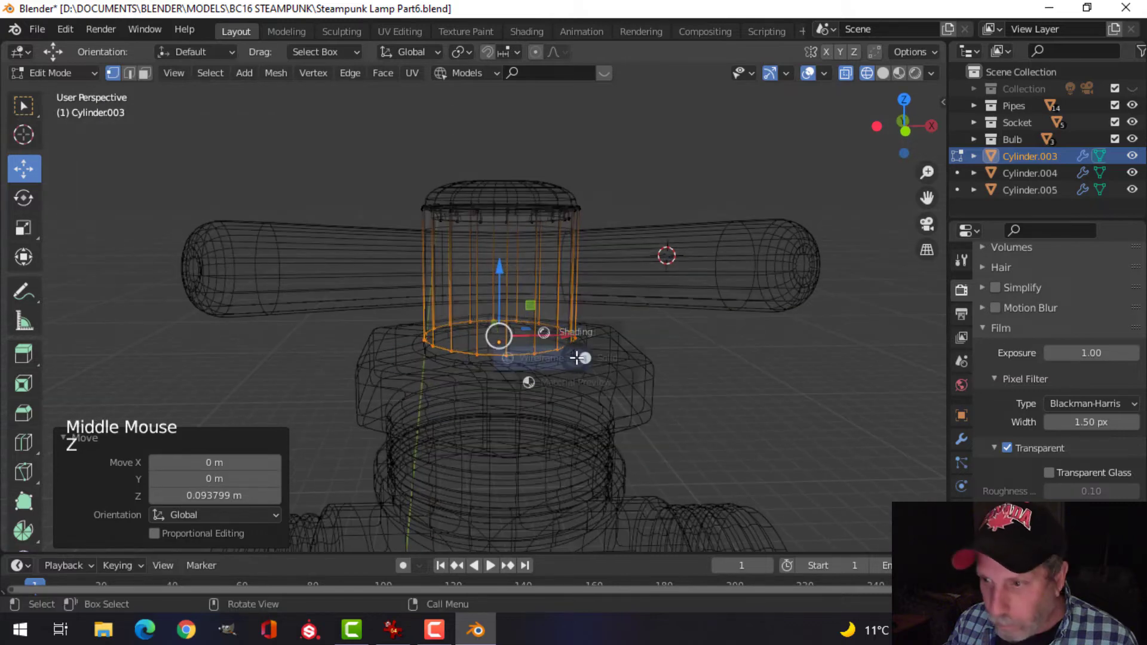
{"action": "scroll", "scroll_direction": "up", "scroll_amount": 3}
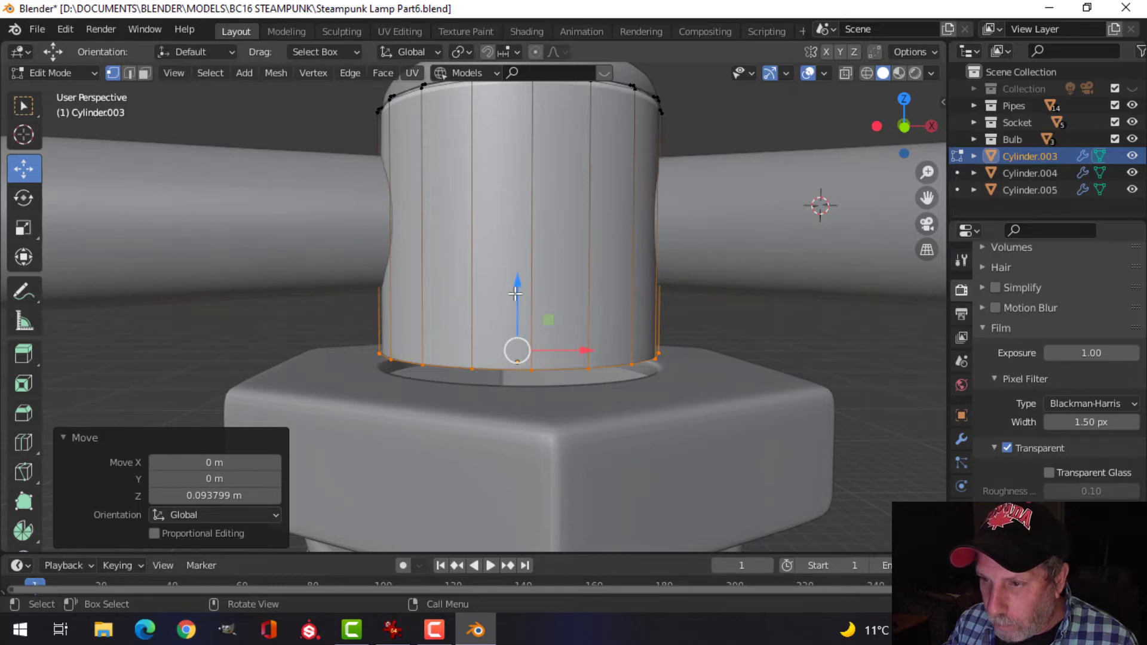
{"action": "left_click_drag", "start_coordinate": [516, 292], "coordinate": [516, 344]}
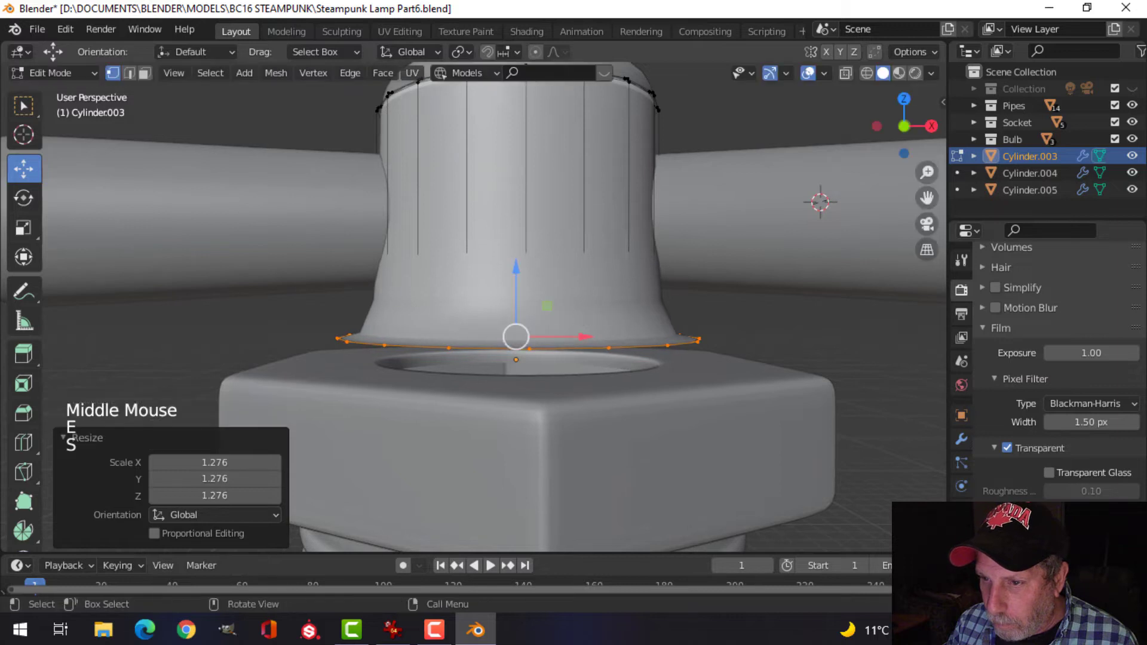
{"action": "key", "text": "e"}
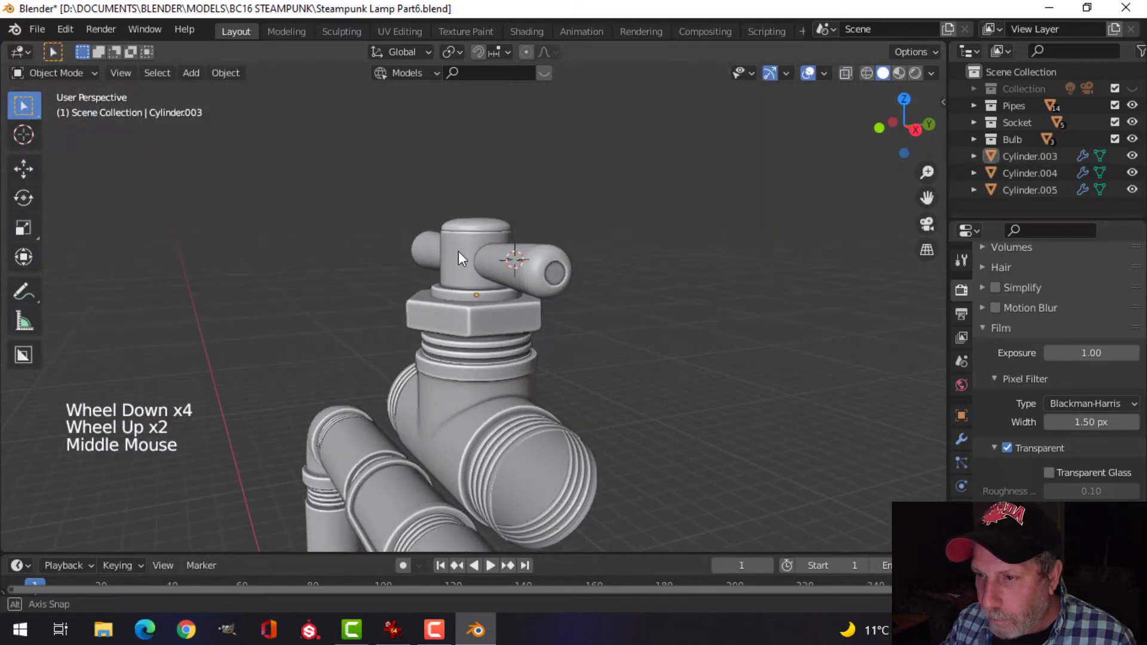
Step: Inset and extrude the cap's top into a rounded rim with a small raised button, adding edge loops, and save
{"action": "key", "text": "Tab"}
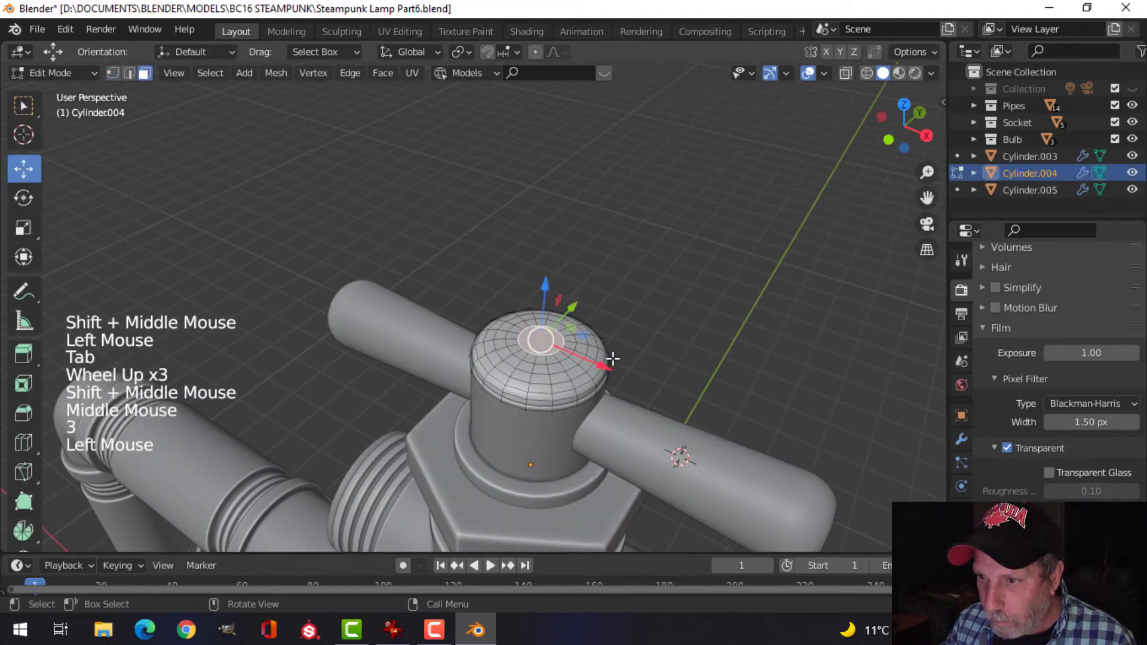
{"action": "key", "text": "e"}
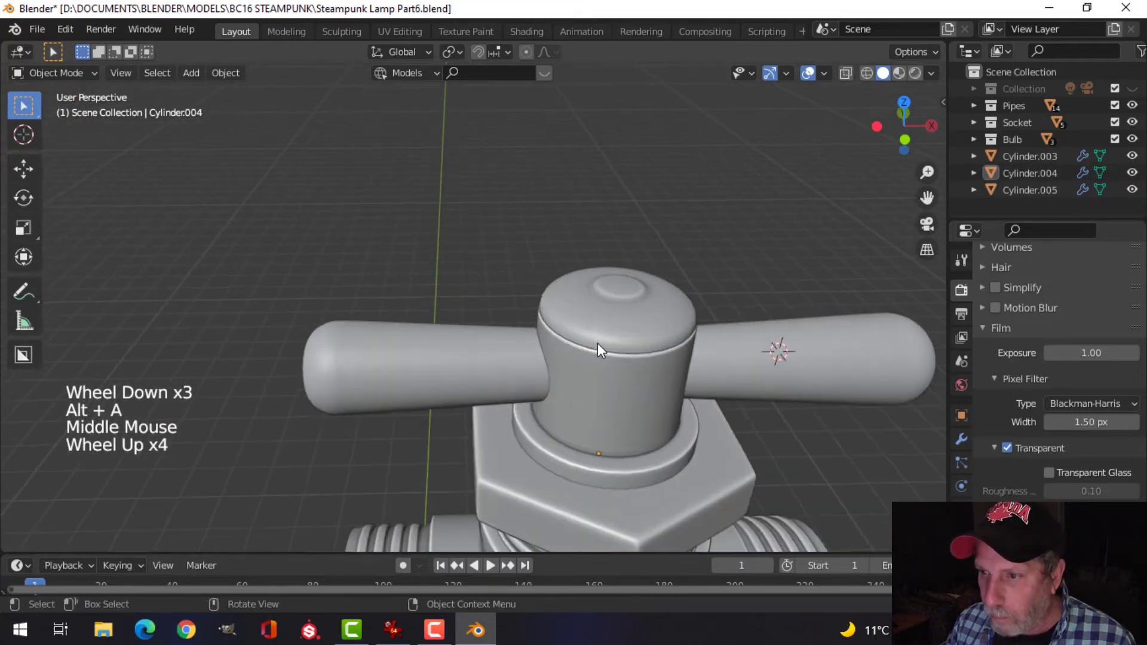
{"action": "key", "text": "Tab"}
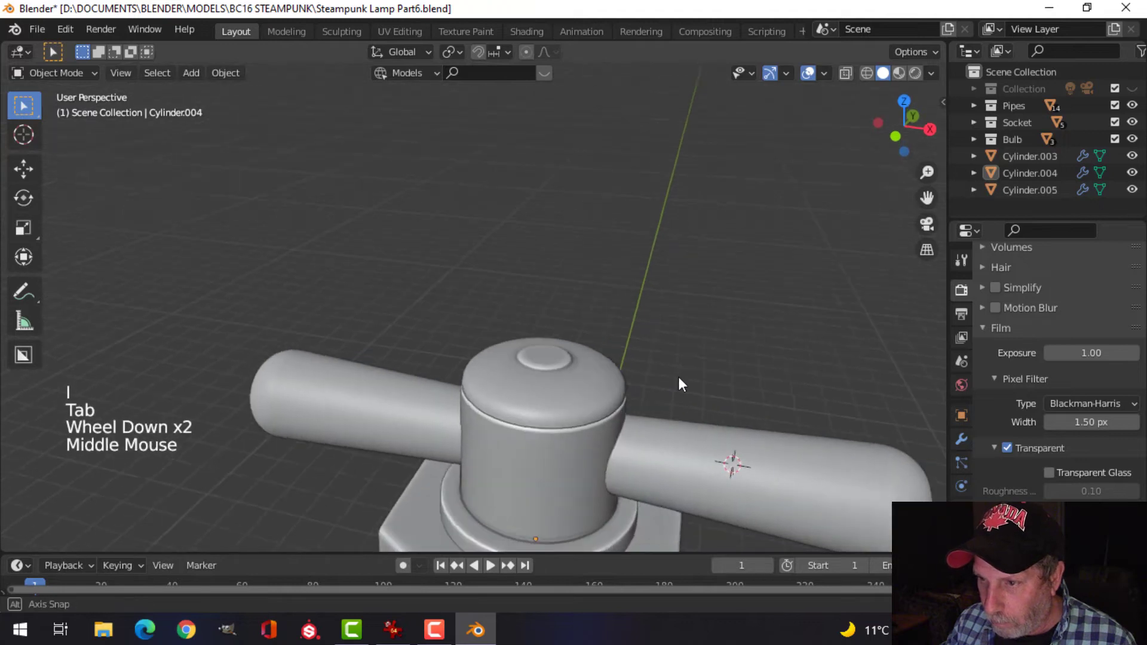
{"action": "key", "text": "Tab"}
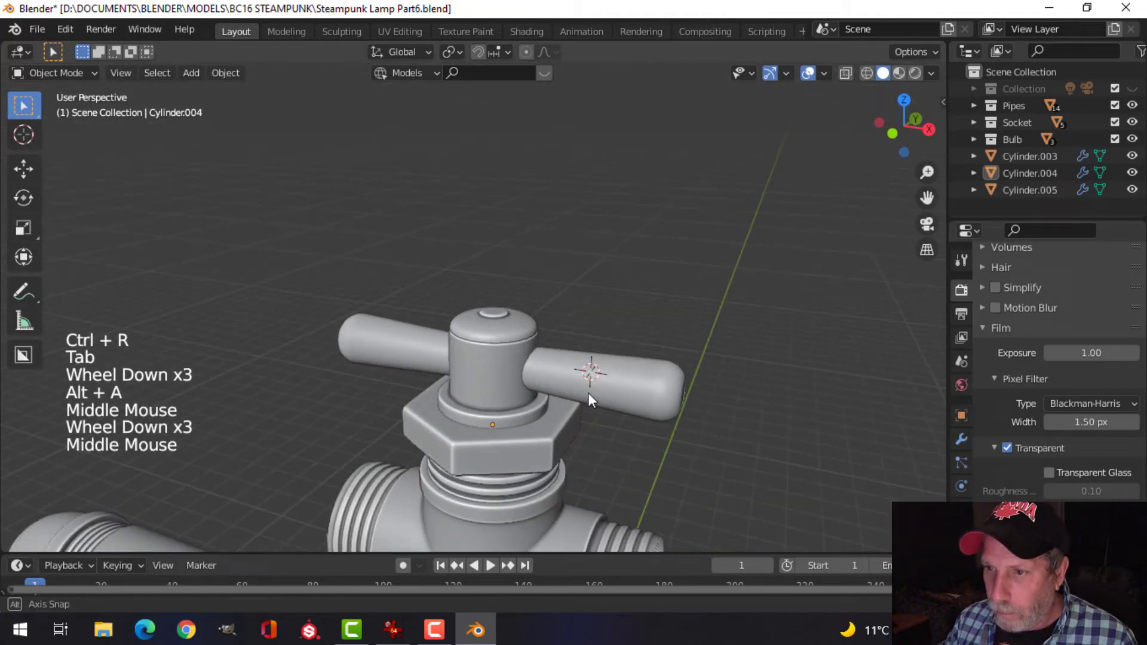
{"action": "key", "text": "ctrl+s"}
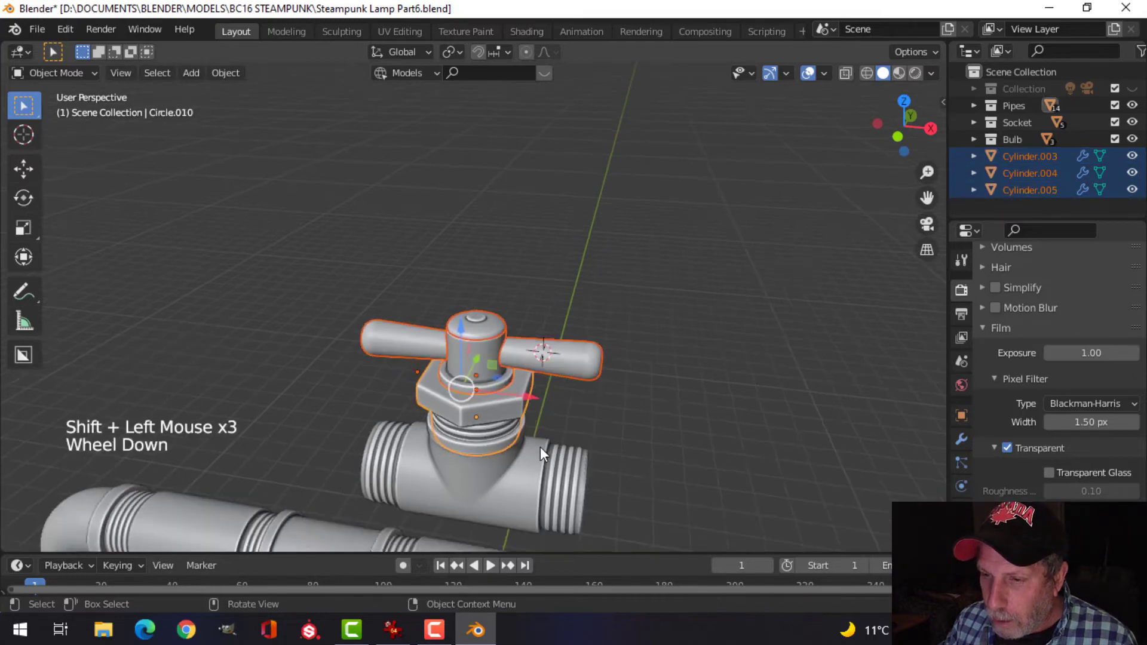
{"action": "scroll", "scroll_direction": "down", "scroll_amount": 3}
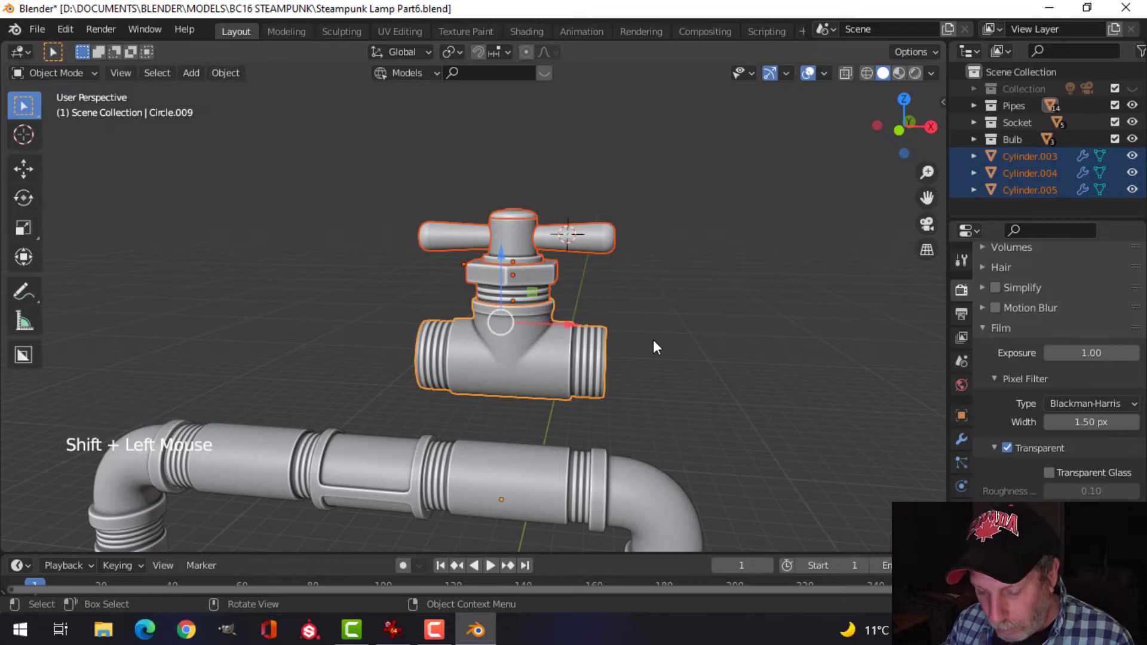
Step: Move the valve switch parts into a new collection named PipeSwitch
{"action": "key", "text": "m"}
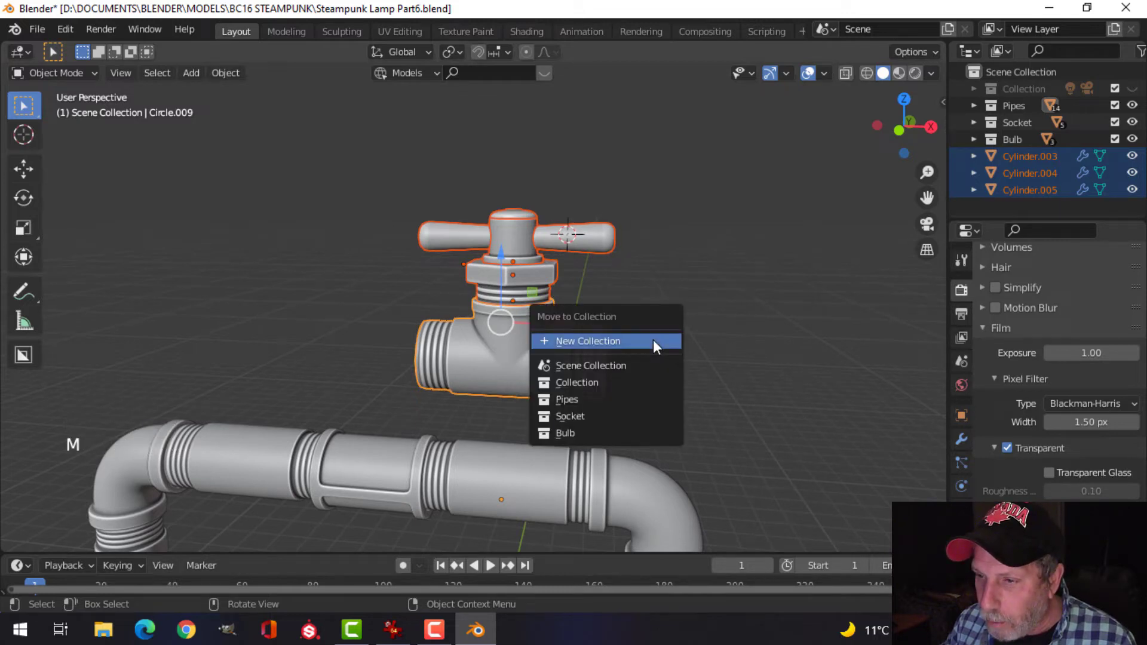
{"action": "left_click", "coordinate": [587, 340]}
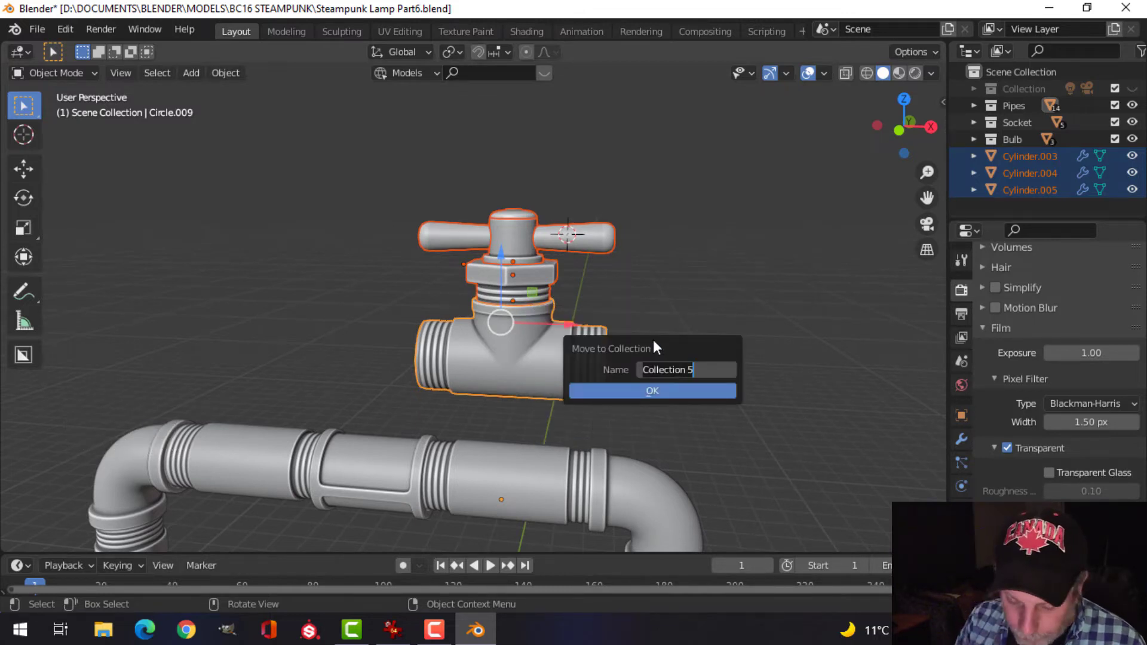
{"action": "type", "text": "sWITC"}
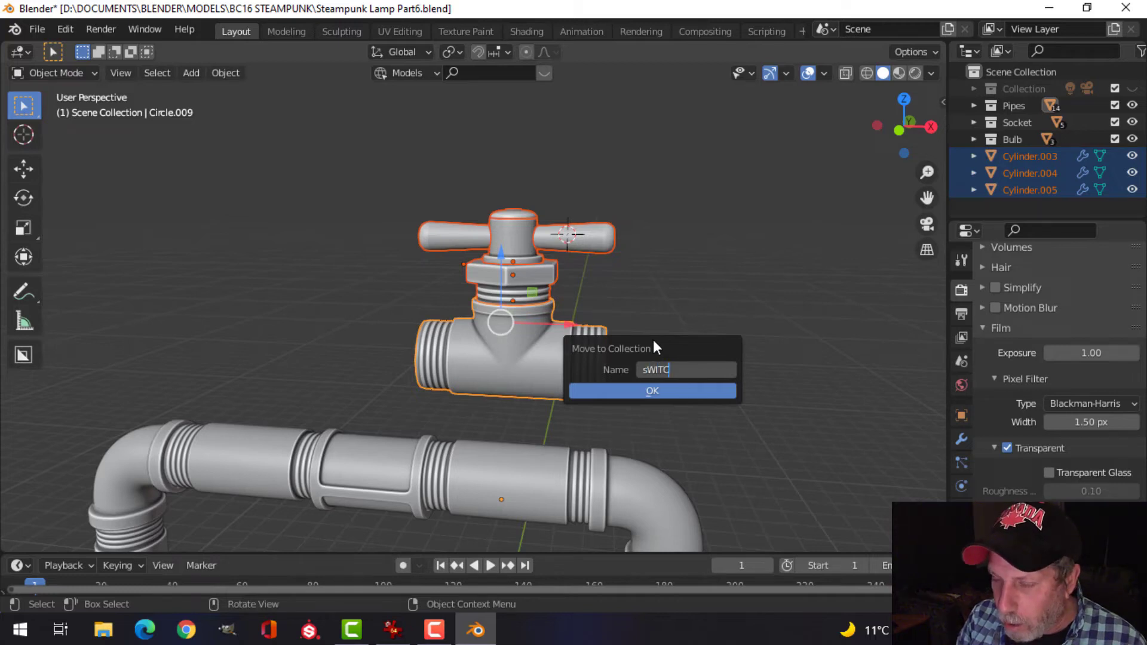
{"action": "key", "text": "Backspace"}
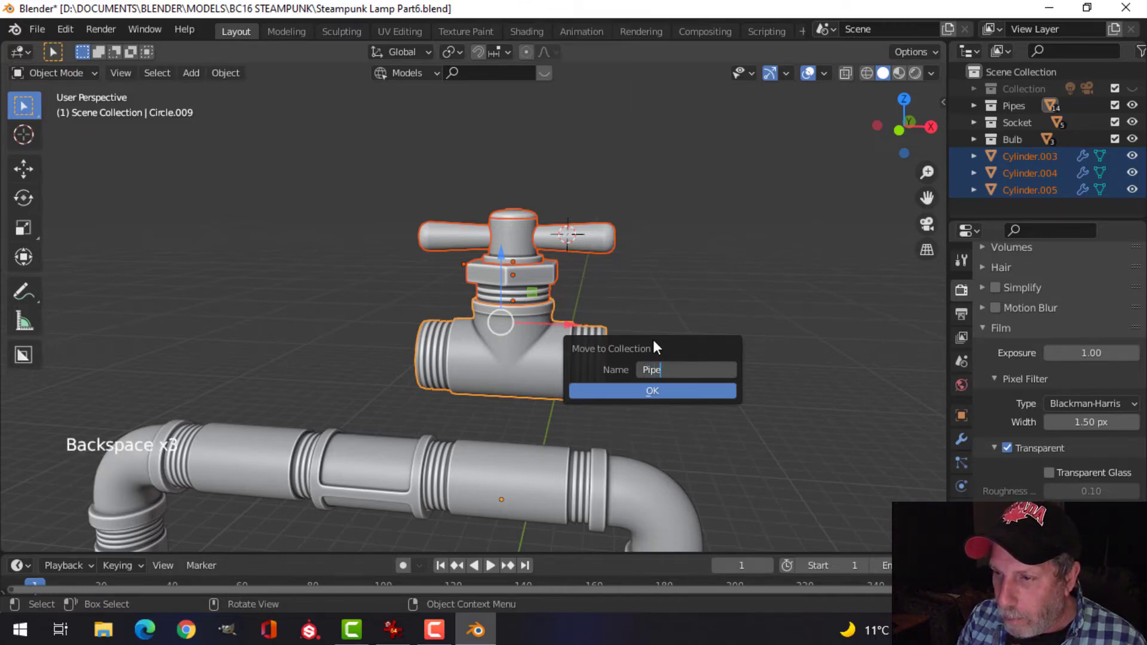
{"action": "type", "text": "Switch"}
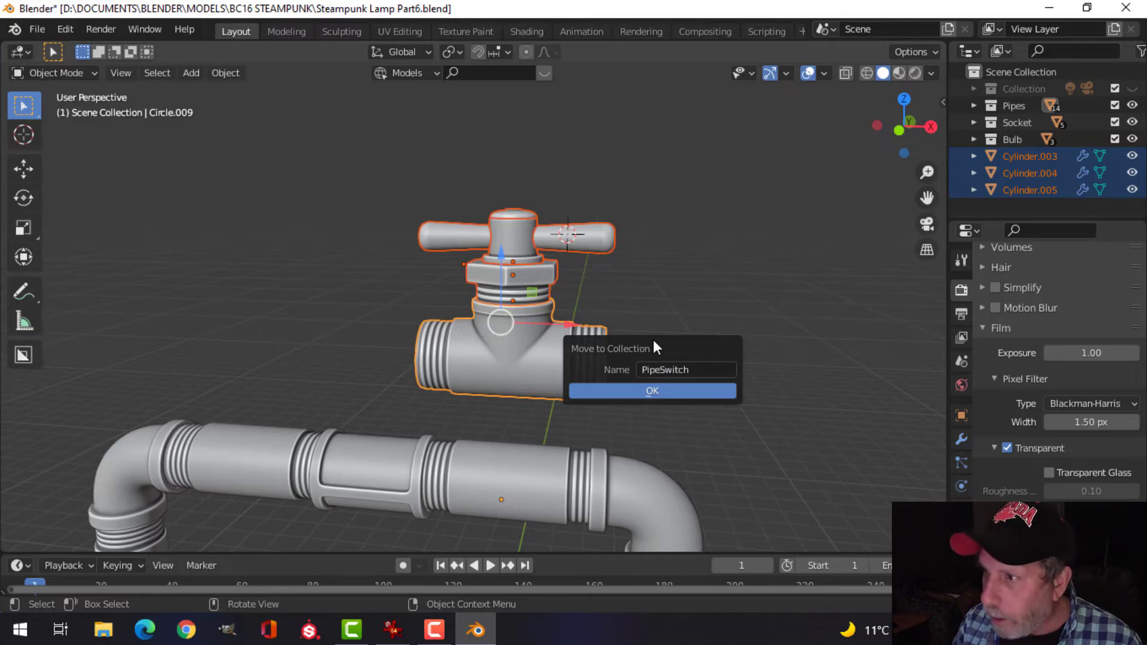
{"action": "left_click", "coordinate": [652, 391]}
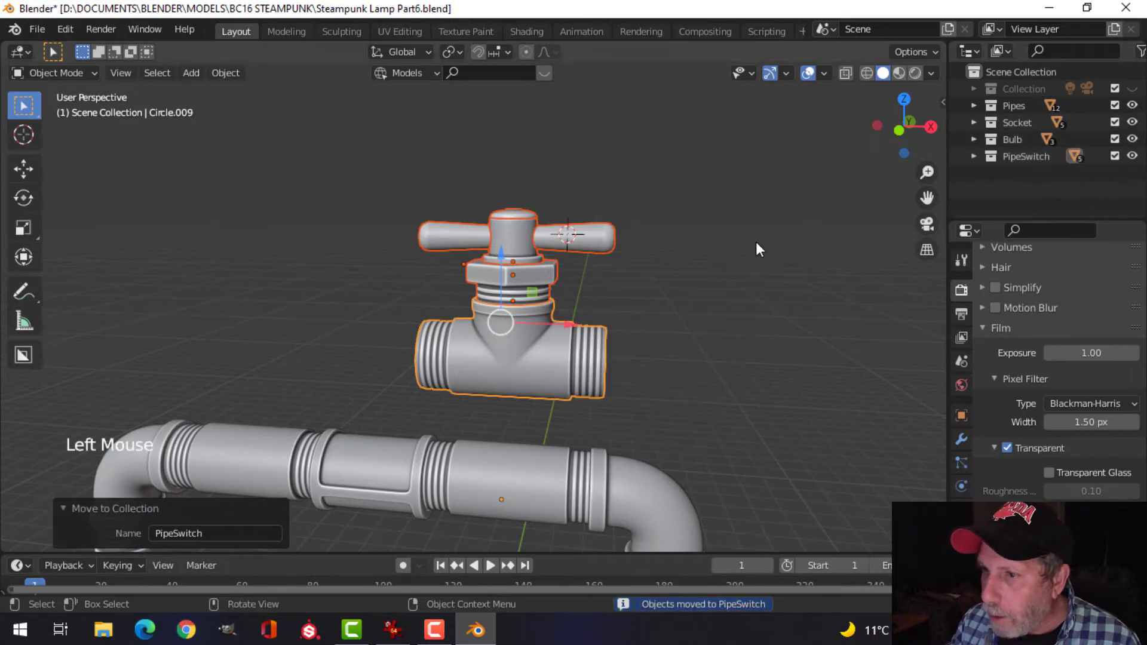
Step: Delete the coupler section from the top pipe and lower the PipeSwitch valve into the gap
{"action": "scroll", "scroll_direction": "down", "scroll_amount": 3}
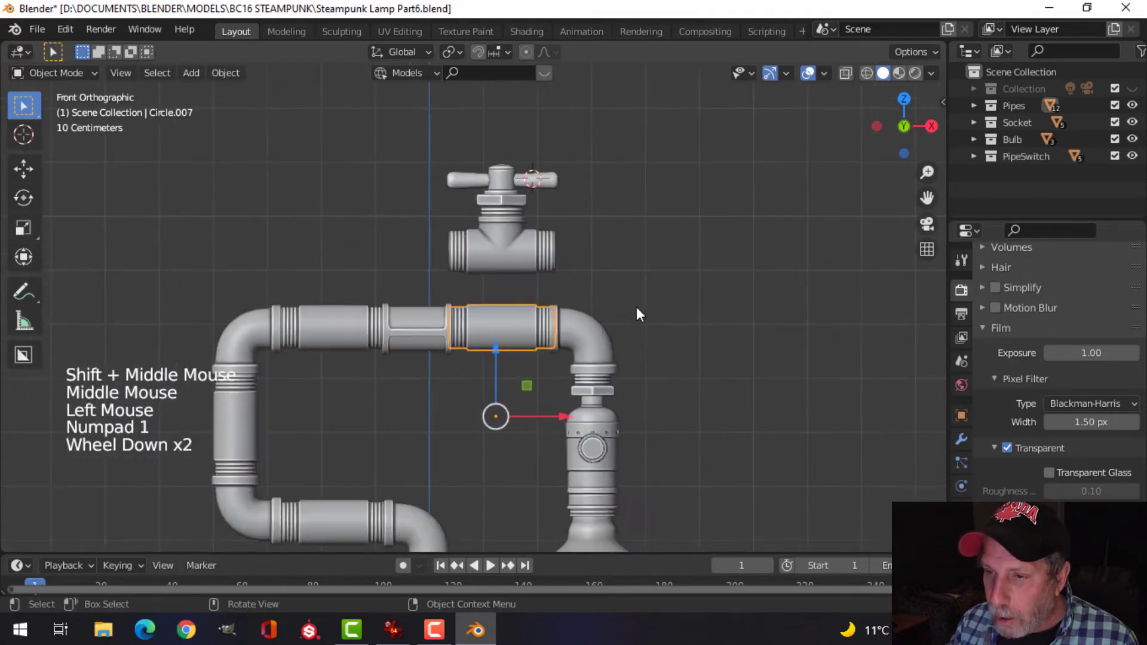
{"action": "key", "text": "x"}
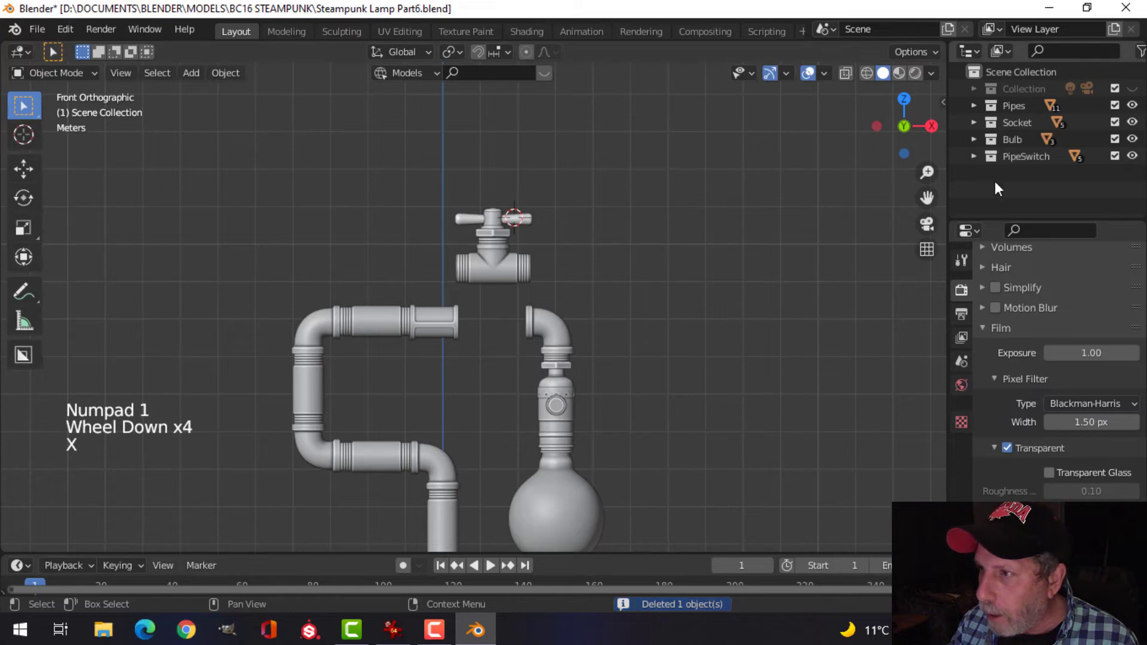
{"action": "right_click", "coordinate": [1026, 155]}
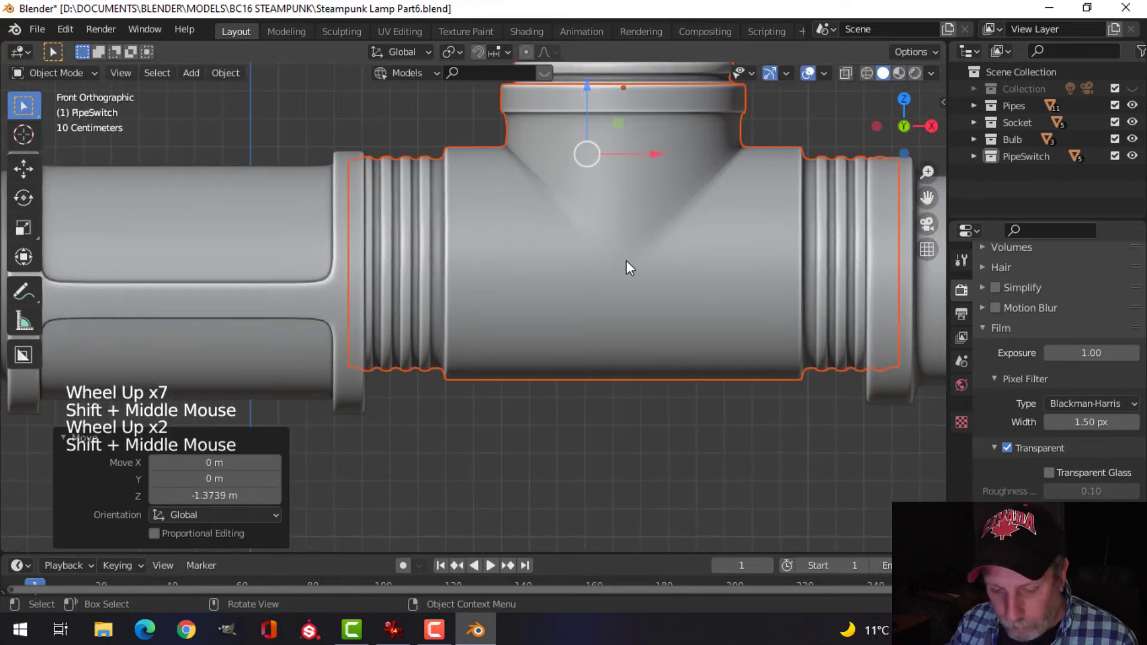
{"action": "key", "text": "g"}
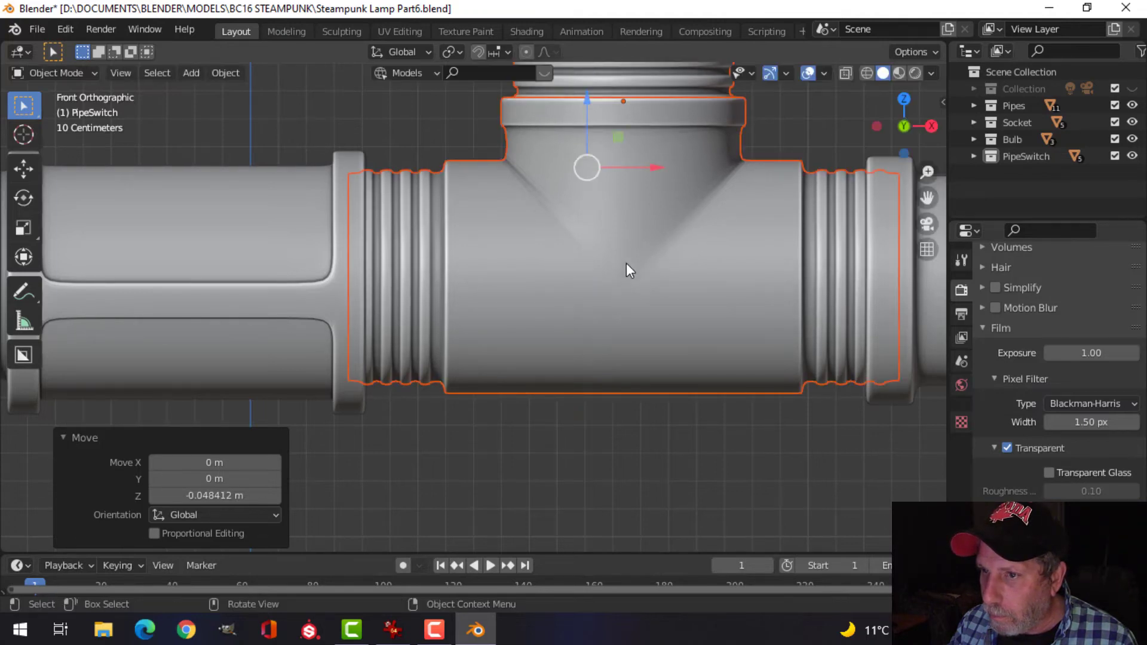
{"action": "scroll", "scroll_direction": "down", "scroll_amount": 3}
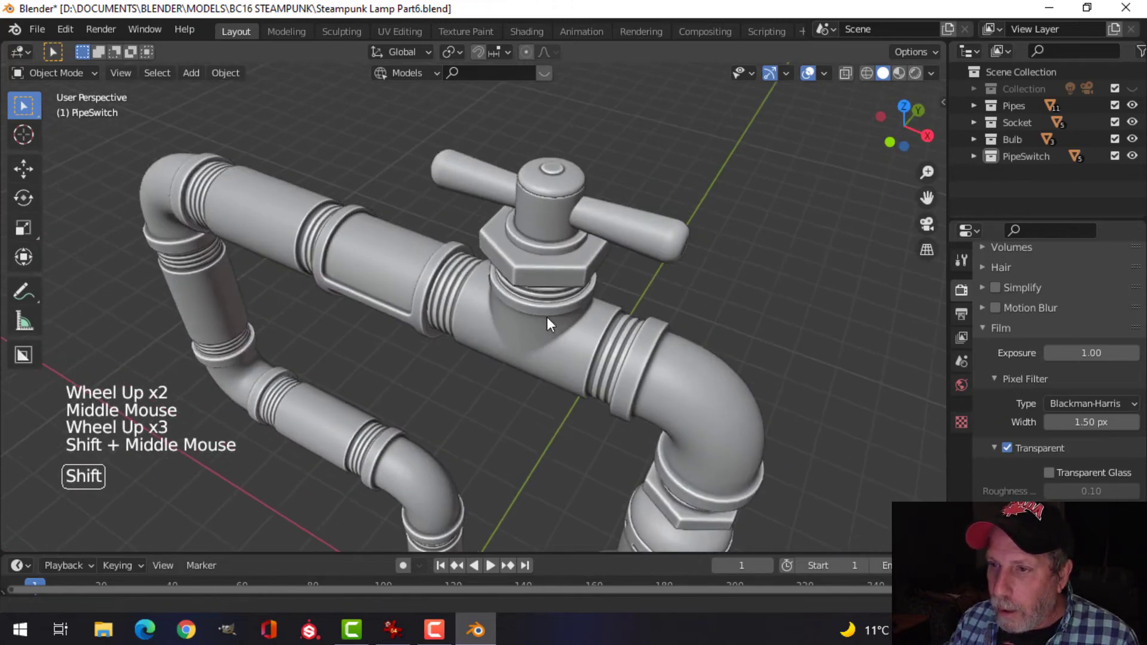
Step: Snap the 3D cursor to the cap's centre and set the T-handle's origin there so it pivots around the cap
{"action": "left_click", "coordinate": [545, 227]}
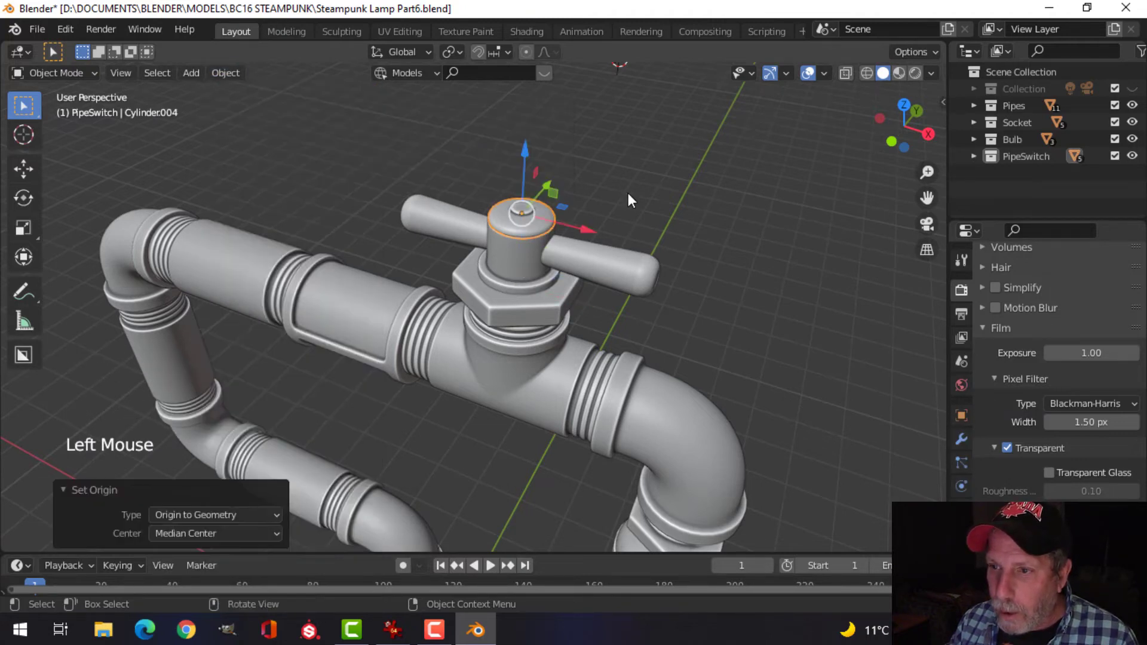
{"action": "key", "text": "shift+s"}
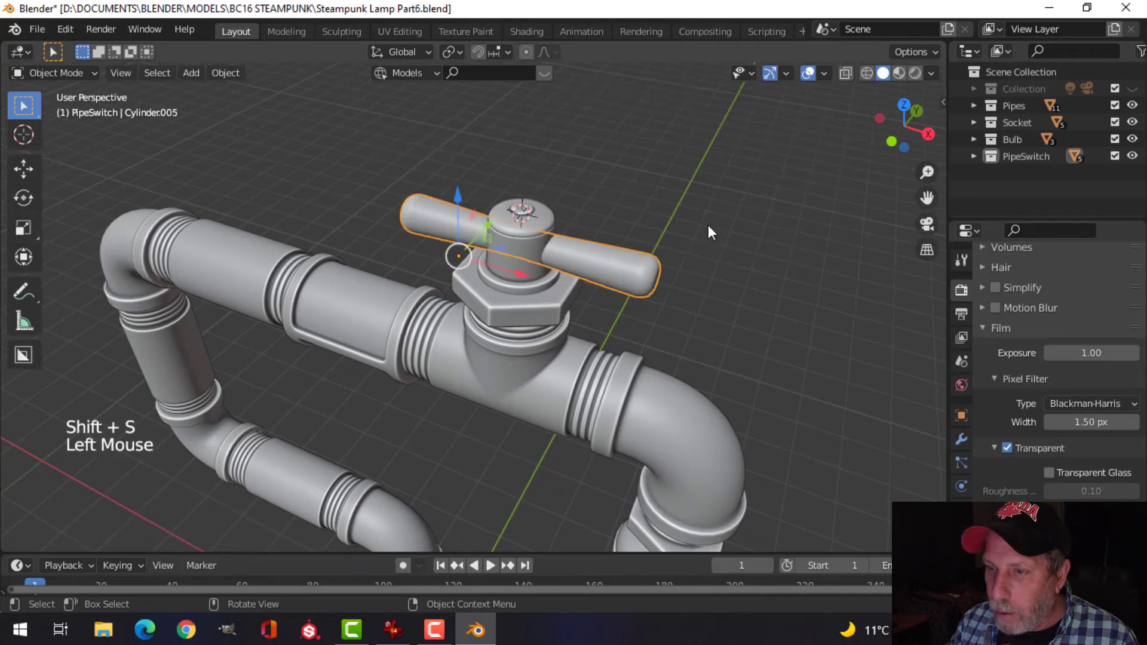
{"action": "left_click", "coordinate": [224, 73]}
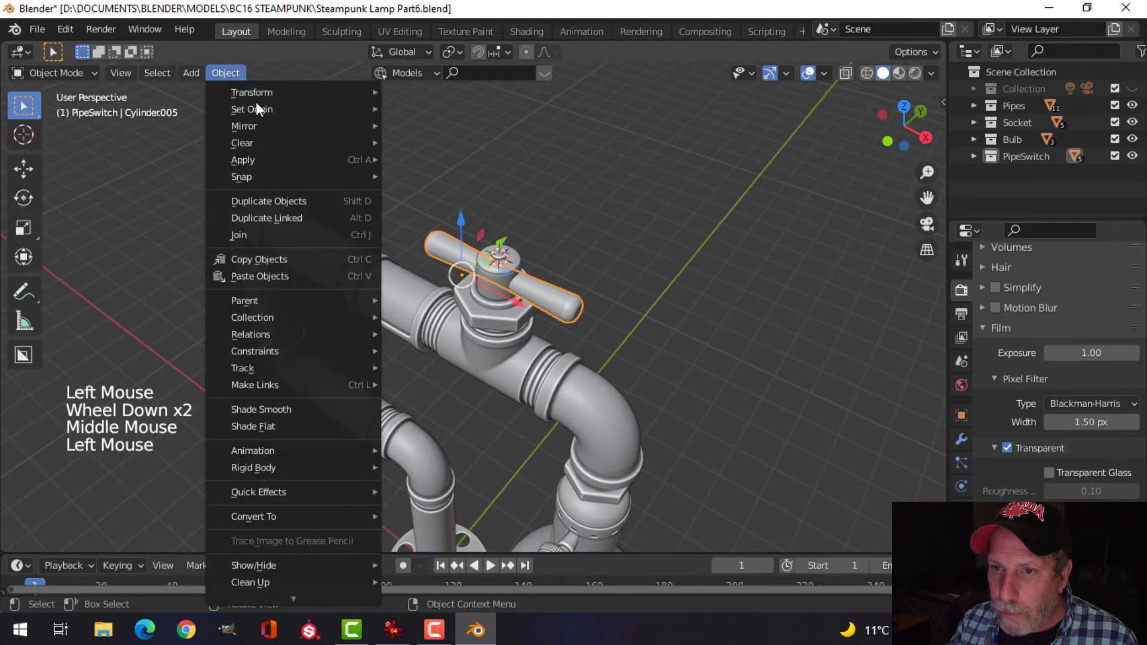
{"action": "left_click", "coordinate": [252, 109]}
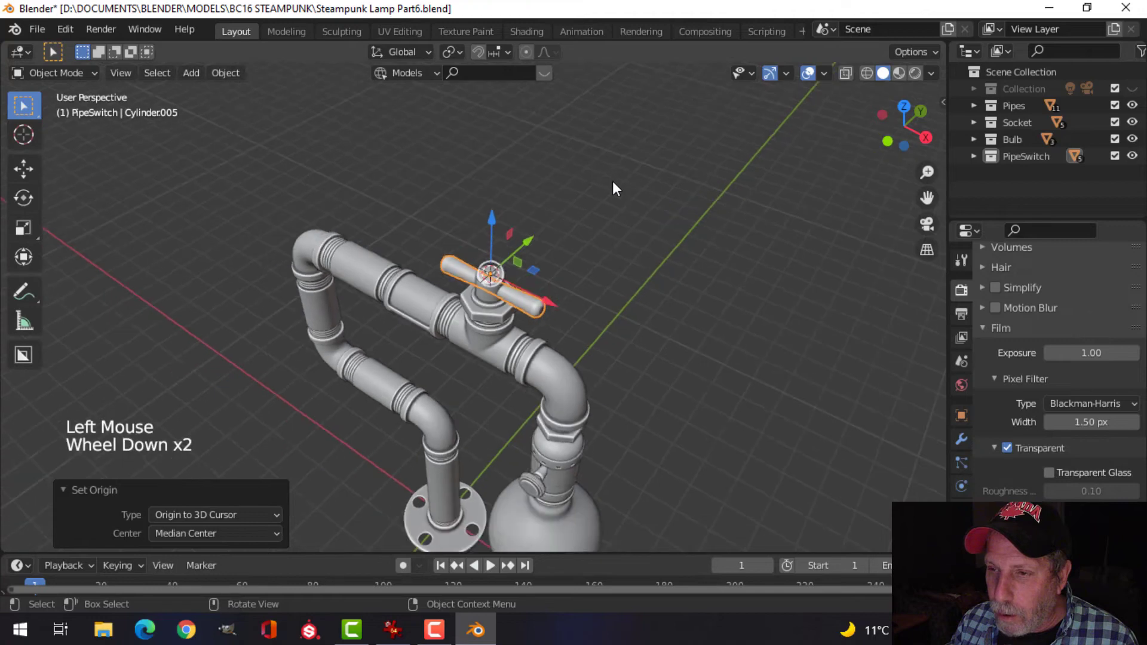
{"action": "key", "text": "r"}
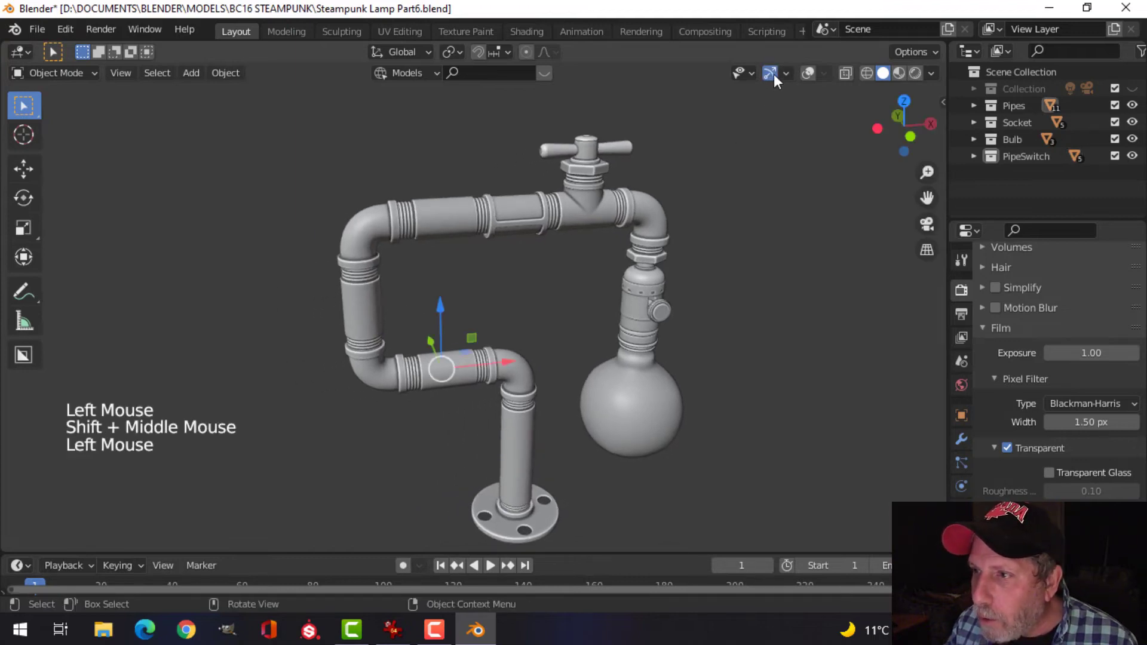
Step: Switch to front view to start editing the short coupler's mesh
{"action": "key", "text": "KP_1"}
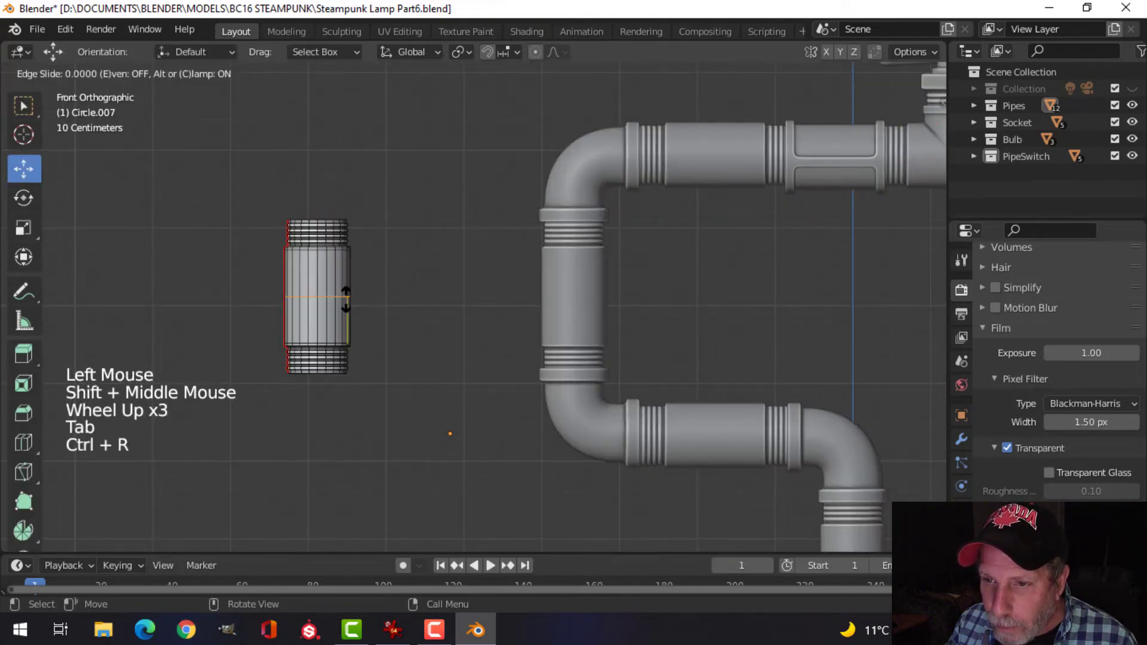
Step: Add an edge loop around the coupler and select a vertical face loop for the grooves
{"action": "key", "text": "Ctrl+R"}
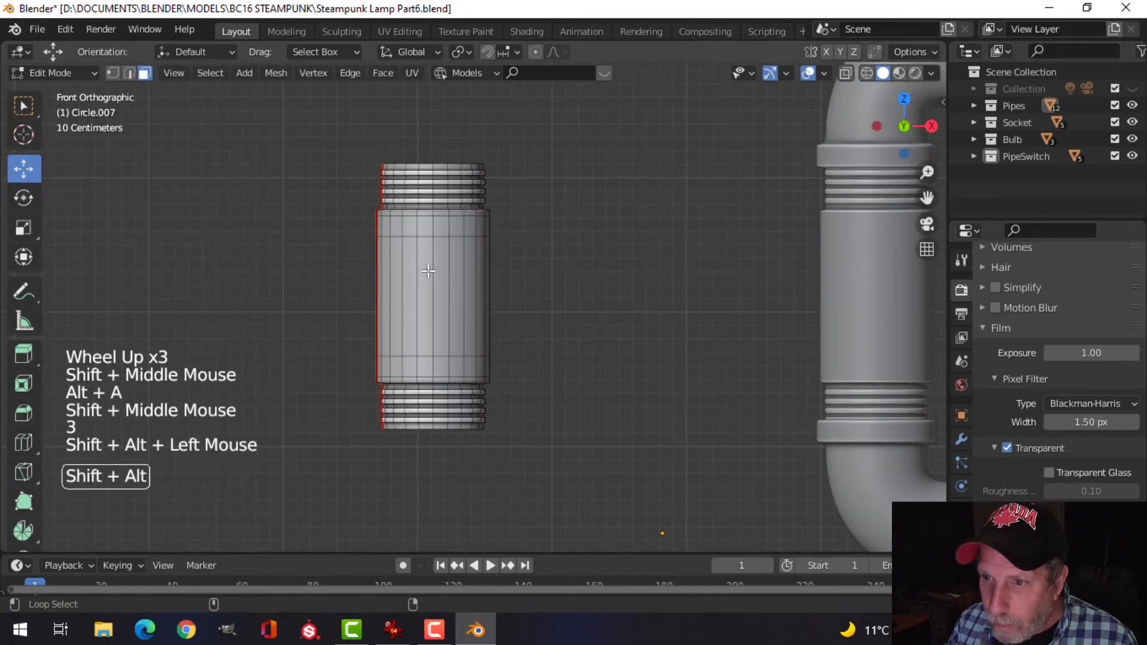
{"action": "left_click", "coordinate": [210, 73]}
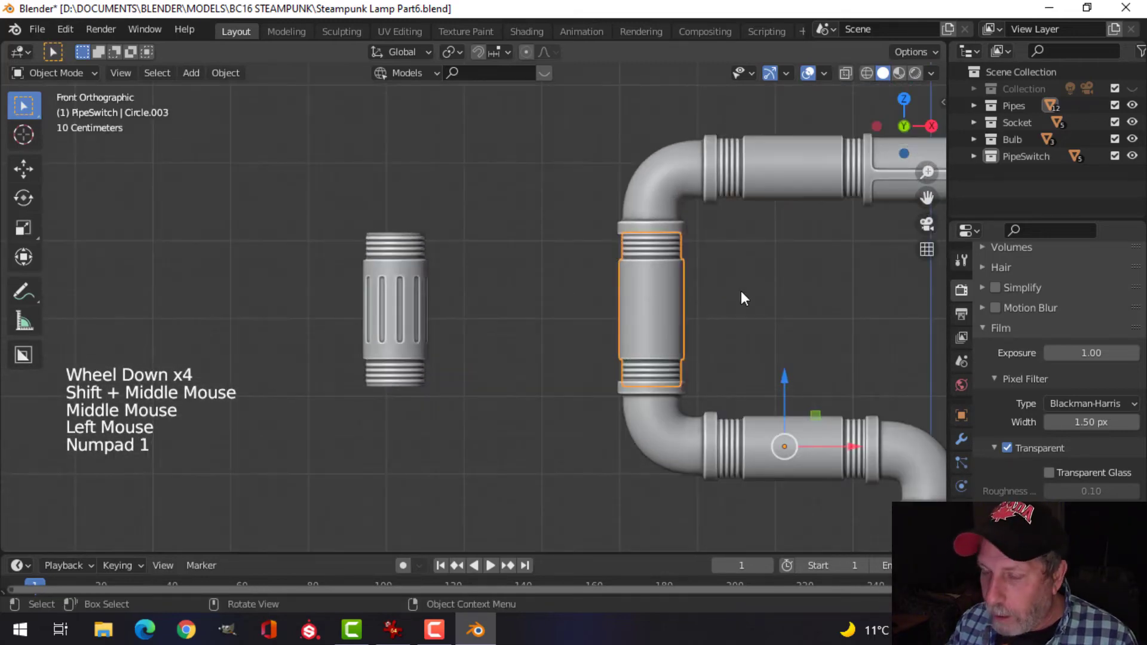
Step: Set the plain coupler Circle.003's origin to its geometry via Object > Set Origin
{"action": "scroll", "scroll_direction": "down", "scroll_amount": 3}
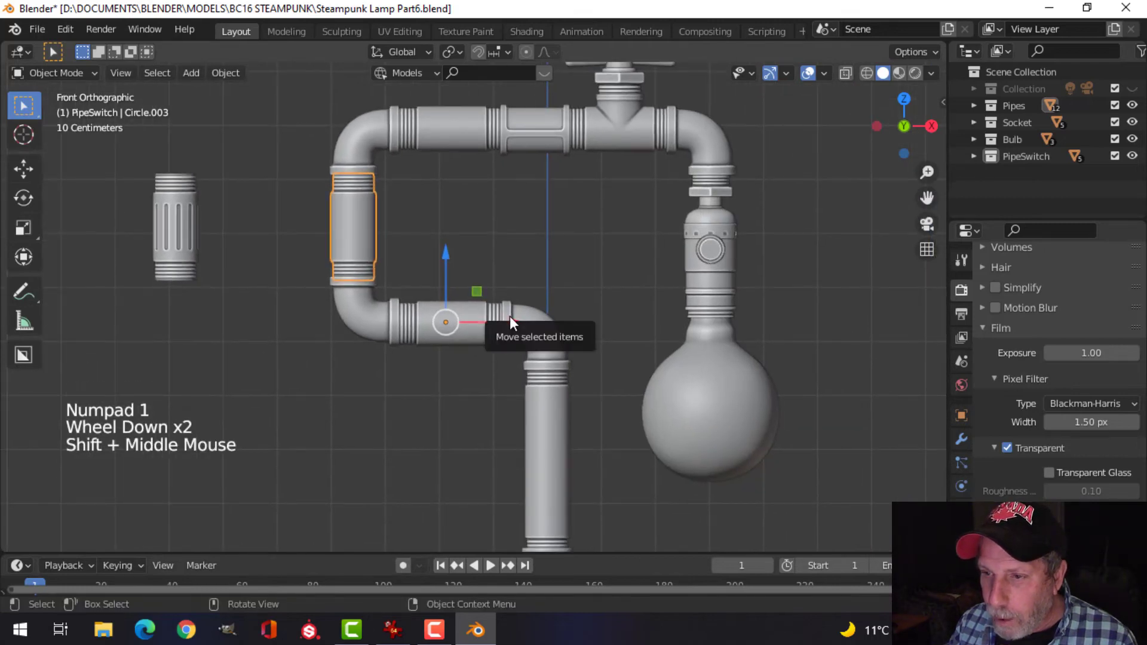
{"action": "left_click", "coordinate": [226, 73]}
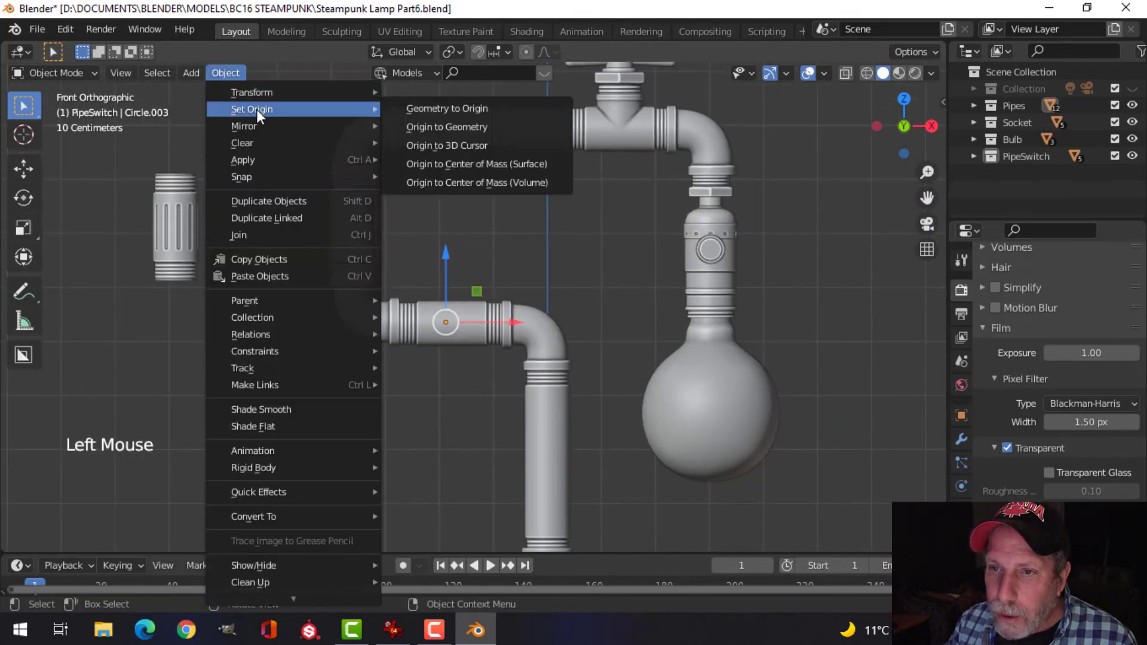
{"action": "left_click", "coordinate": [446, 127]}
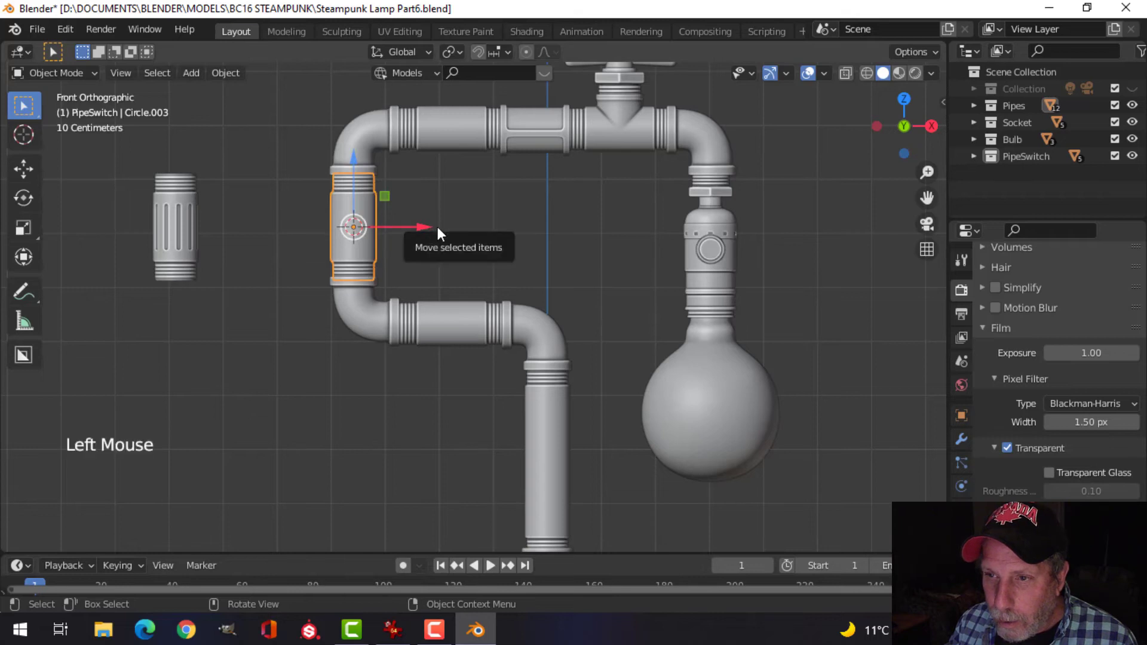
Step: Select the grooved coupler Circle.007 and bring up its Object options
{"action": "left_click", "coordinate": [226, 72]}
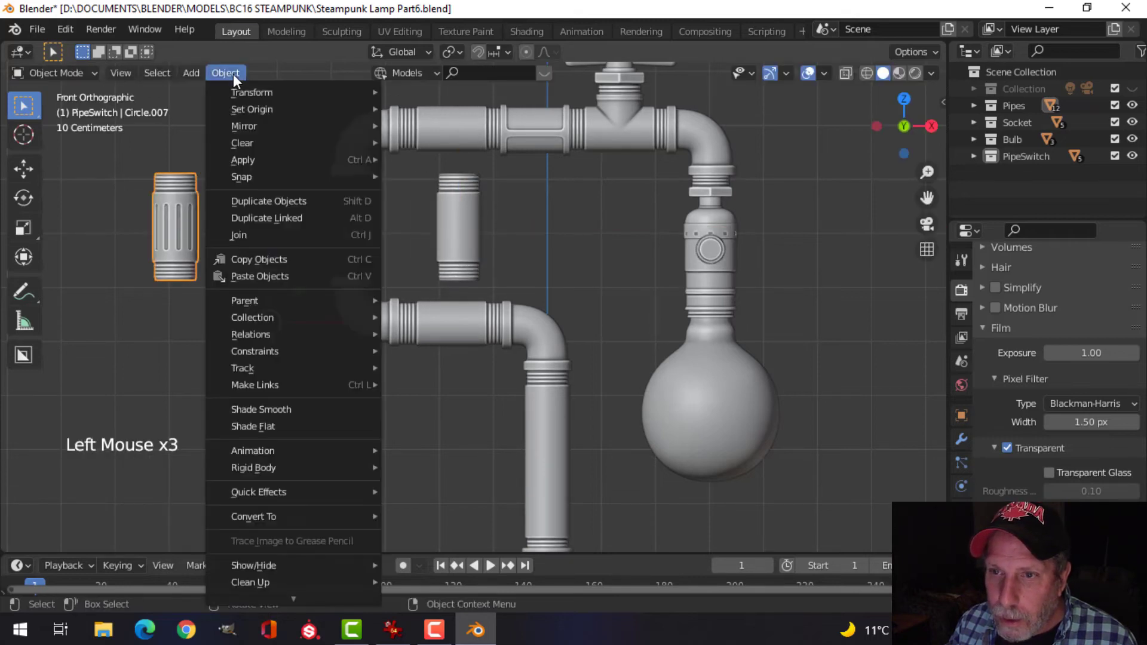
{"action": "left_click", "coordinate": [252, 109]}
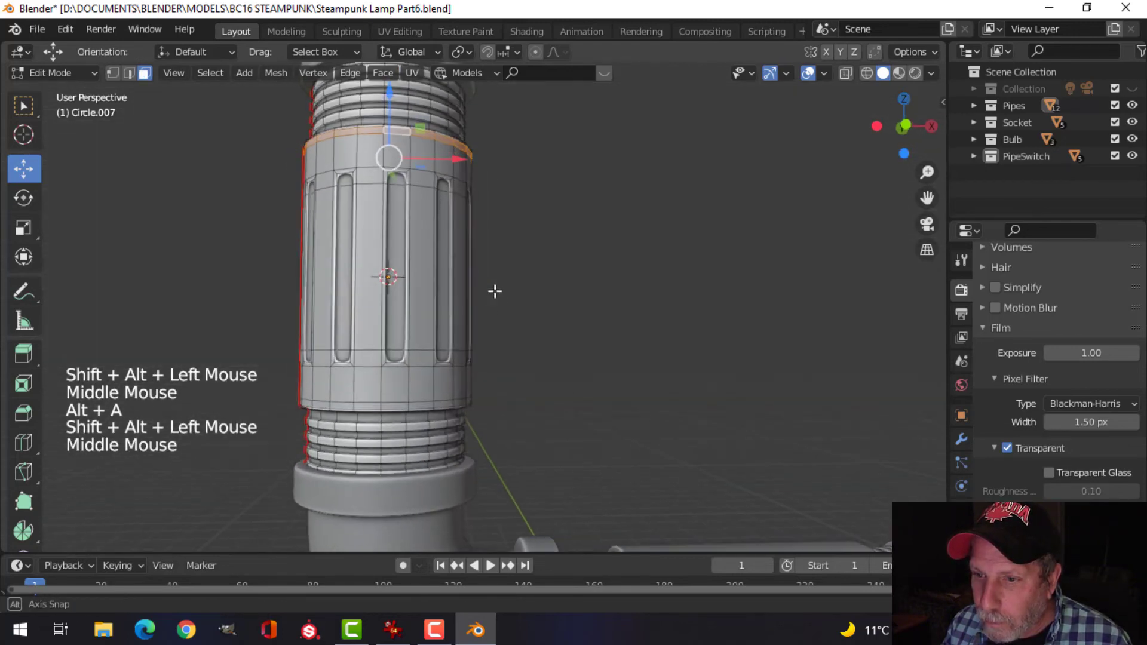
Step: Switch to edge selection to finish the slotted coupler's edge loops
{"action": "scroll", "scroll_direction": "up", "scroll_amount": 3}
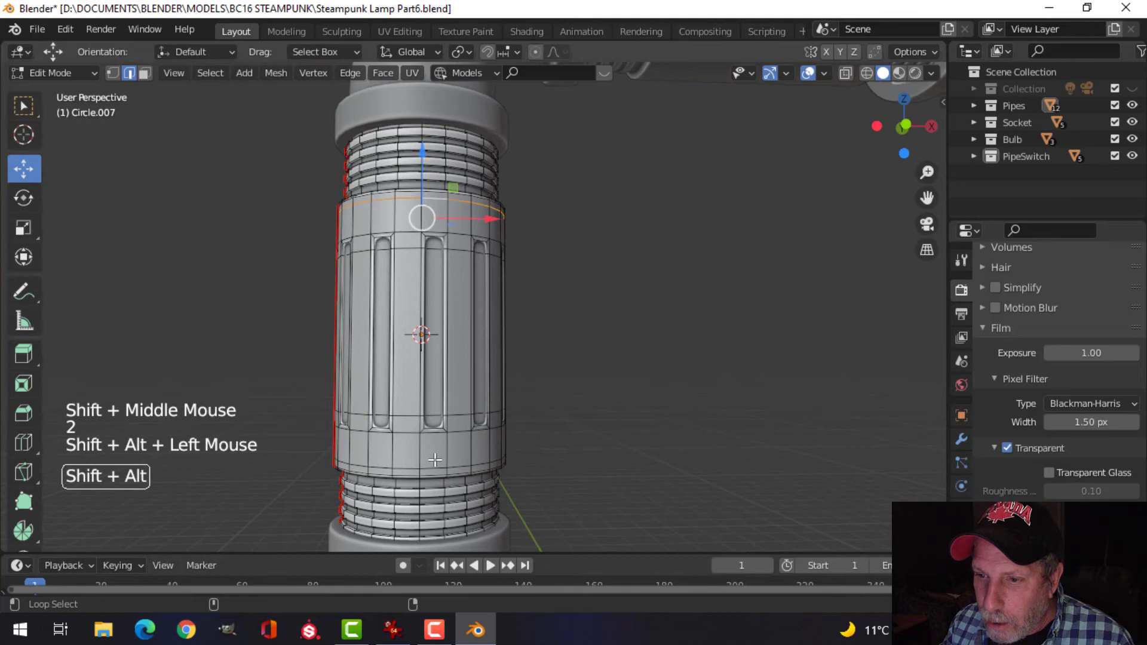
{"action": "key", "text": "s"}
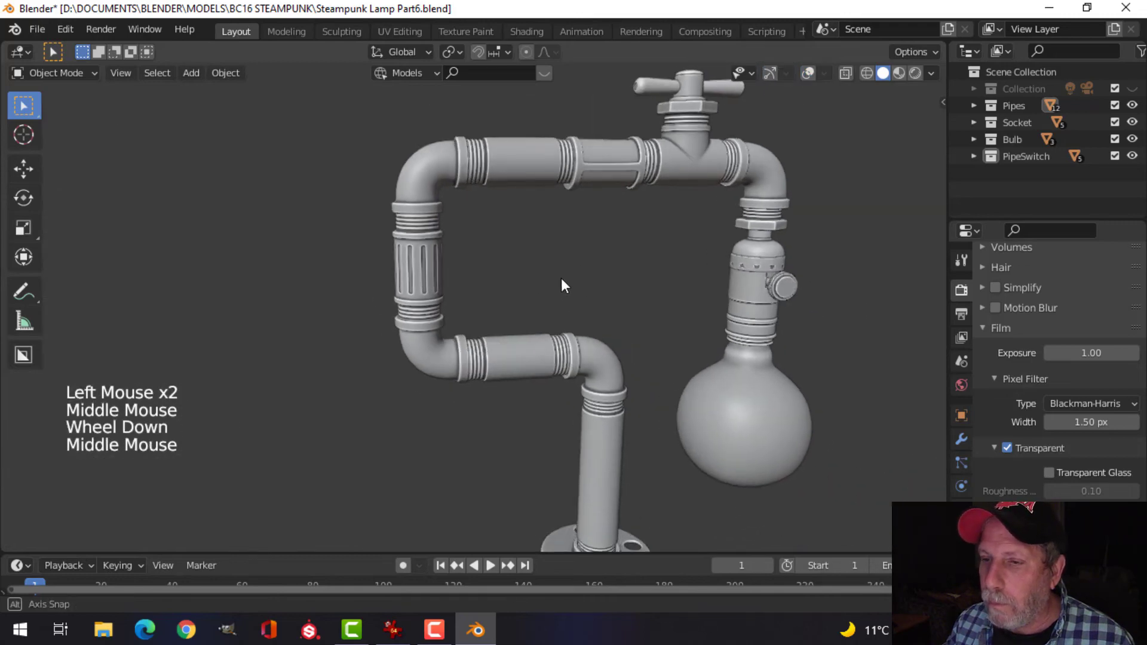
{"action": "scroll", "scroll_direction": "down", "scroll_amount": 3}
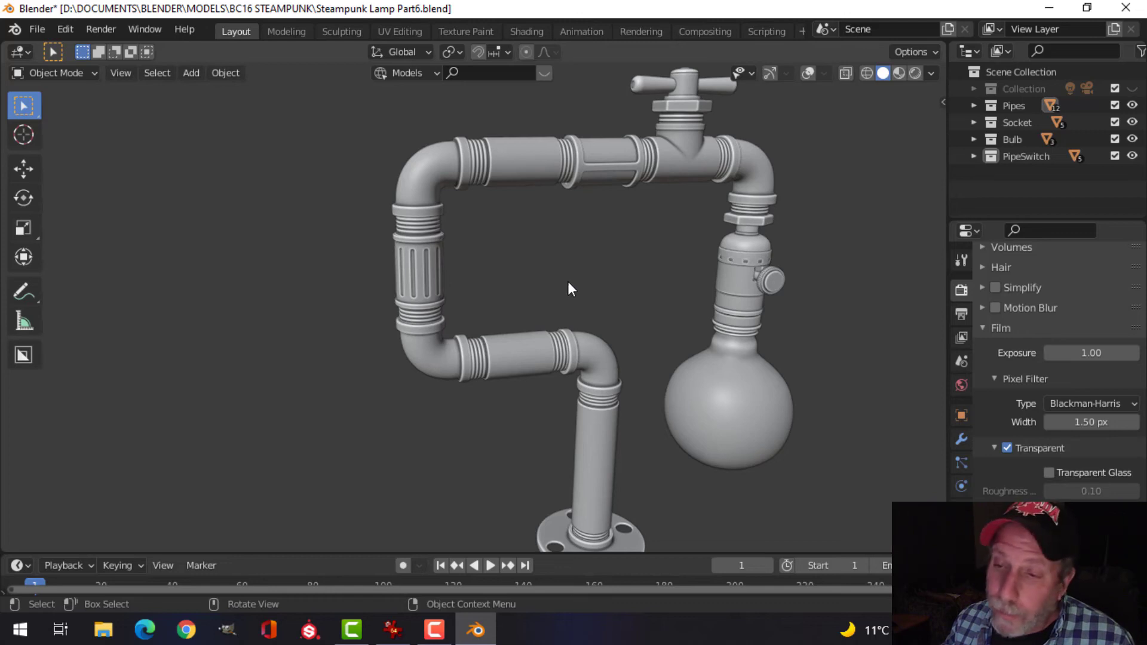
{"action": "left_click_drag", "start_coordinate": [571, 288], "coordinate": [556, 239]}
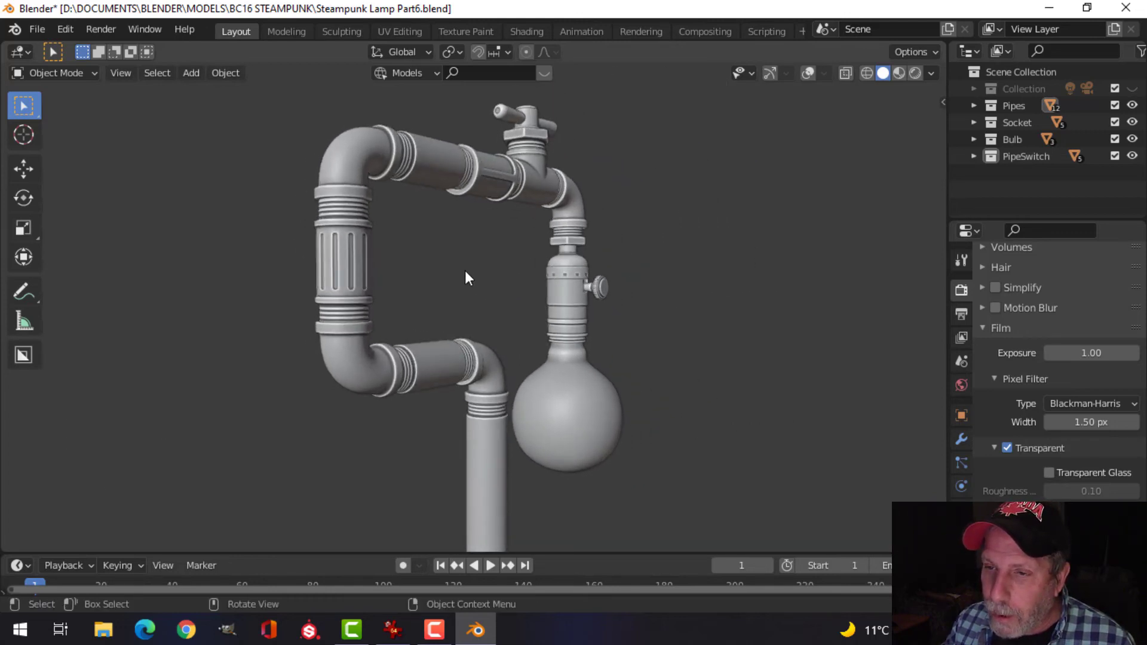
{"action": "scroll", "scroll_direction": "up", "scroll_amount": 3}
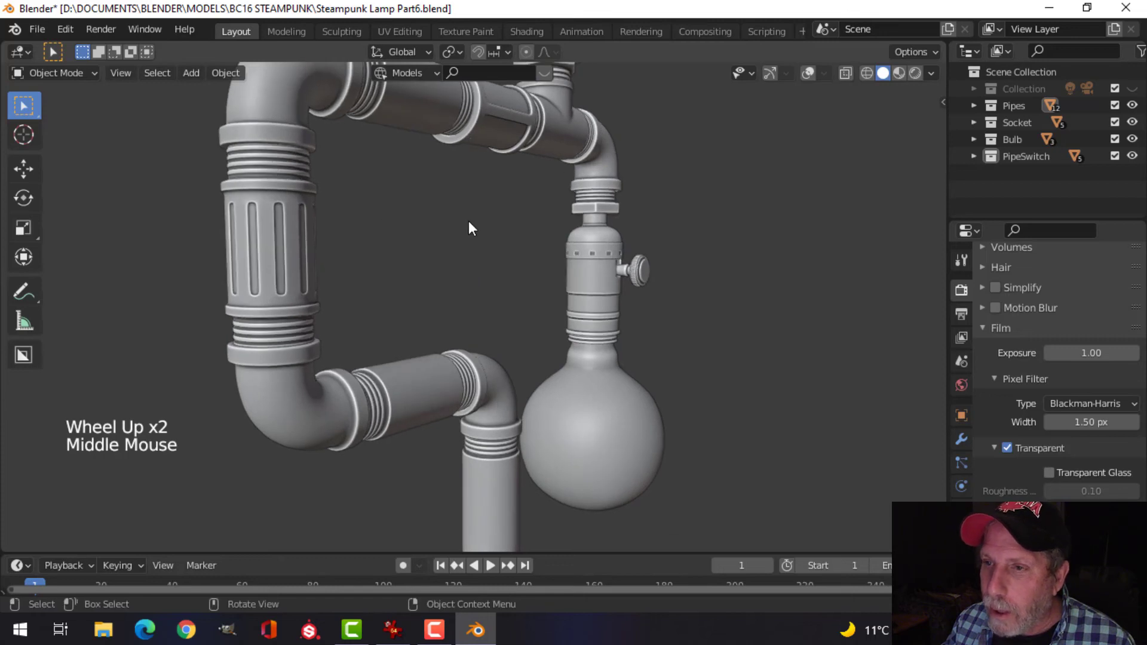
{"action": "scroll", "scroll_direction": "down", "scroll_amount": 3}
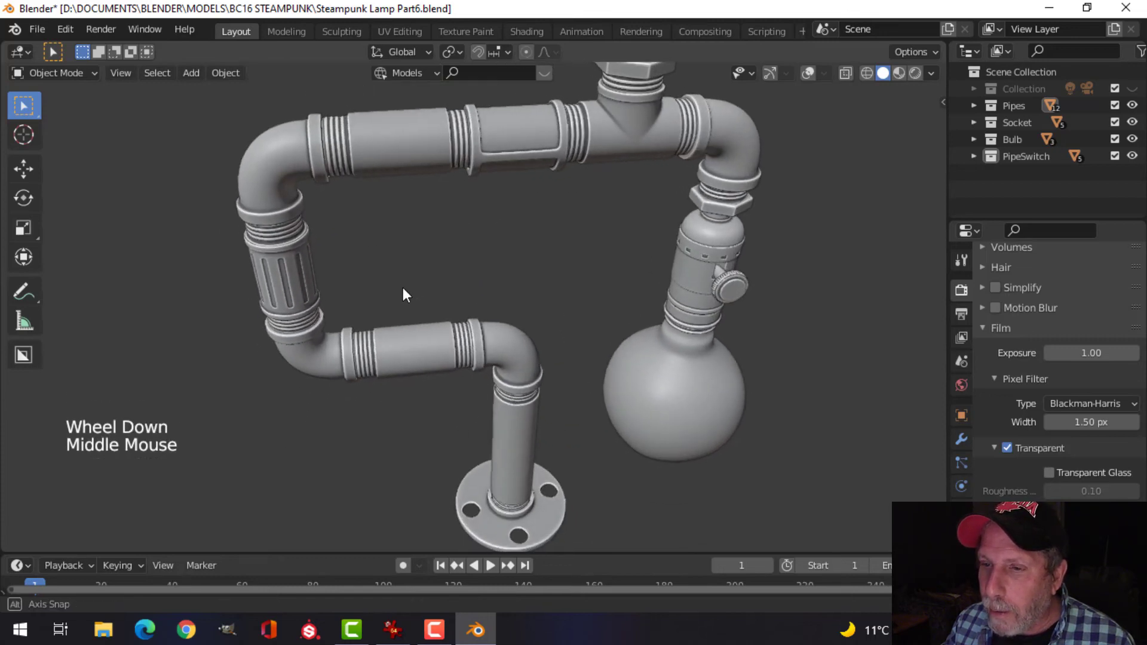
{"action": "scroll", "scroll_direction": "down", "scroll_amount": 3}
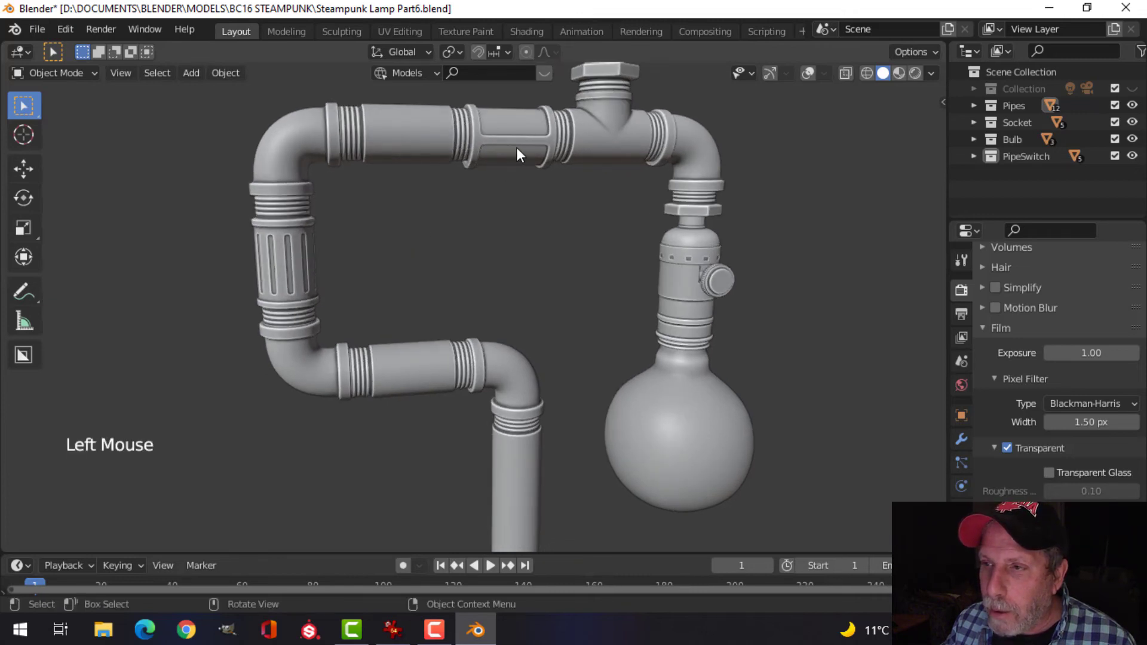
{"action": "left_click", "coordinate": [509, 139]}
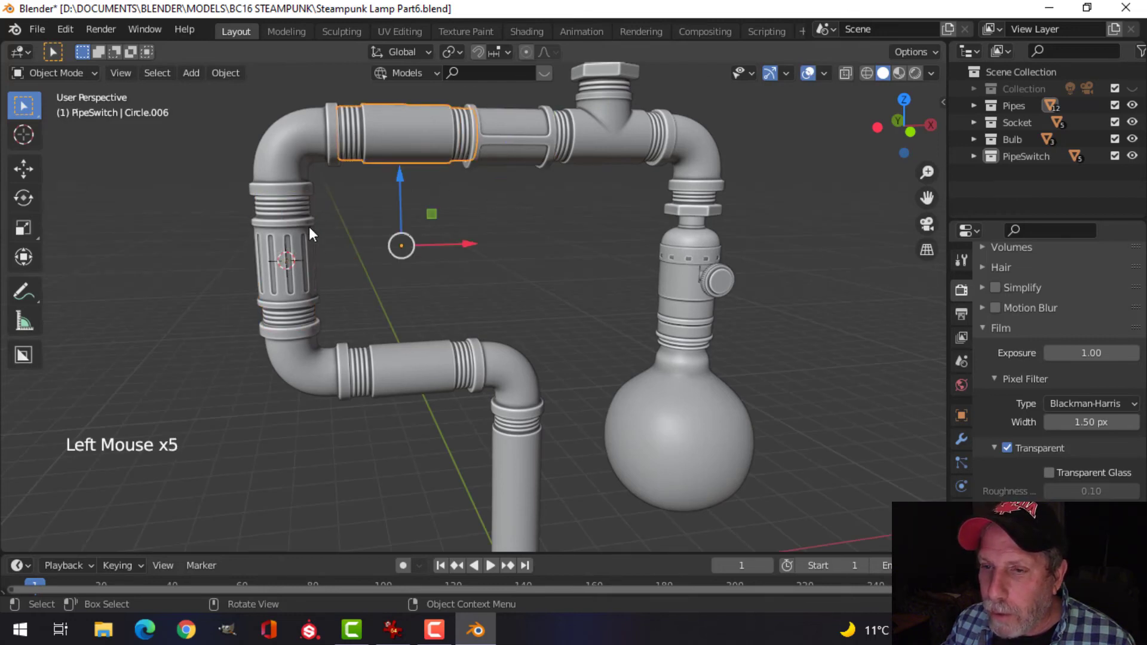
{"action": "key", "text": "Alt+A"}
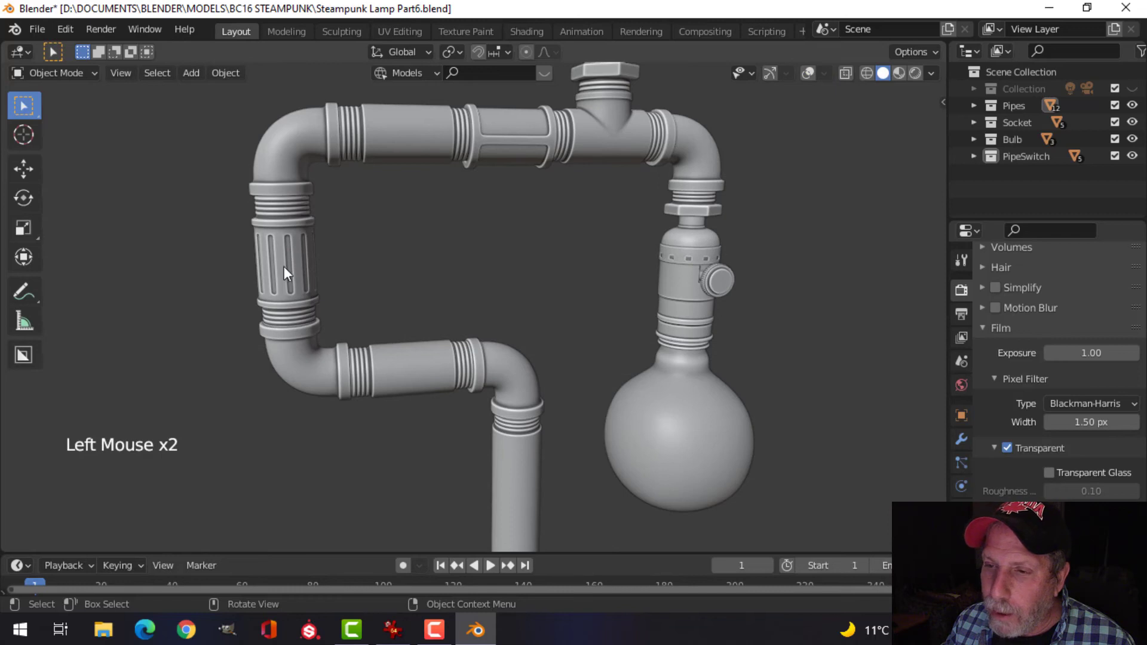
{"action": "scroll", "scroll_direction": "down", "scroll_amount": 3}
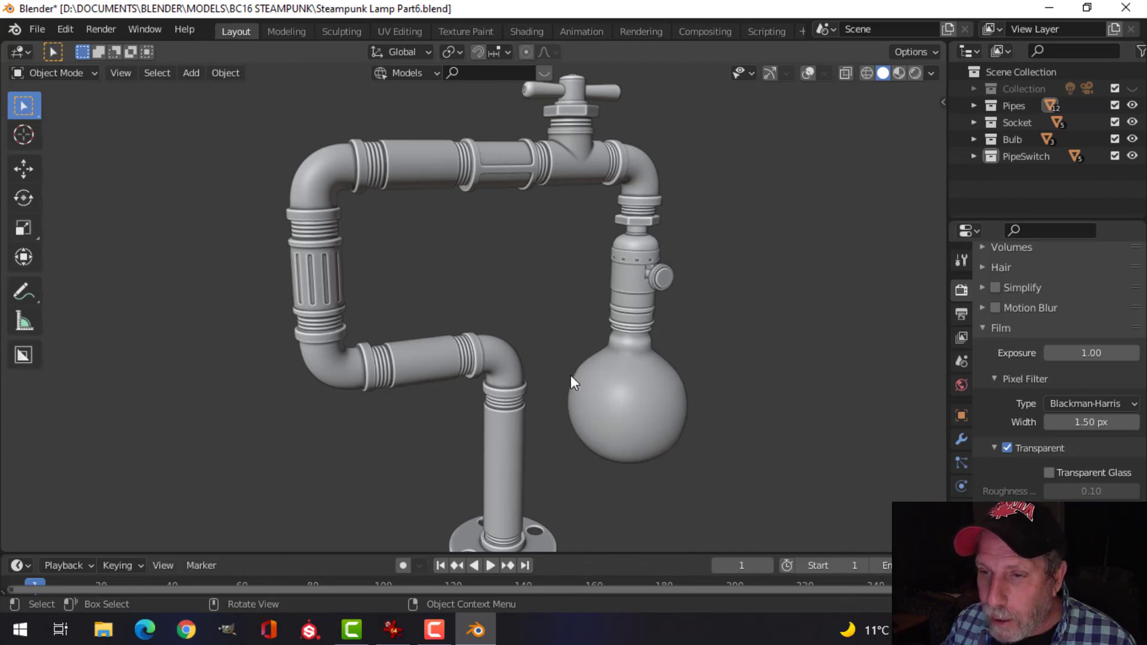
{"action": "mouse_move", "coordinate": [314, 266]}
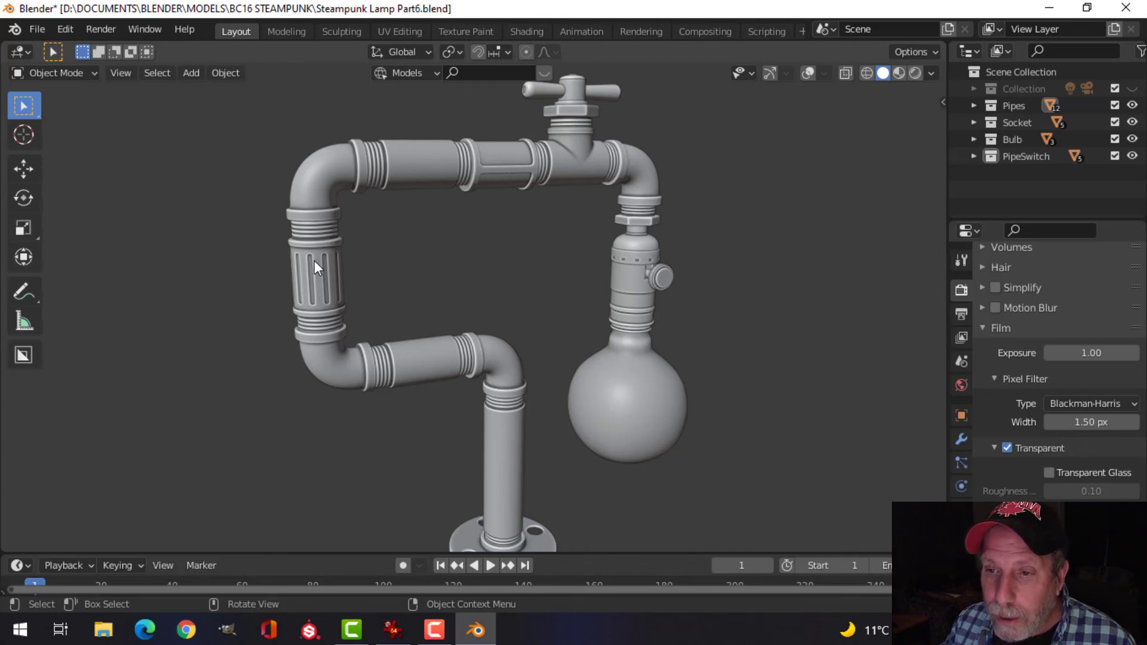
{"action": "scroll", "scroll_direction": "down", "scroll_amount": 3}
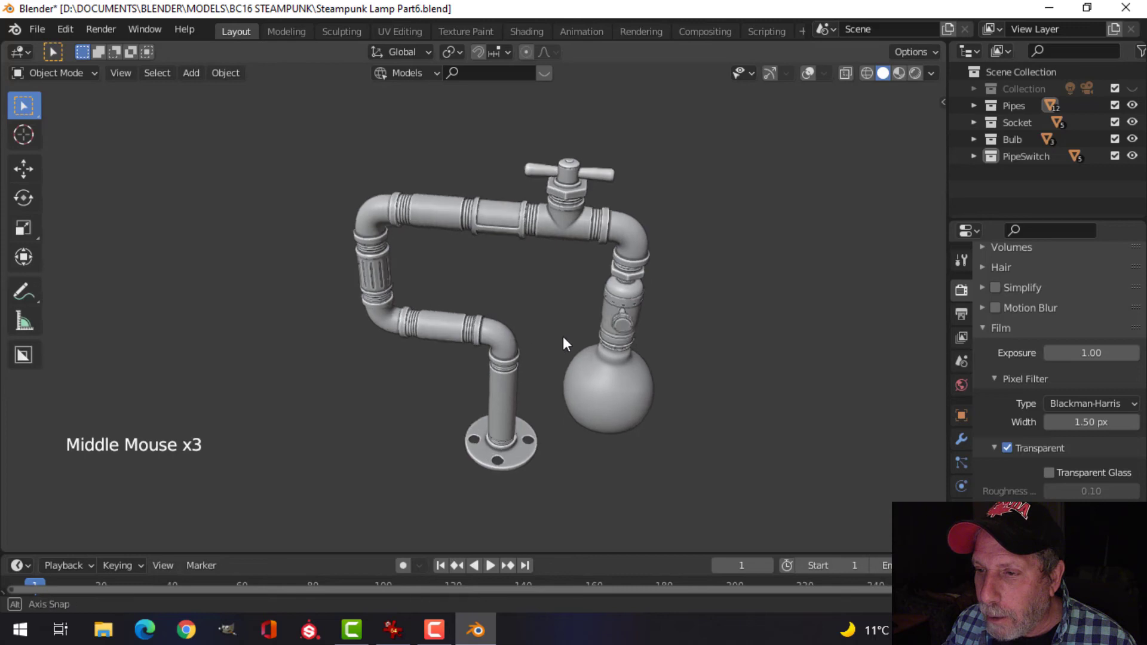
{"action": "scroll", "scroll_direction": "up", "scroll_amount": 3}
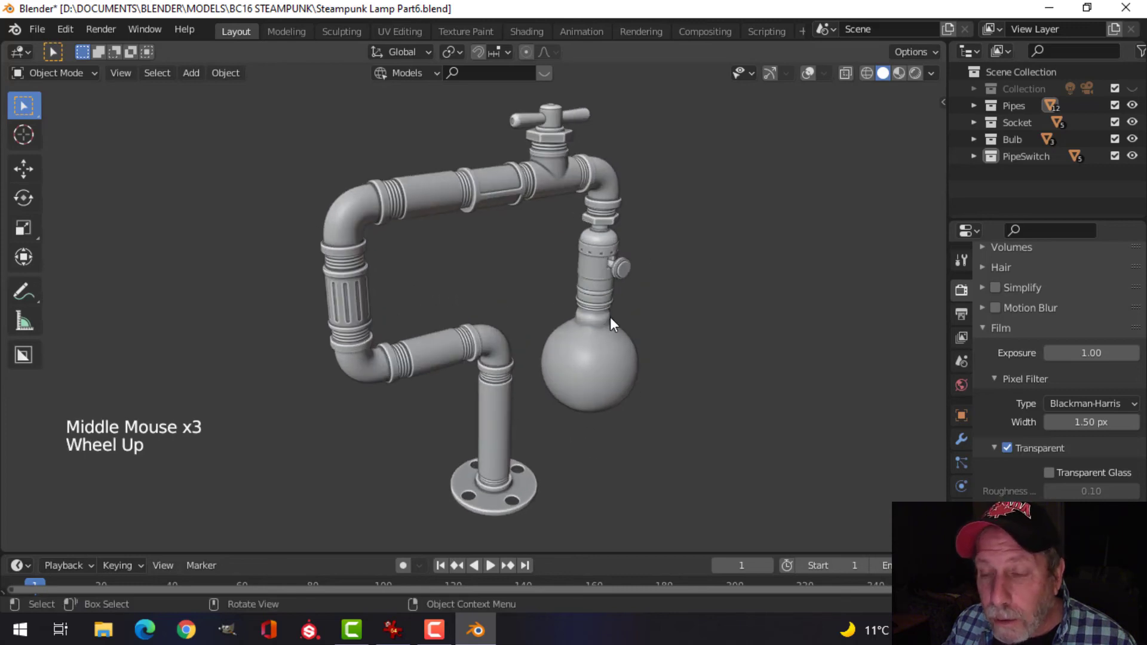
{"action": "scroll", "scroll_direction": "up", "scroll_amount": 3}
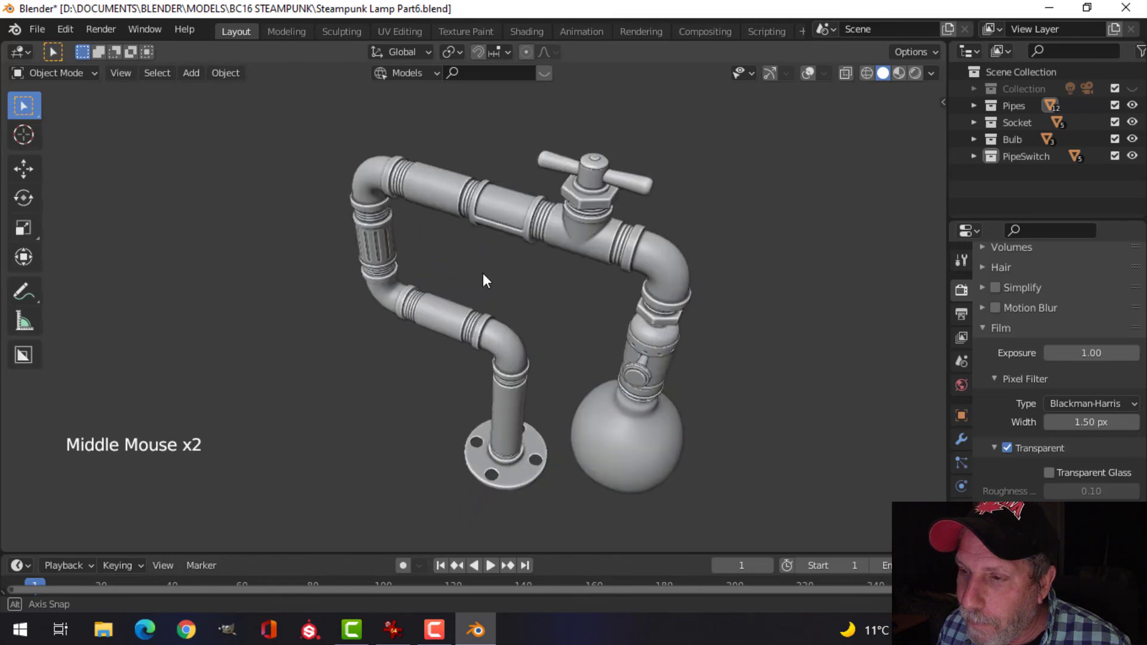
{"action": "left_click_drag", "start_coordinate": [483, 280], "coordinate": [761, 134]}
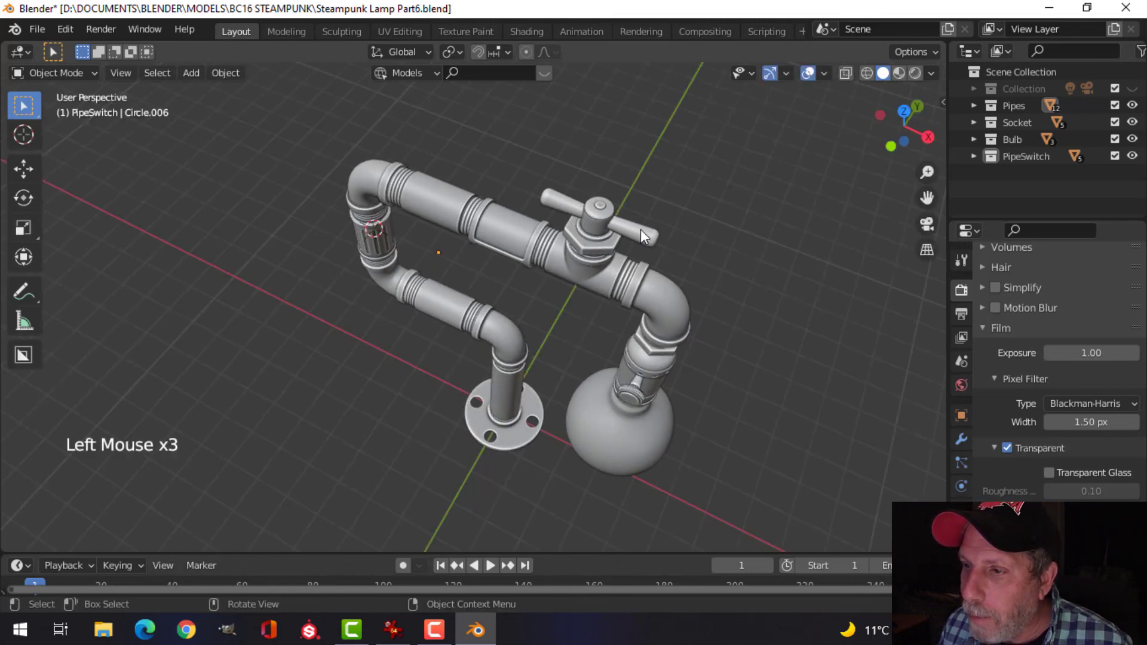
Step: Set the pivot point to 3D Cursor and snap the cursor to the valve stem centre
{"action": "left_click", "coordinate": [447, 51]}
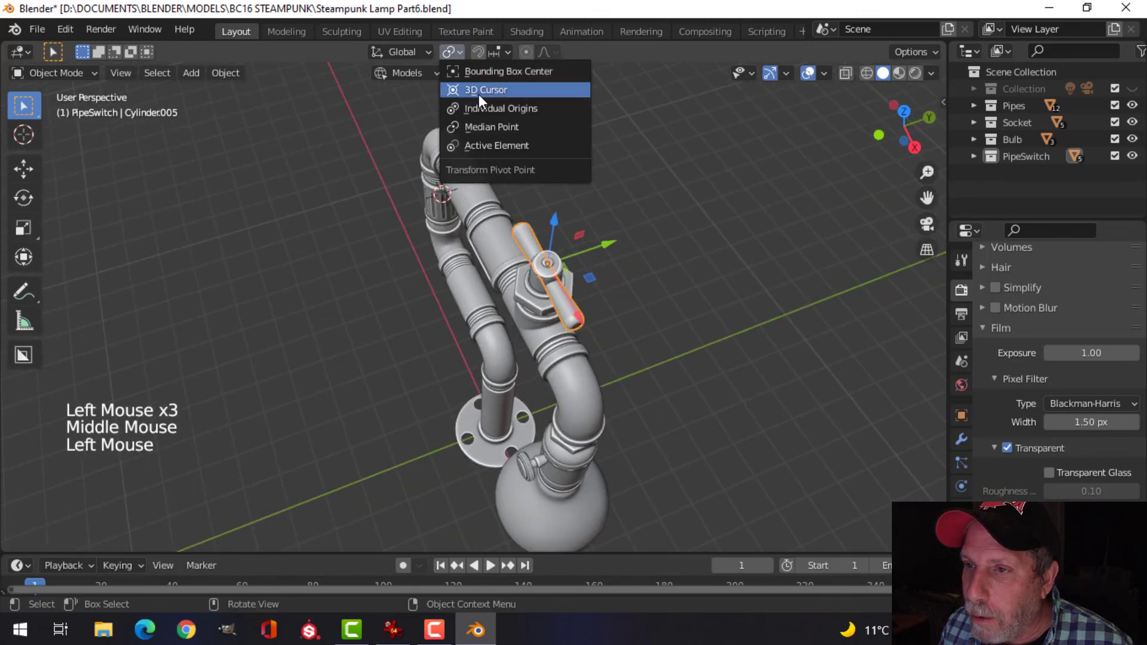
{"action": "left_click", "coordinate": [485, 89]}
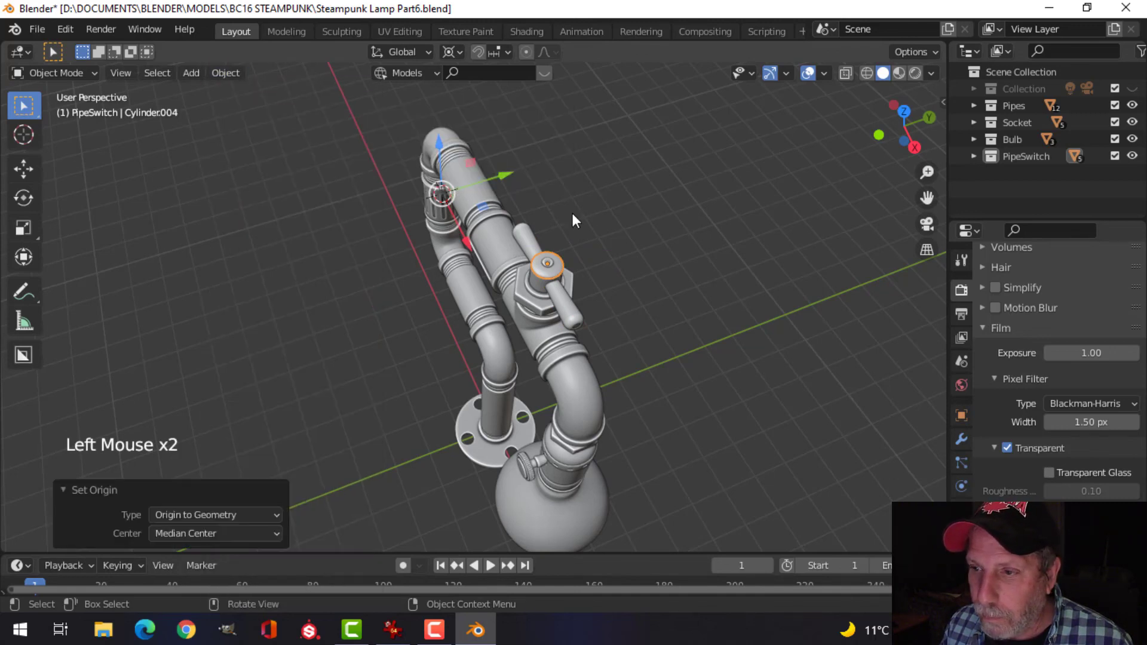
{"action": "key", "text": "shift+s"}
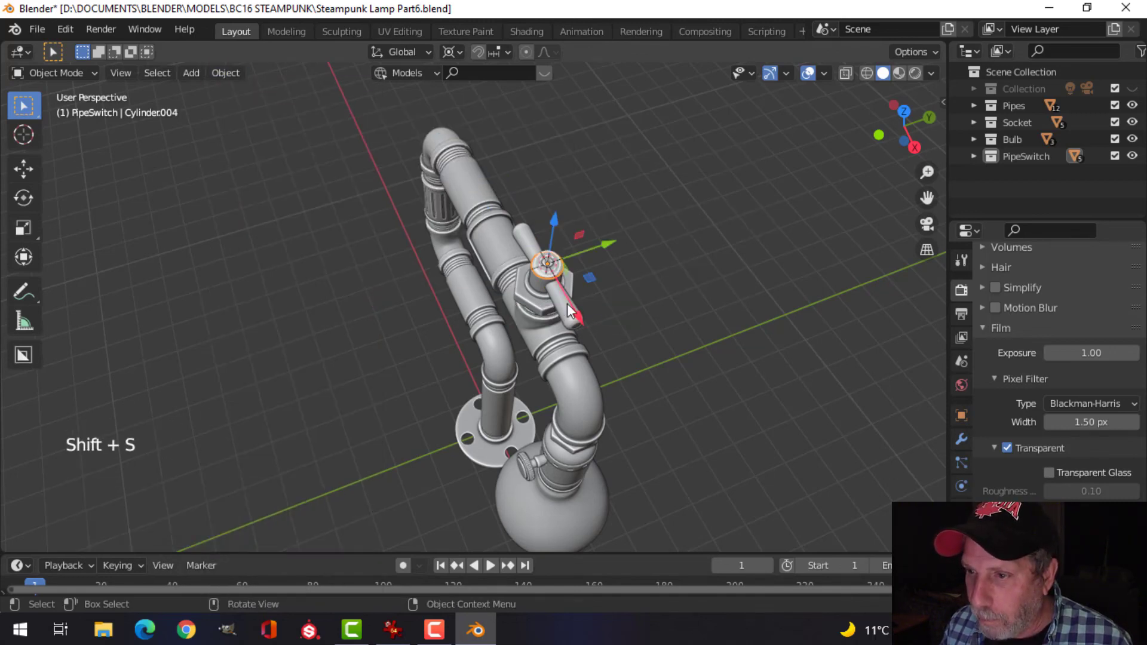
Step: Rotate the T-handle bar about its vertical axis around the cursor, then clear the selection
{"action": "left_click", "coordinate": [226, 73]}
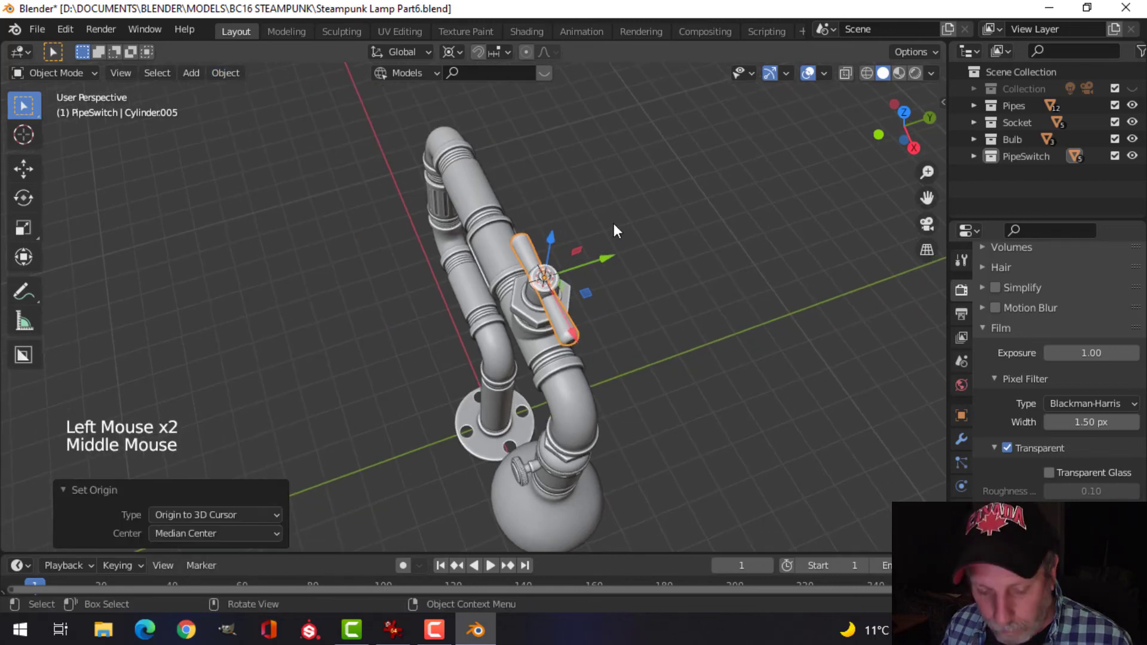
{"action": "key", "text": "r"}
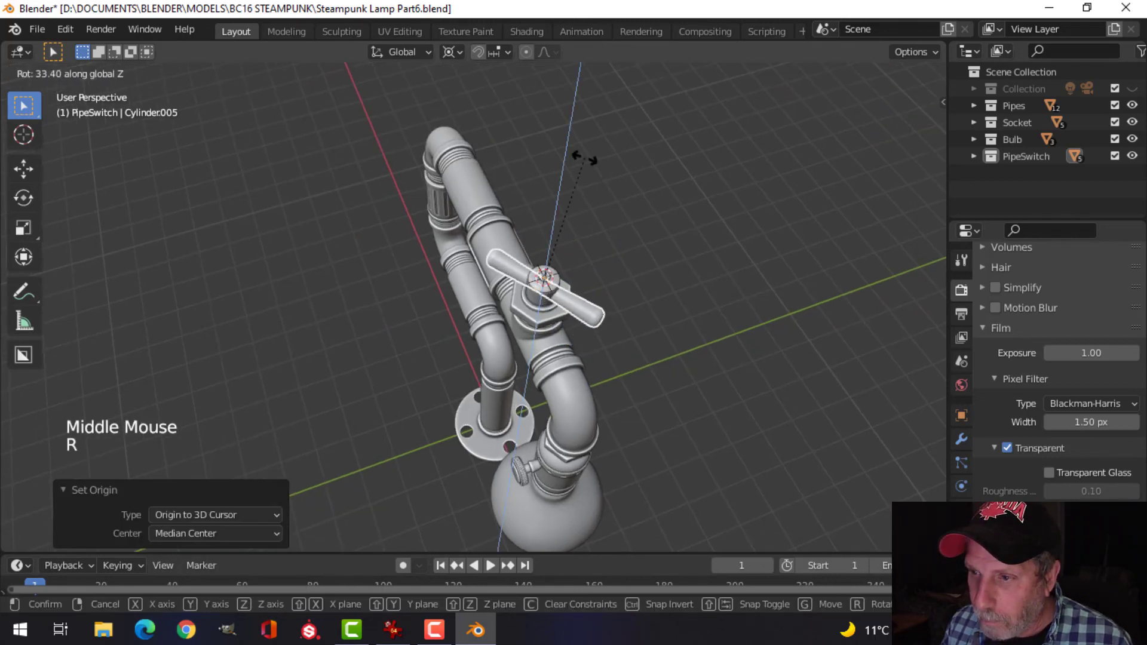
{"action": "key", "text": "alt+a"}
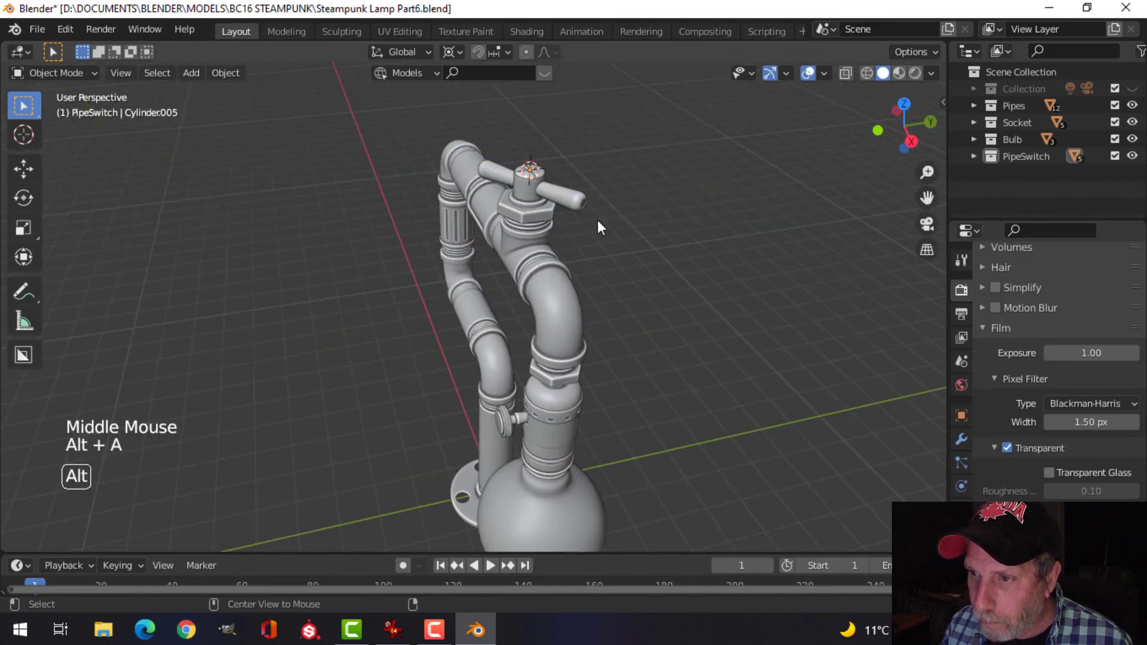
{"action": "scroll", "scroll_direction": "down", "scroll_amount": 3}
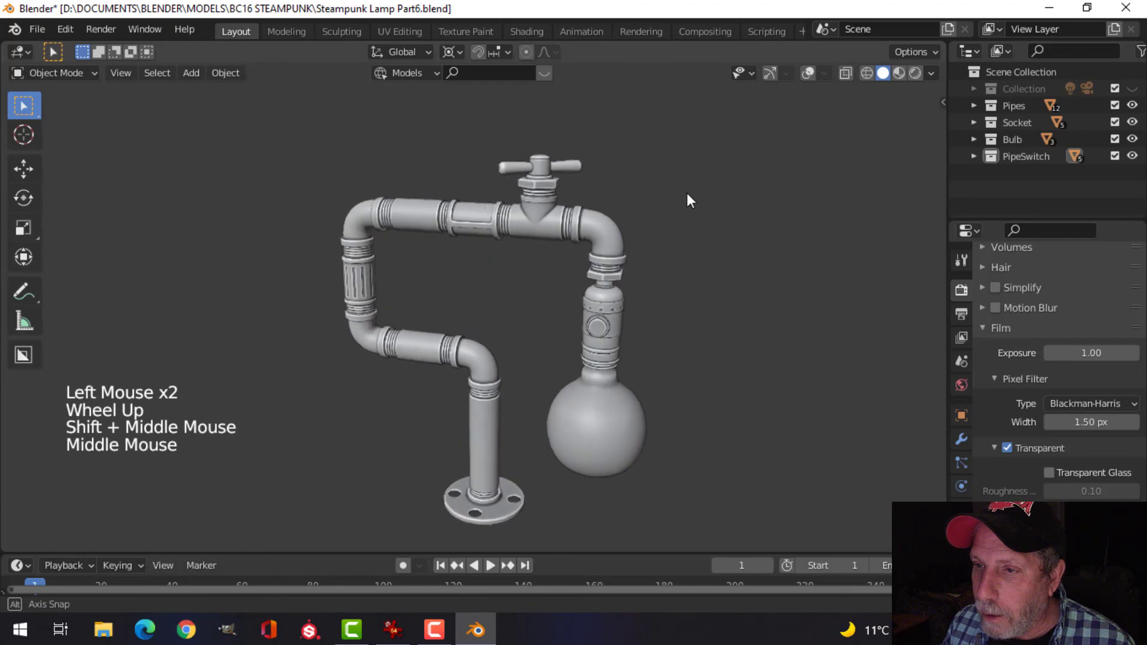
Step: Save the steampunk lamp .blend file and orbit back to a front view to review it
{"action": "key", "text": "ctrl+s"}
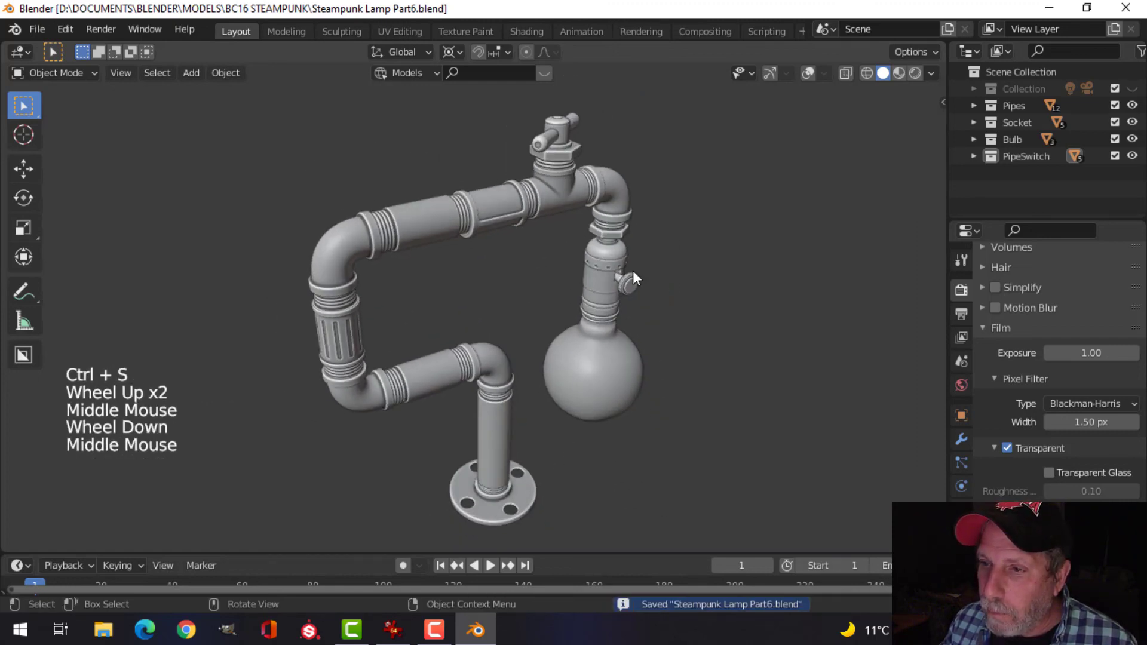
{"action": "scroll", "scroll_direction": "down", "scroll_amount": 3}
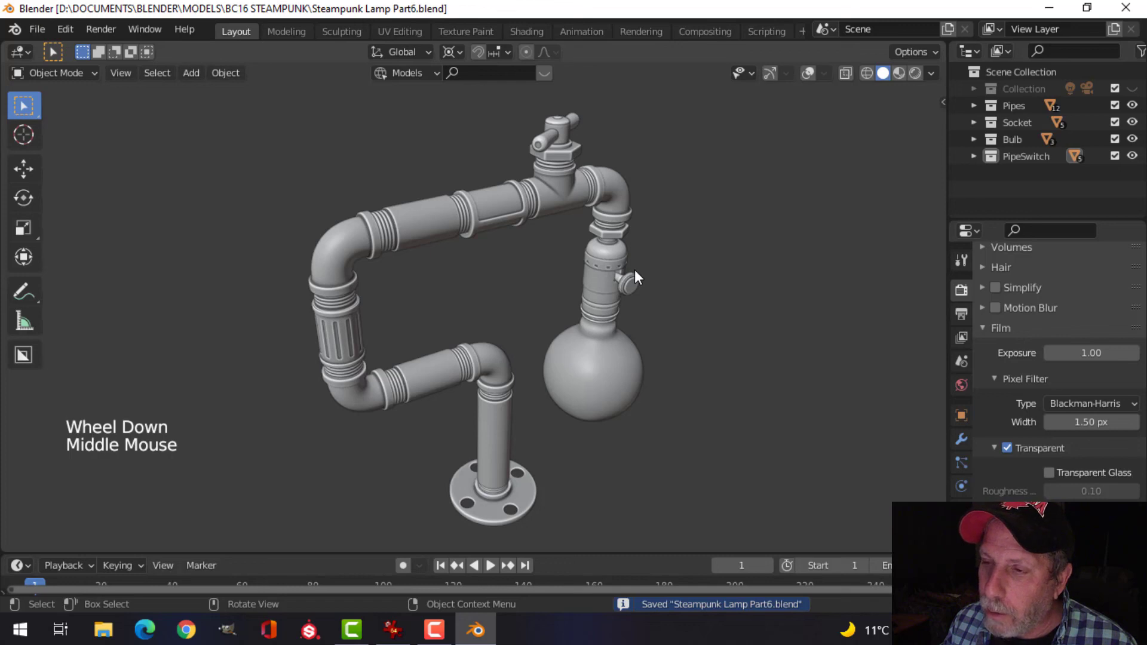
{"action": "scroll", "scroll_direction": "down", "scroll_amount": 3}
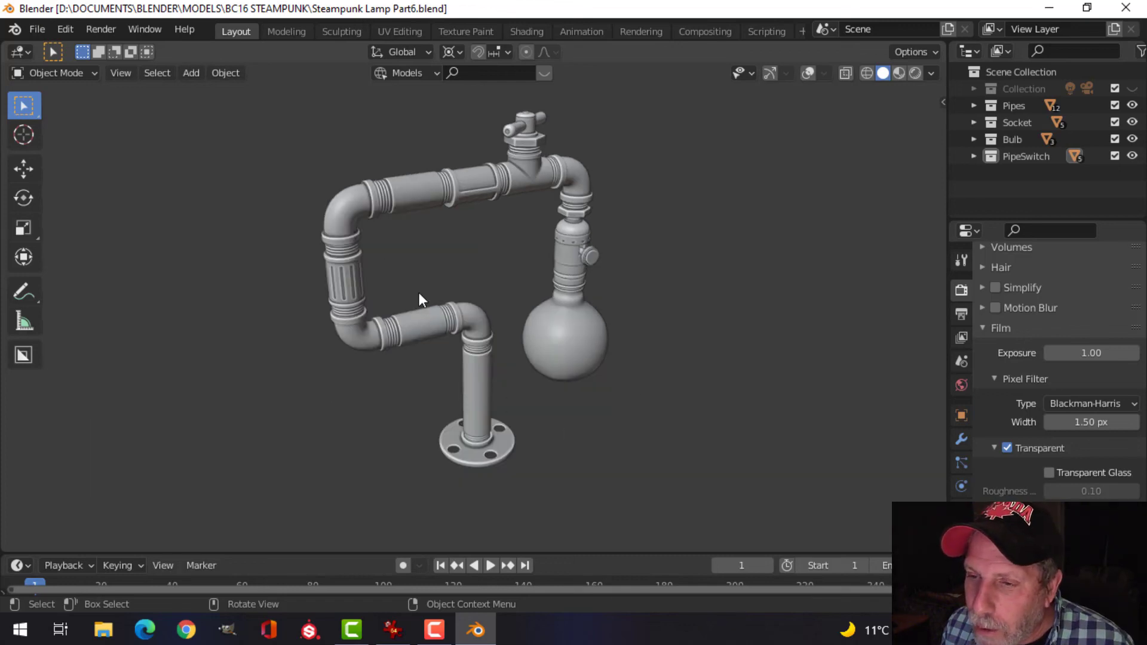
{"action": "scroll", "scroll_direction": "up", "scroll_amount": 3}
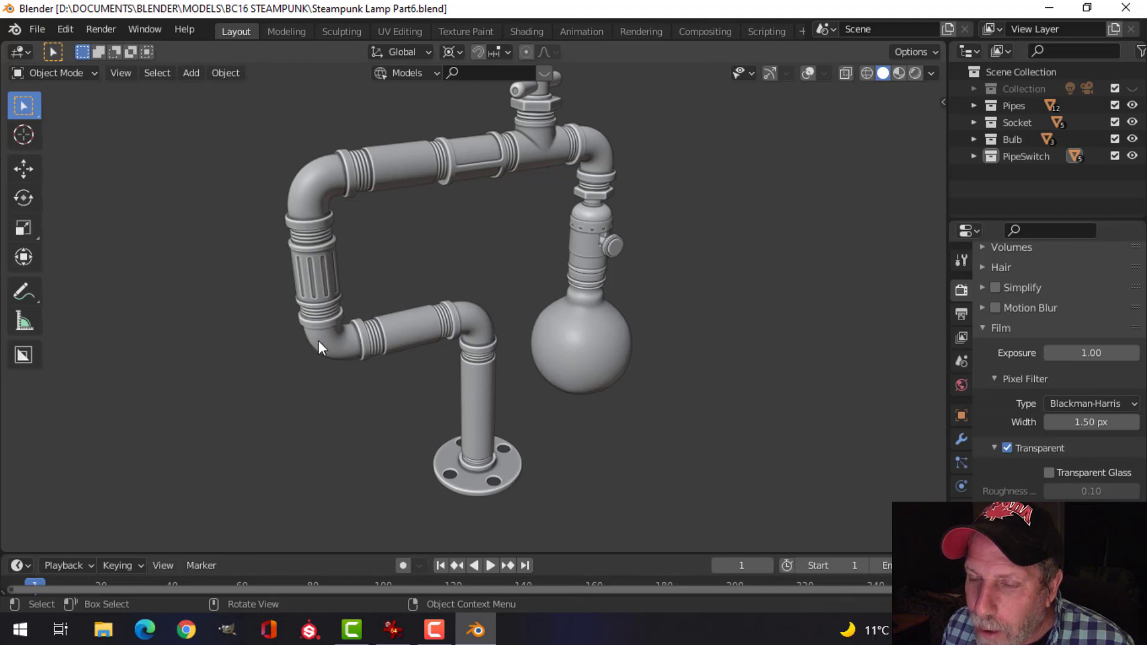
{"action": "mouse_move", "coordinate": [348, 191]}
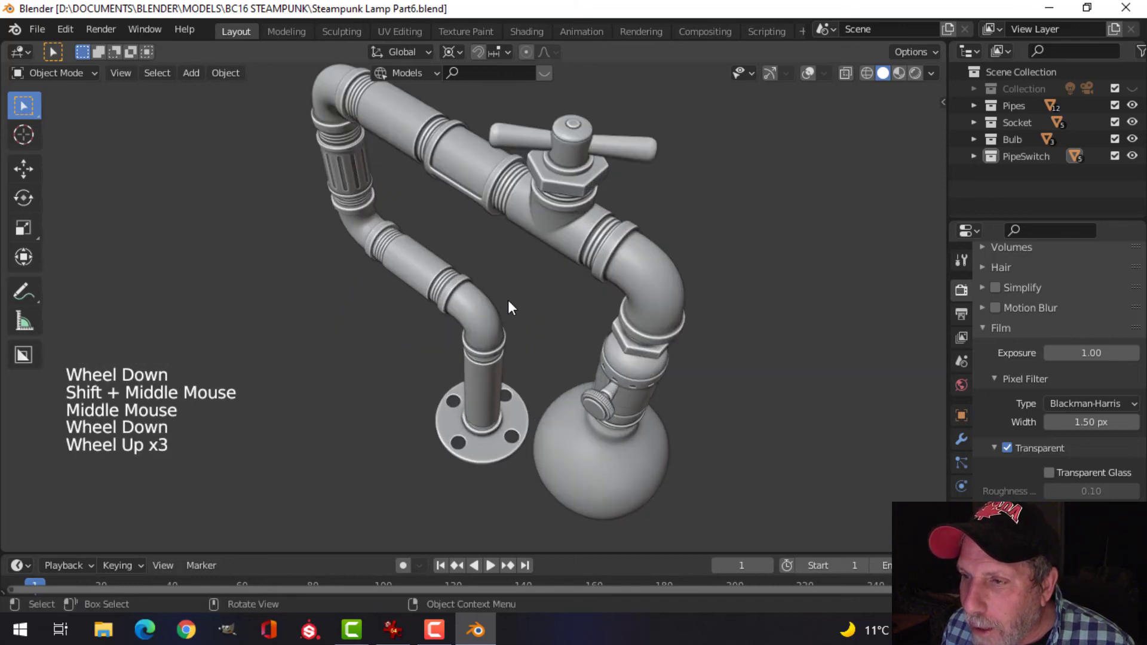
{"action": "left_click_drag", "start_coordinate": [512, 307], "coordinate": [606, 263]}
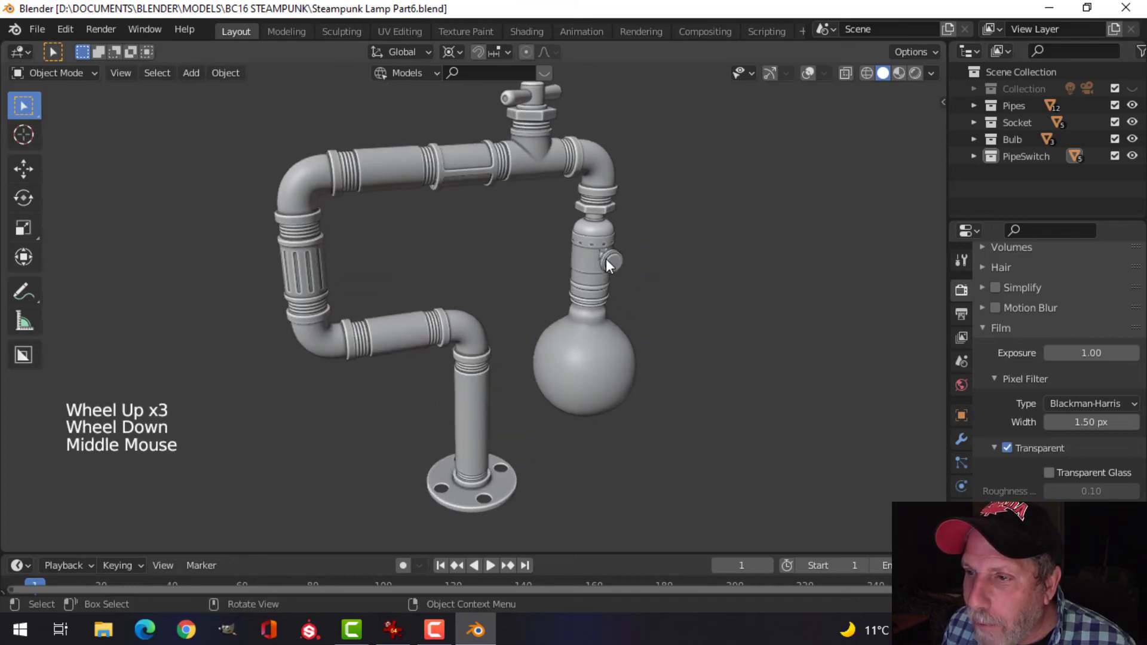
{"action": "scroll", "scroll_direction": "down", "scroll_amount": 3}
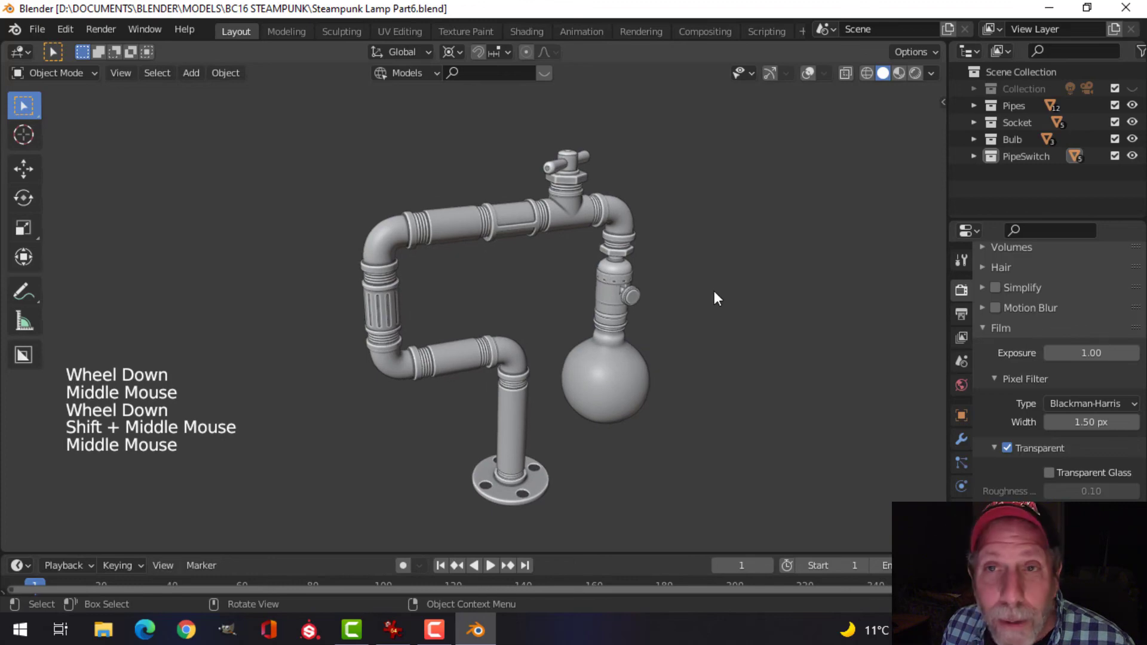